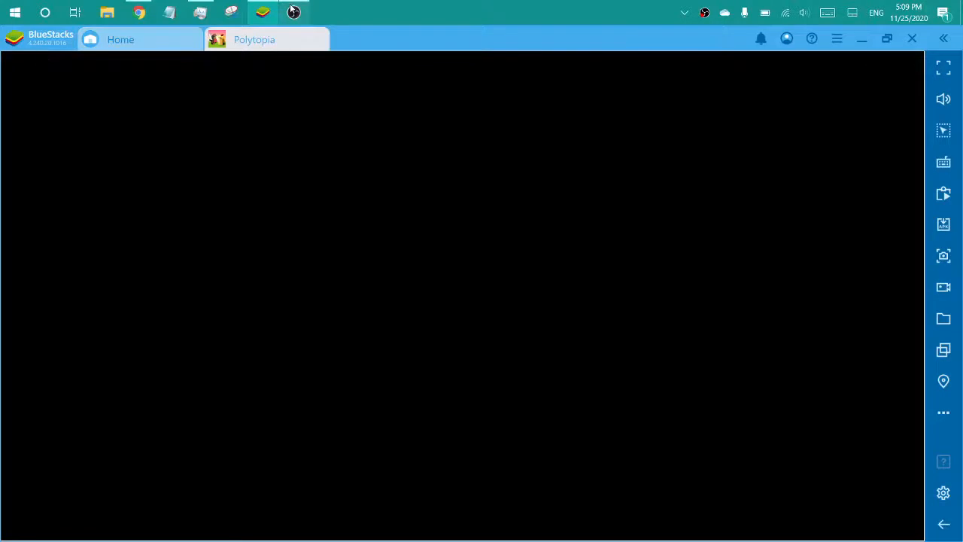
- Approve the data request, start a new game and view the Imperius tribe details
{"action": "left_click", "coordinate": [293, 12]}
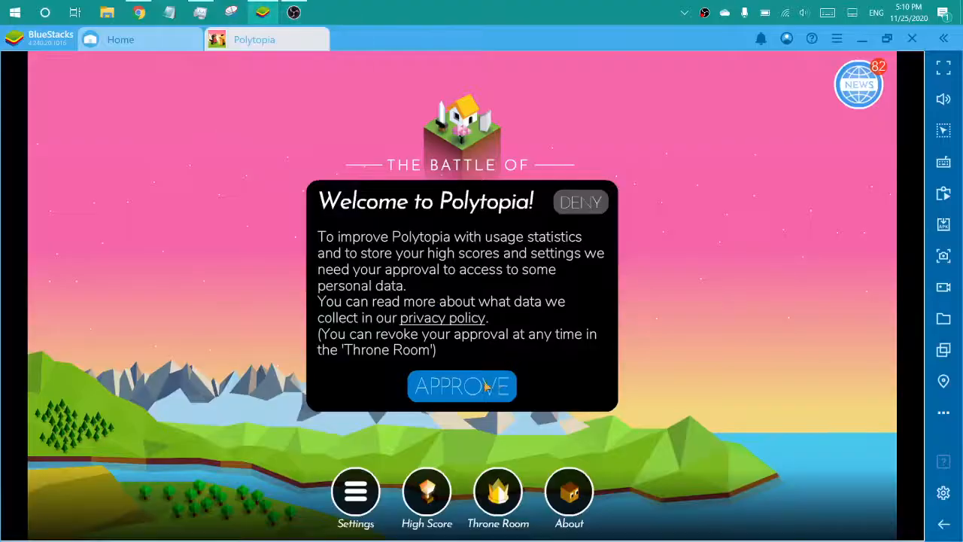
{"action": "left_click", "coordinate": [461, 386]}
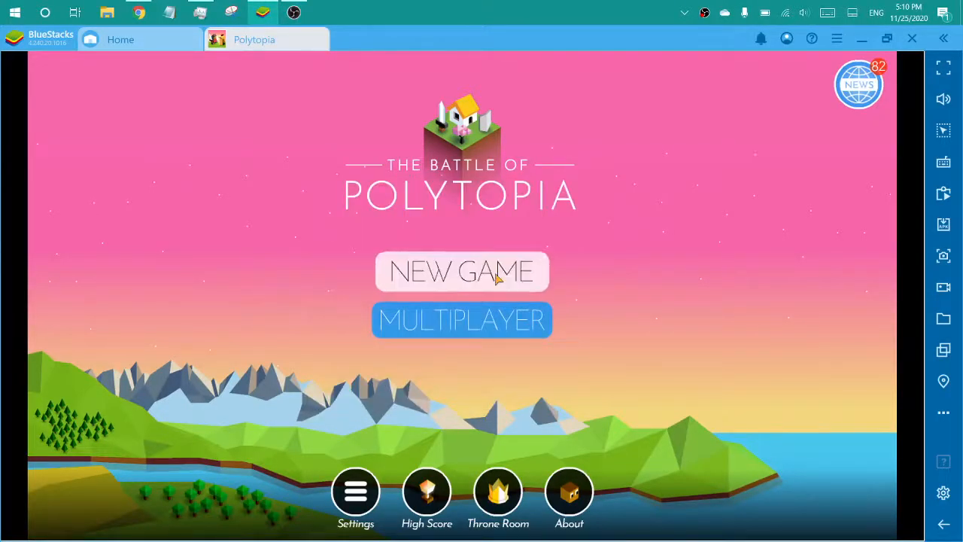
{"action": "left_click", "coordinate": [462, 271]}
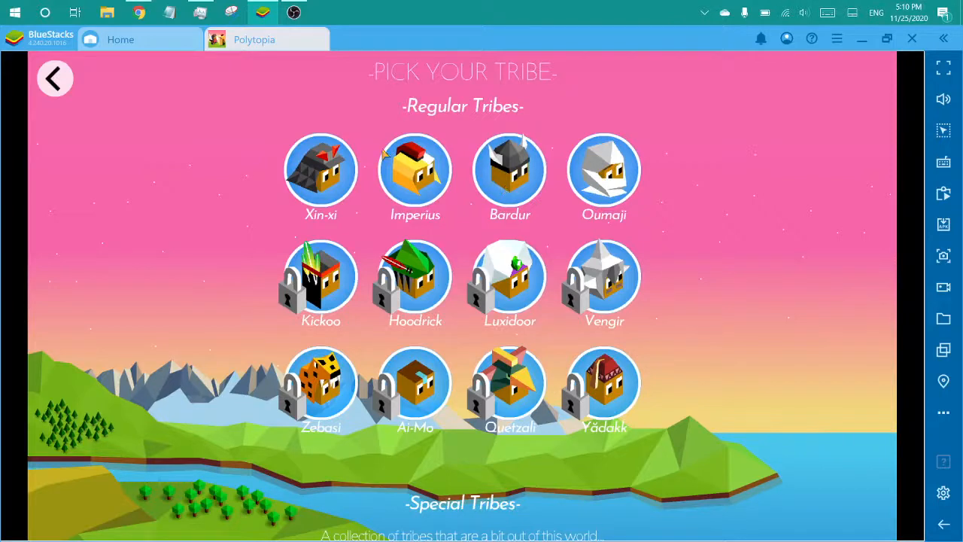
{"action": "left_click", "coordinate": [415, 169]}
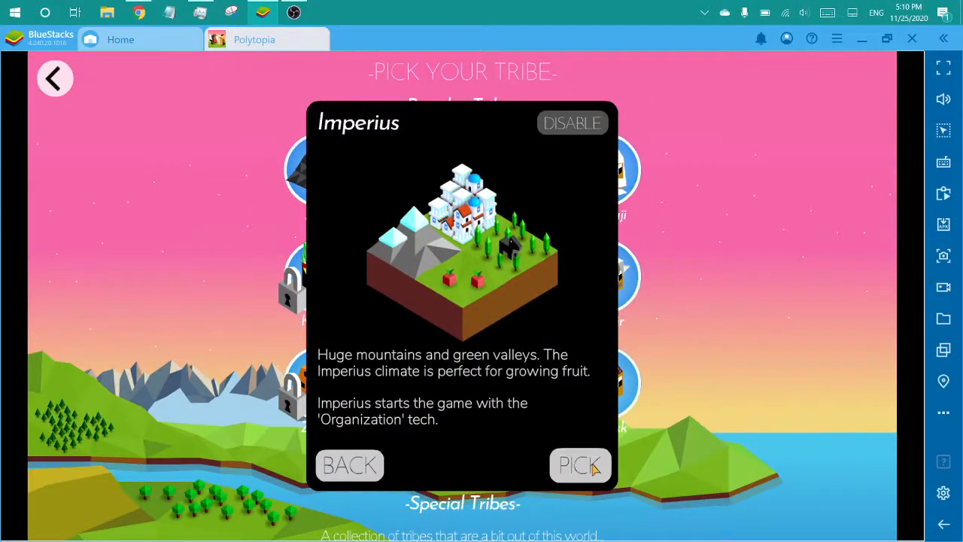
- Pick Imperius to launch the match while checking the OBS recording
{"action": "left_click", "coordinate": [579, 465]}
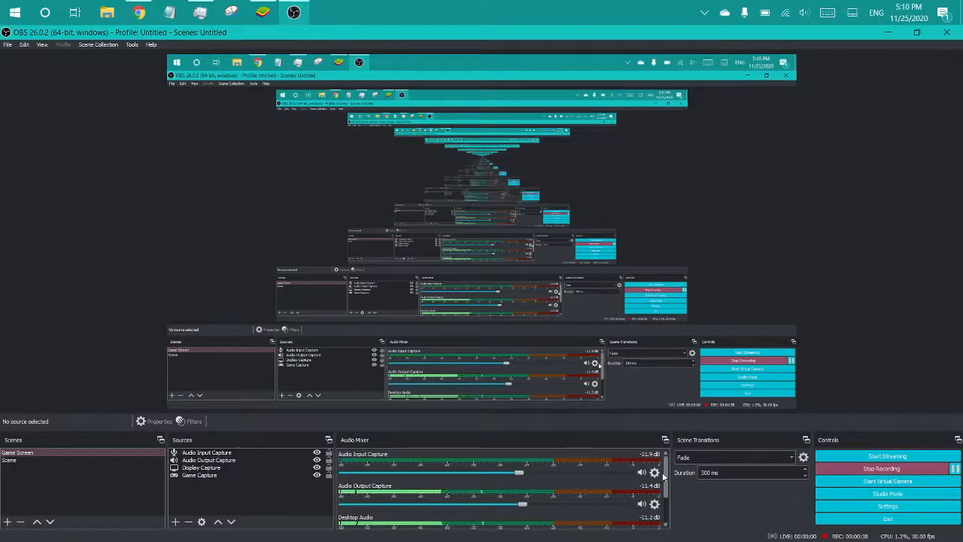
{"action": "scroll", "scroll_direction": "down", "scroll_amount": 3}
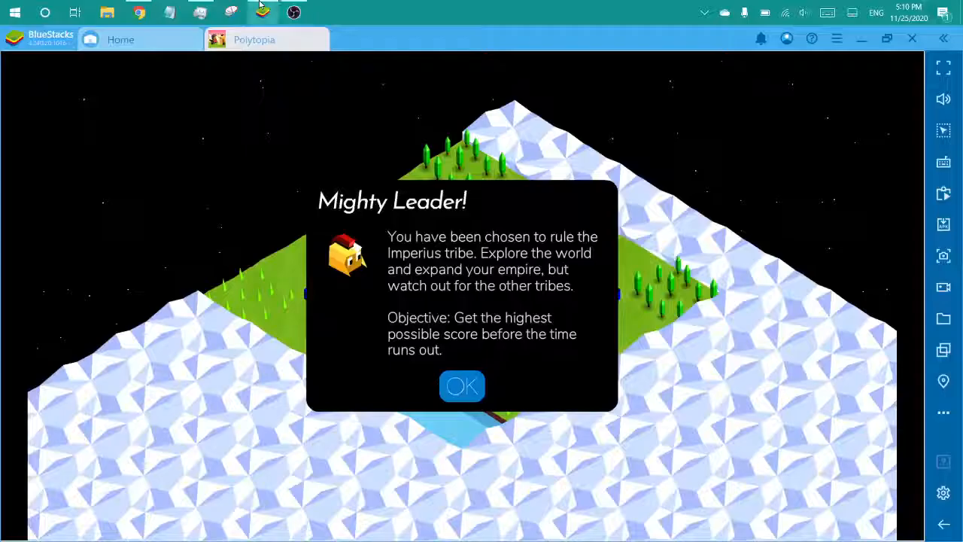
- Dismiss the leader message, move the warrior west of Romusica and end the turn
{"action": "left_click", "coordinate": [462, 386]}
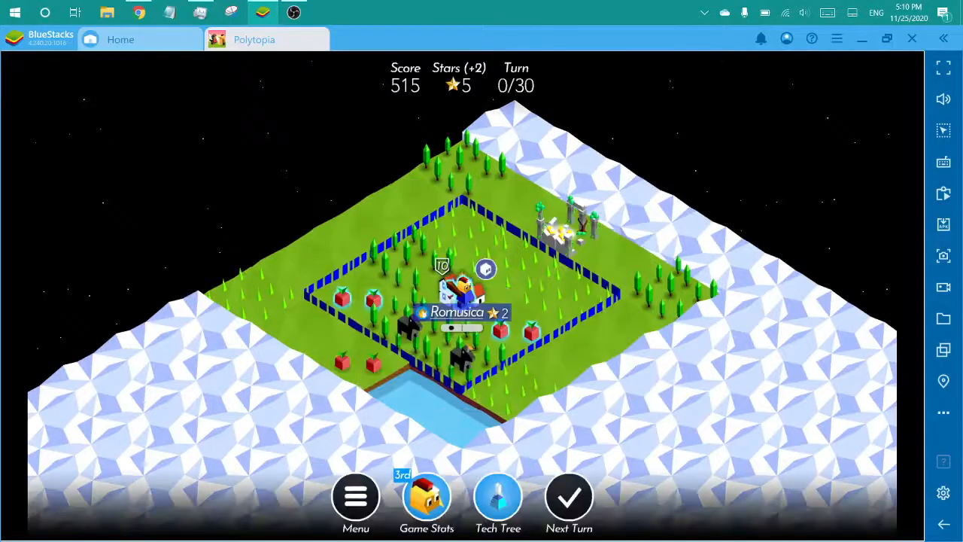
{"action": "left_click", "coordinate": [463, 286]}
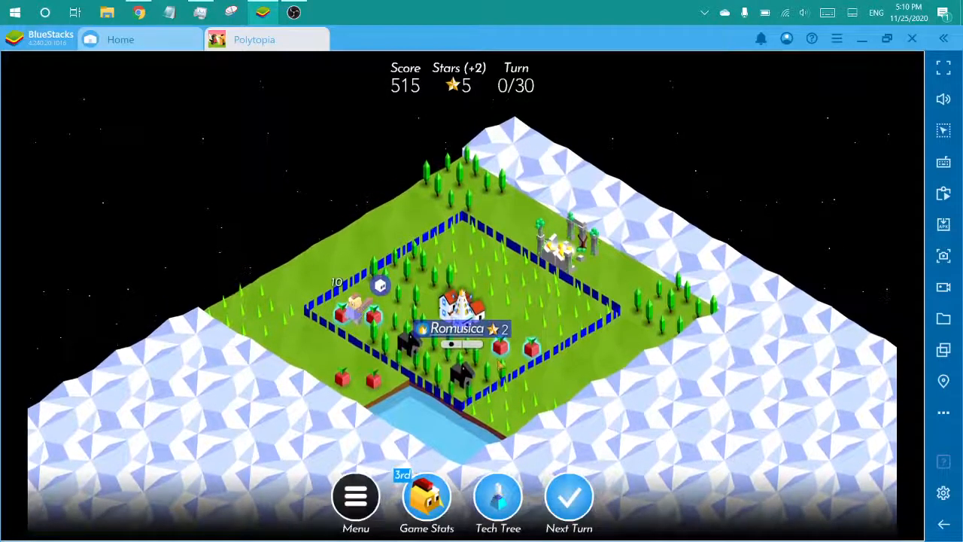
{"action": "left_click", "coordinate": [569, 495]}
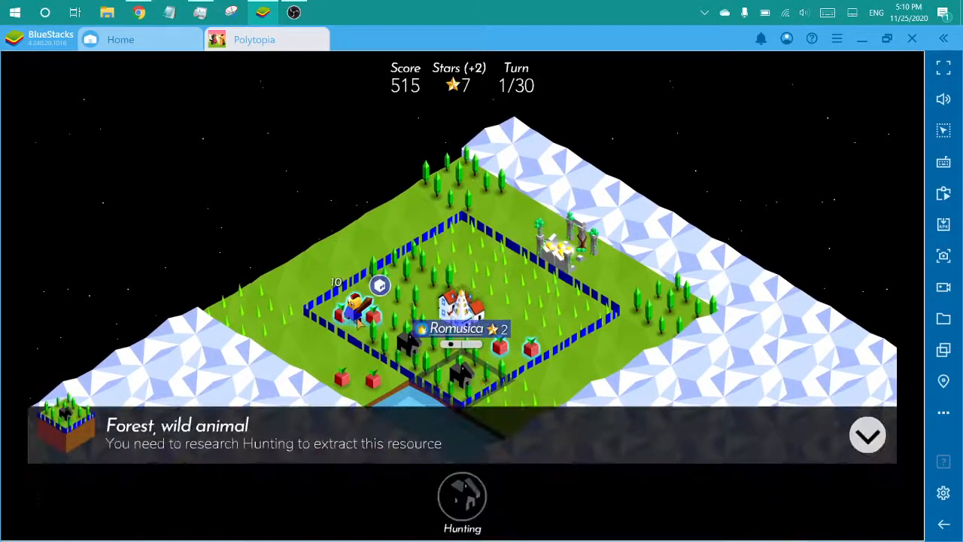
- Harvest two fruit tiles near Romusica and claim the Explorer reward
{"action": "left_click", "coordinate": [867, 435]}
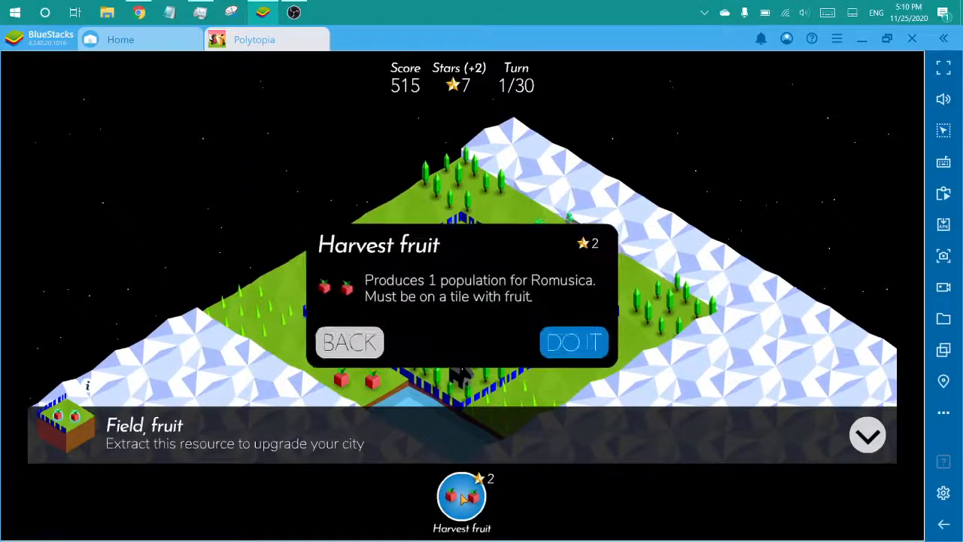
{"action": "left_click", "coordinate": [573, 343]}
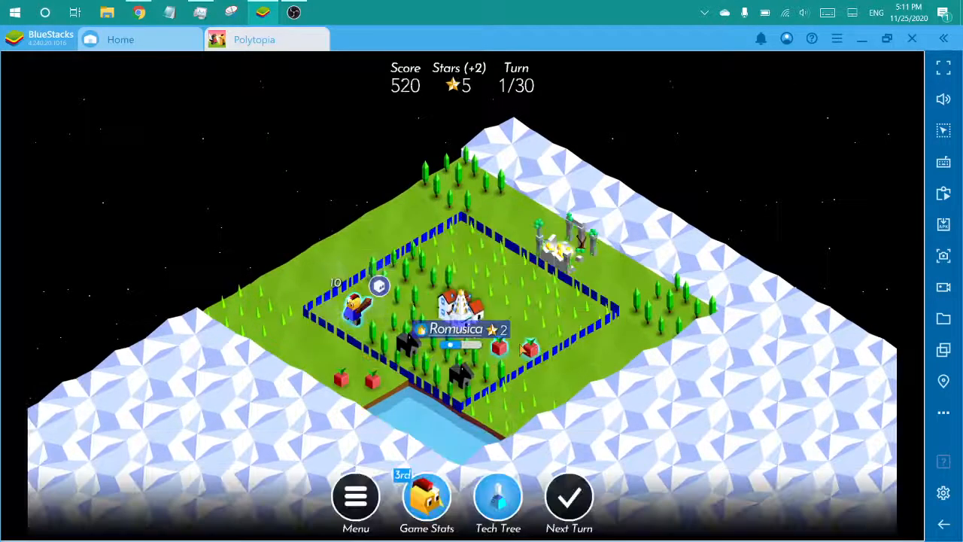
{"action": "left_click", "coordinate": [501, 346]}
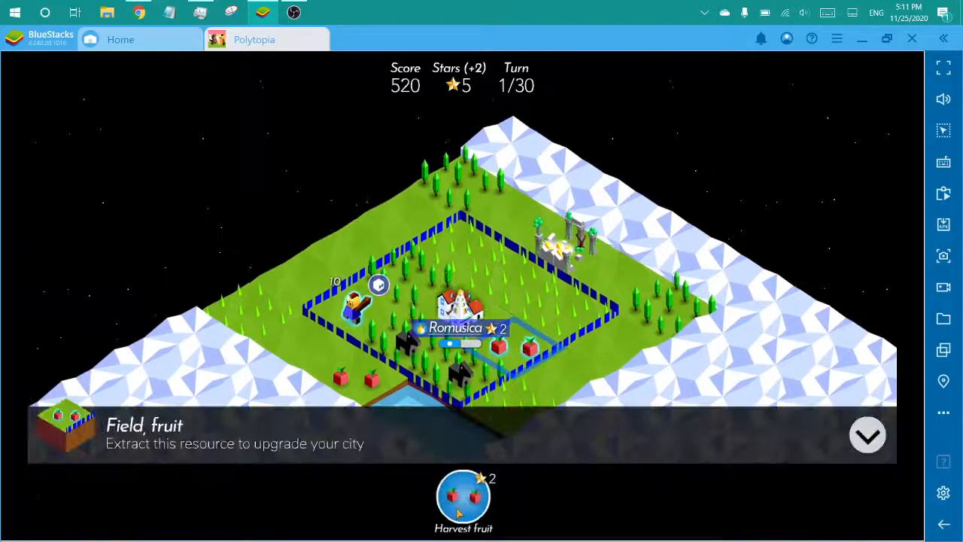
{"action": "left_click", "coordinate": [463, 497]}
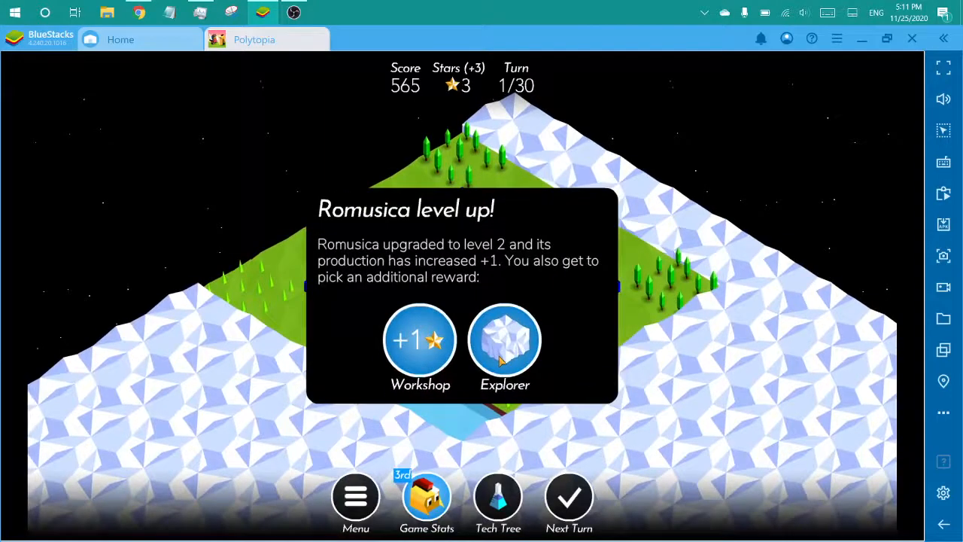
{"action": "left_click", "coordinate": [505, 340]}
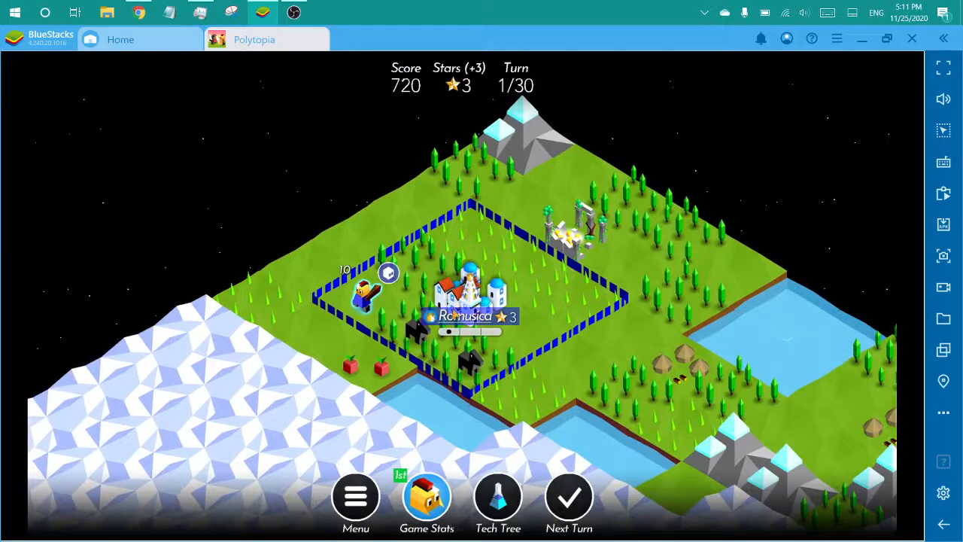
- Train a warrior in Romusica, move the first warrior further west, and end turn 1
{"action": "left_click", "coordinate": [467, 301]}
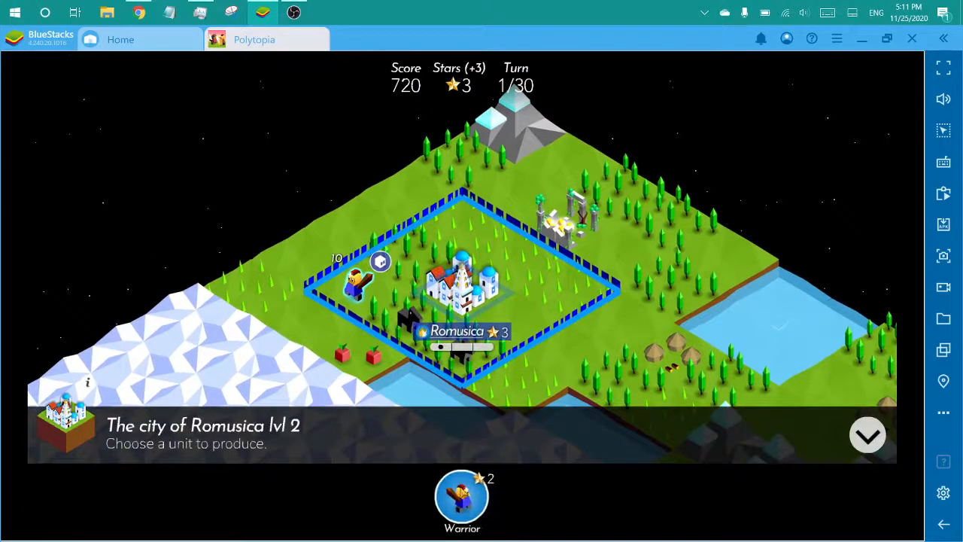
{"action": "left_click", "coordinate": [462, 497]}
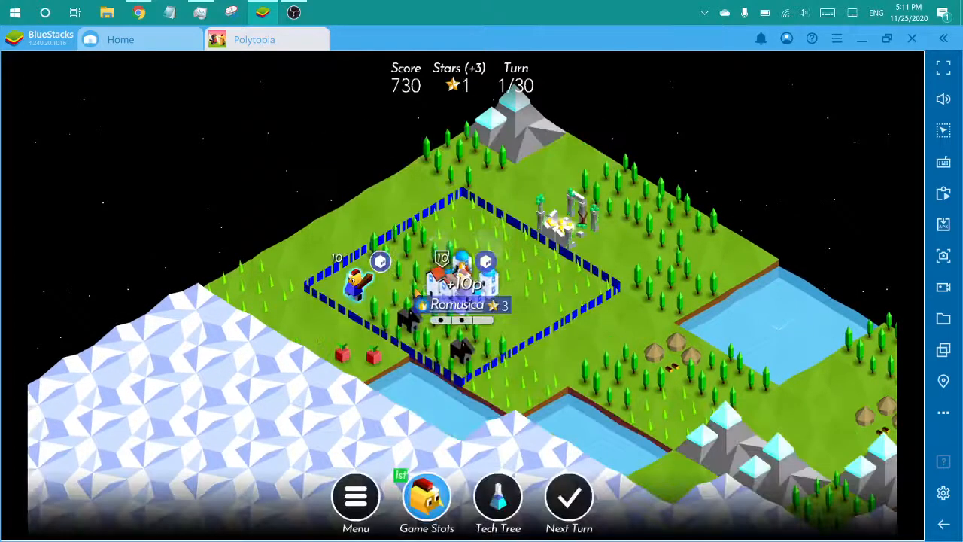
{"action": "left_click", "coordinate": [357, 286]}
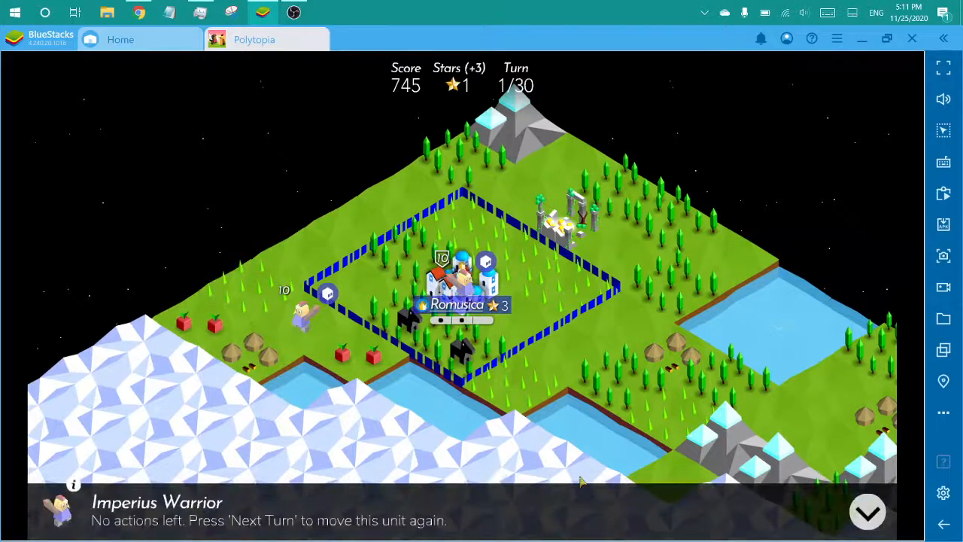
{"action": "left_click", "coordinate": [867, 511]}
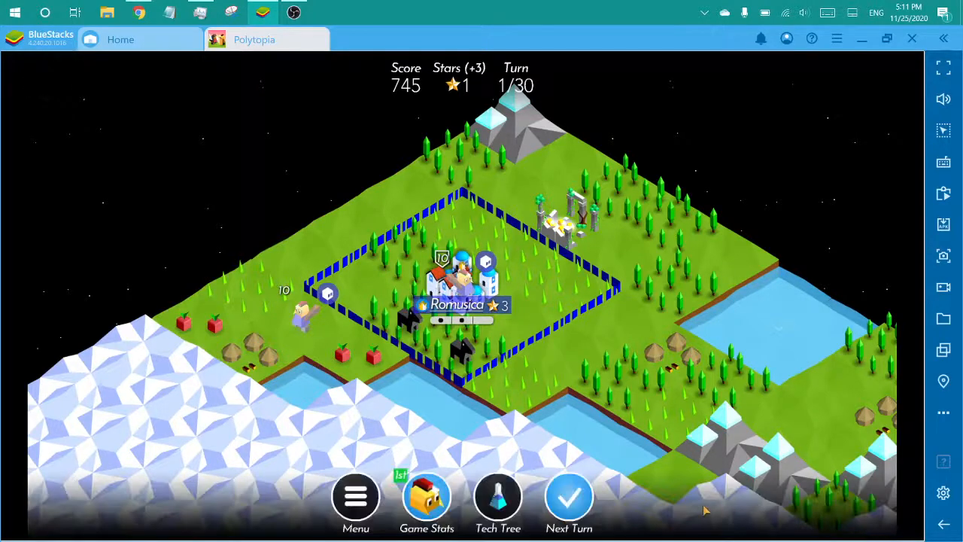
{"action": "left_click", "coordinate": [568, 497]}
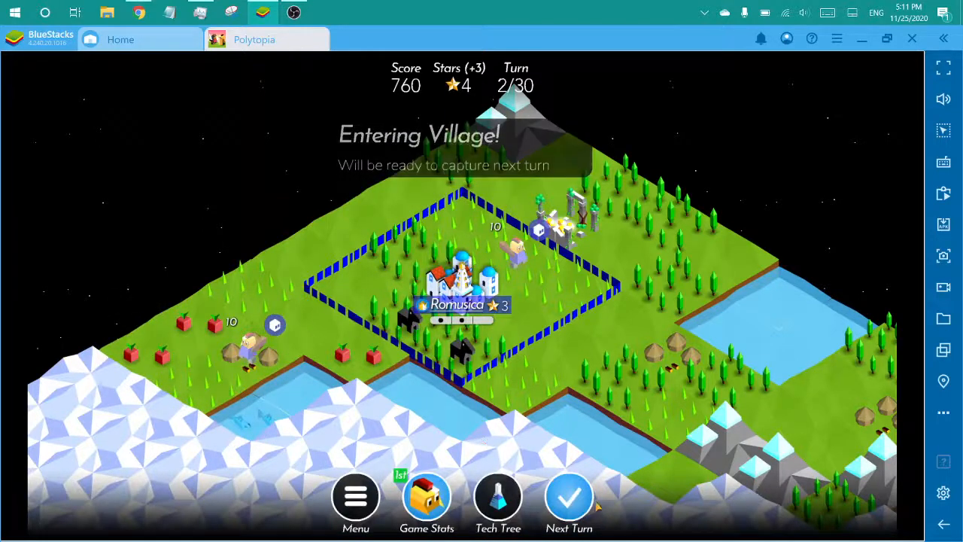
- End turn 2 to capture Lusnumado, harvest two fruits, and claim its level-up reward
{"action": "left_click", "coordinate": [569, 496]}
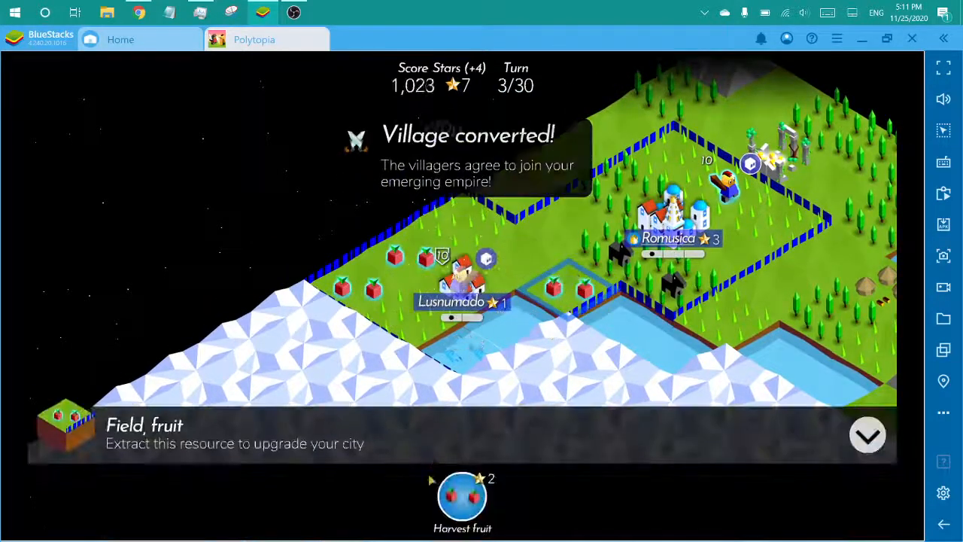
{"action": "left_click", "coordinate": [462, 496]}
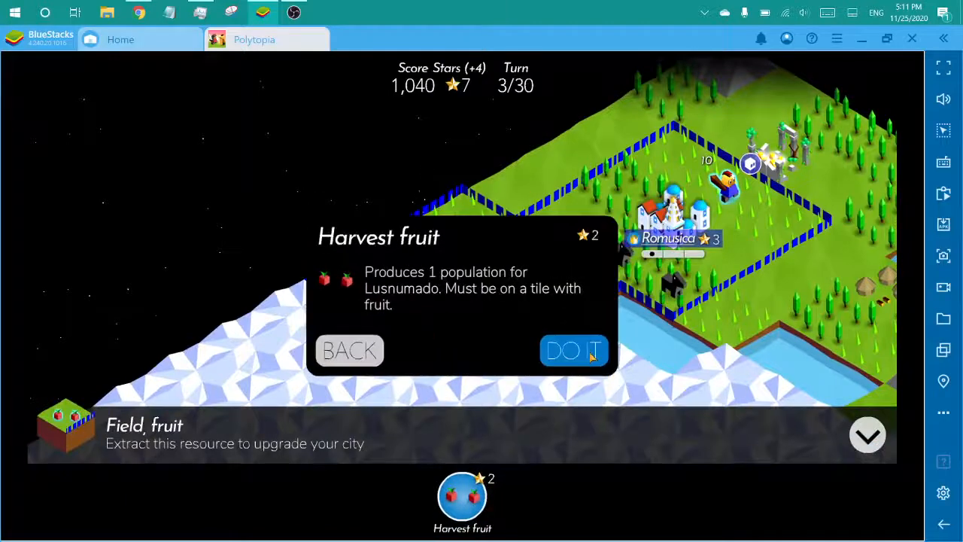
{"action": "left_click", "coordinate": [574, 351]}
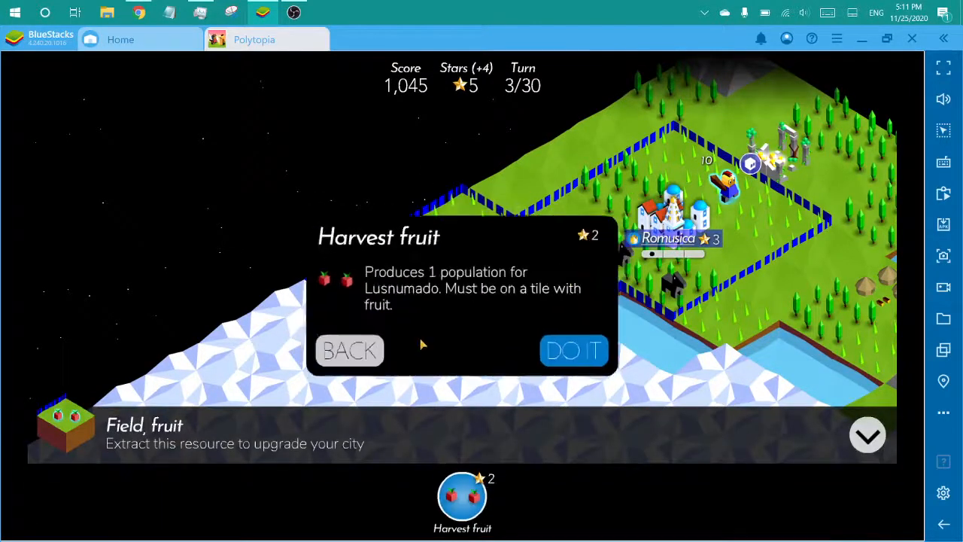
{"action": "left_click", "coordinate": [574, 351]}
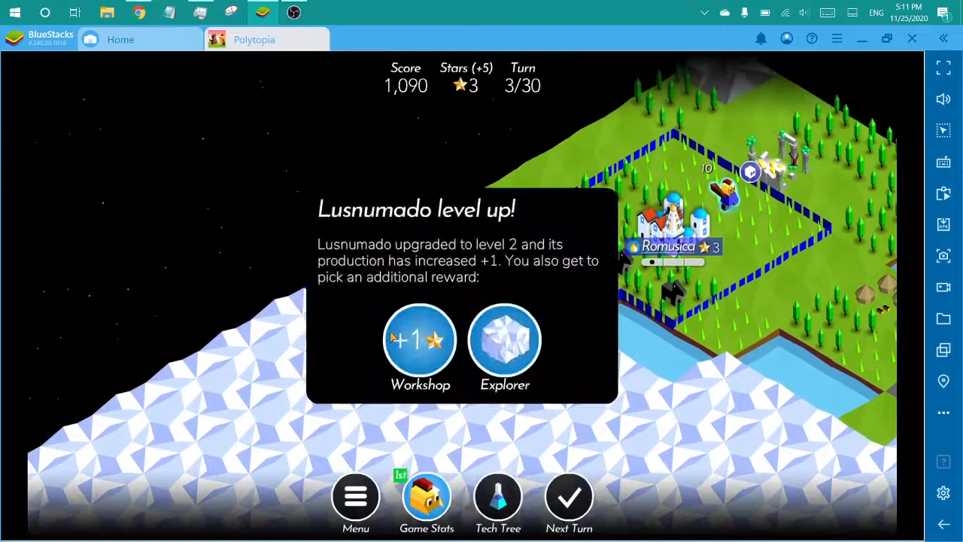
{"action": "left_click", "coordinate": [420, 340]}
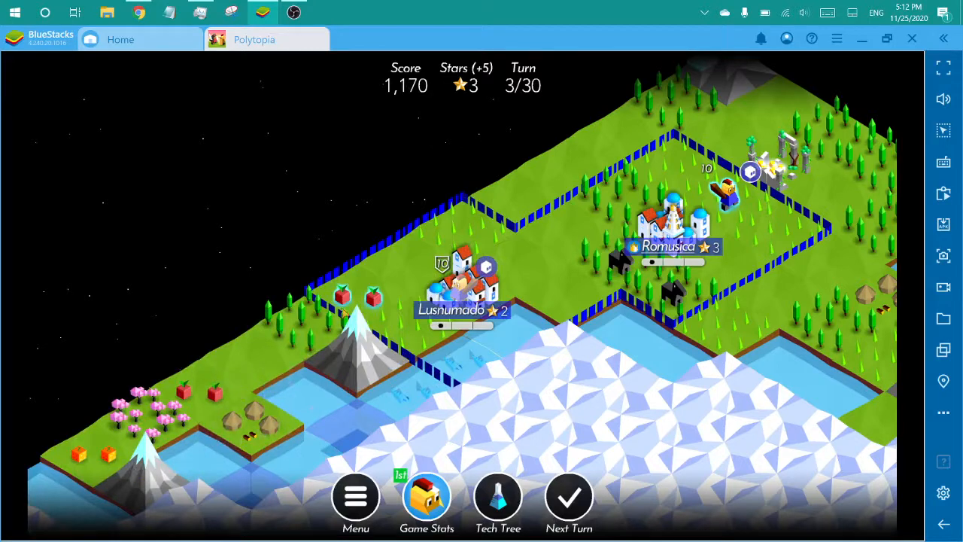
- Send a warrior to the northeast ruins, end turn 3, accept Shields and view the tech tree
{"action": "left_click", "coordinate": [342, 297]}
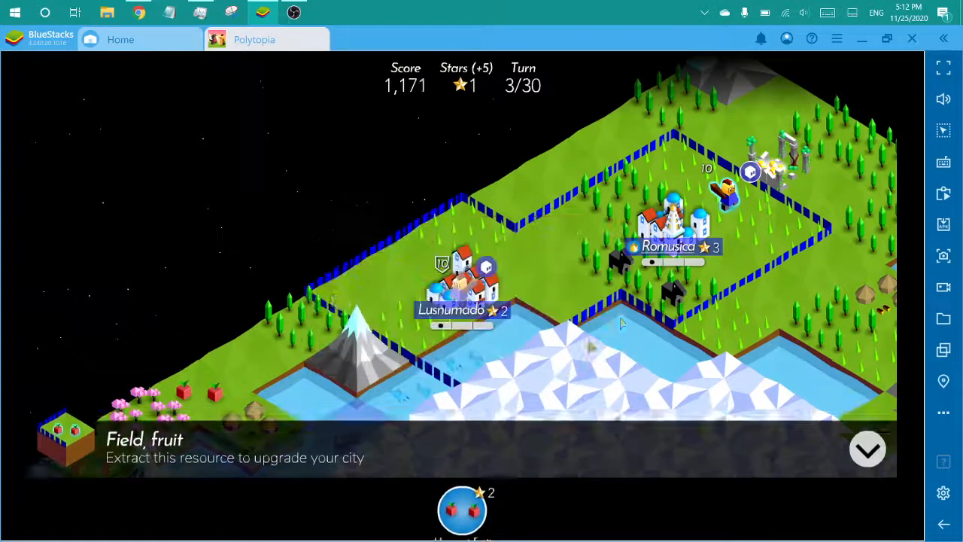
{"action": "left_click", "coordinate": [727, 188]}
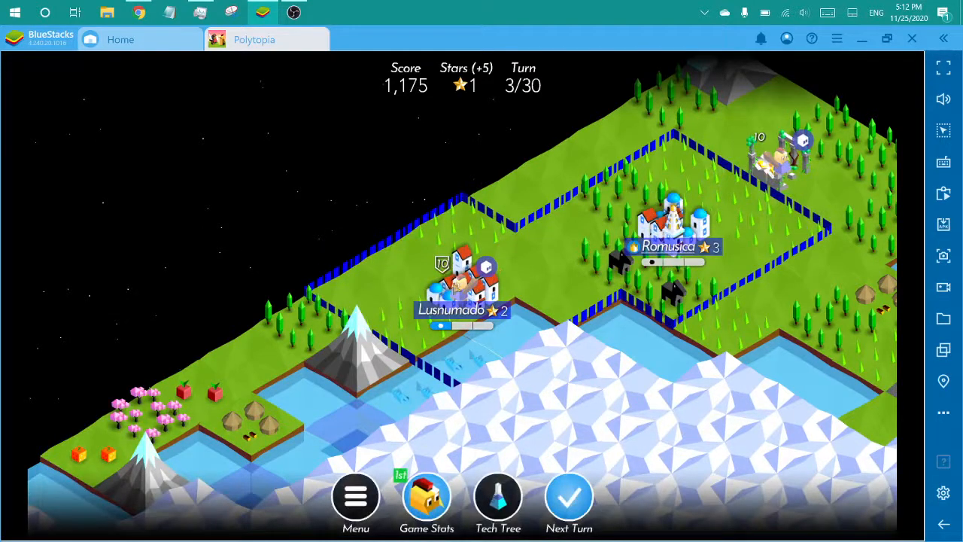
{"action": "left_click", "coordinate": [497, 496]}
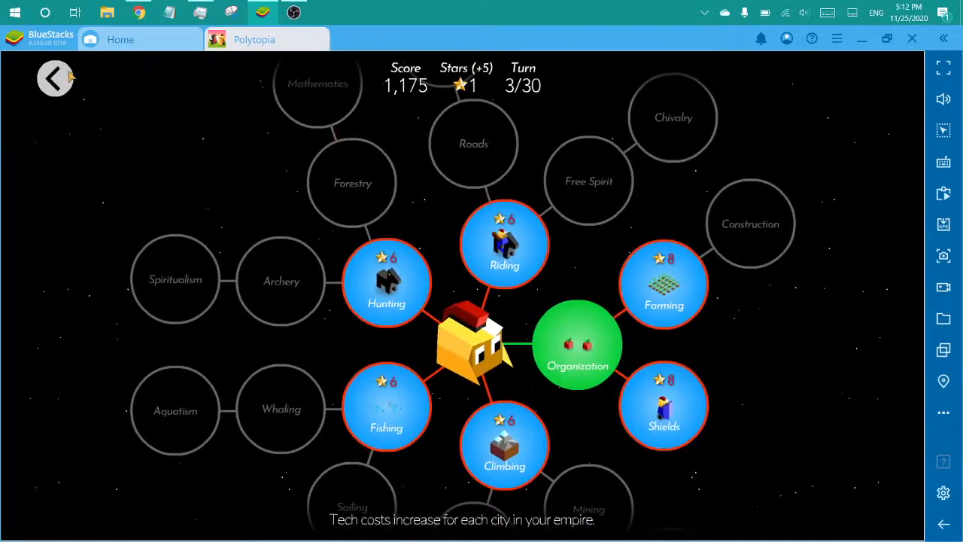
{"action": "left_click", "coordinate": [54, 77]}
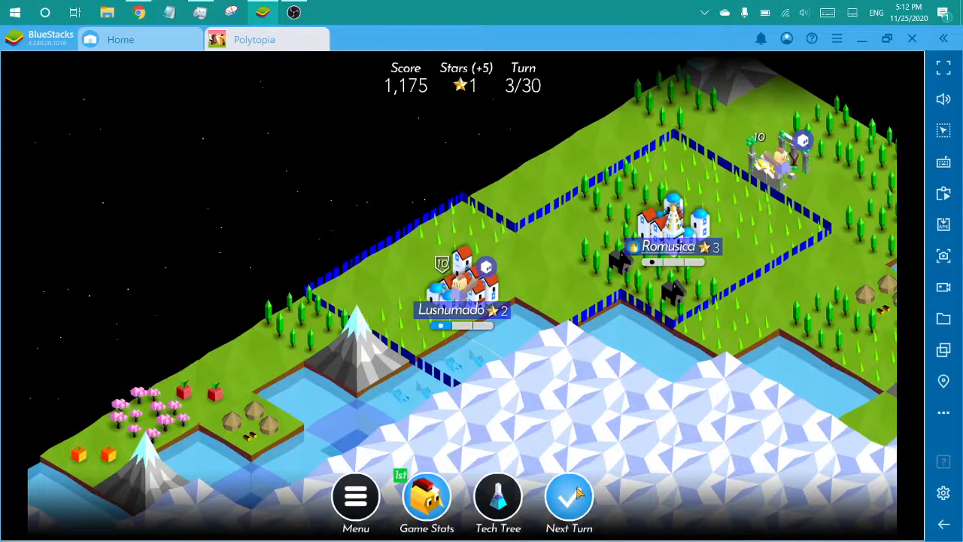
{"action": "left_click", "coordinate": [569, 497]}
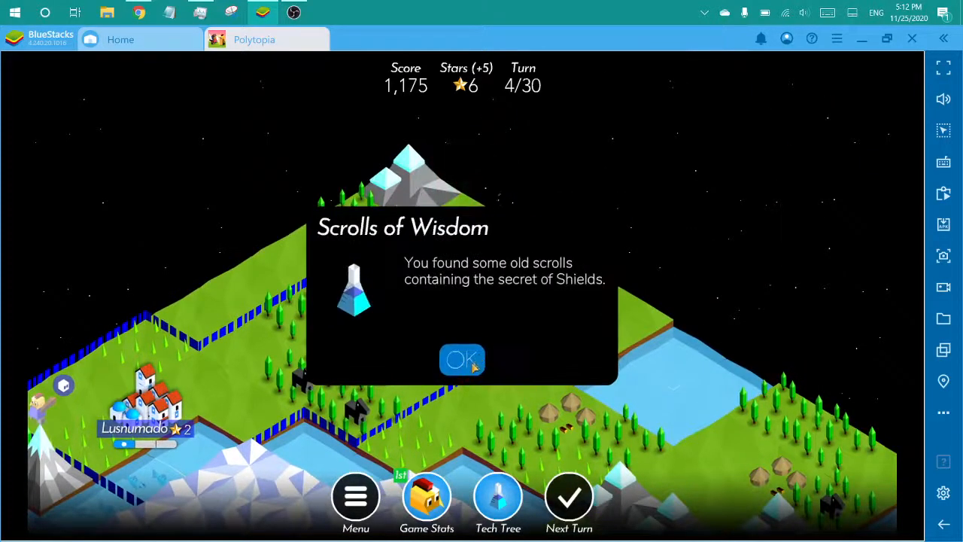
{"action": "left_click", "coordinate": [462, 360]}
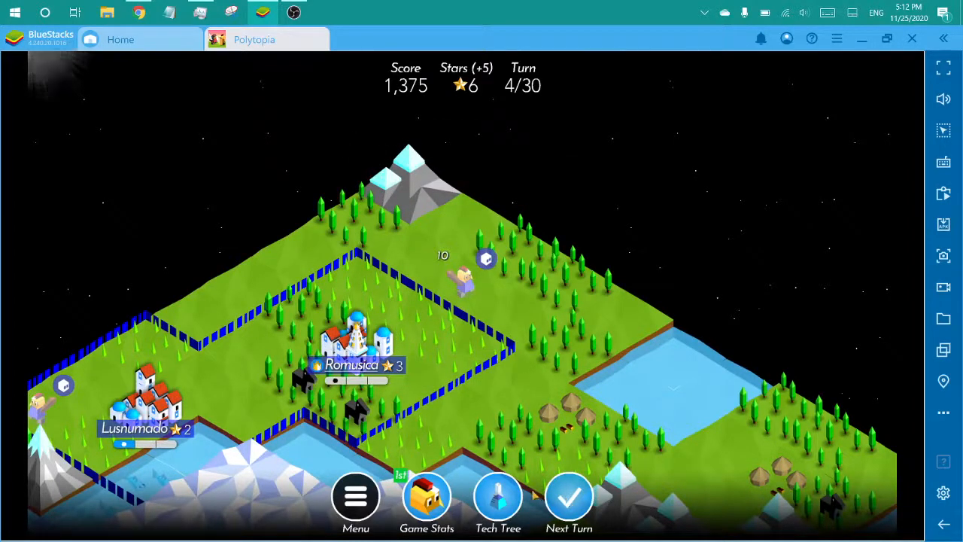
{"action": "left_click", "coordinate": [497, 497]}
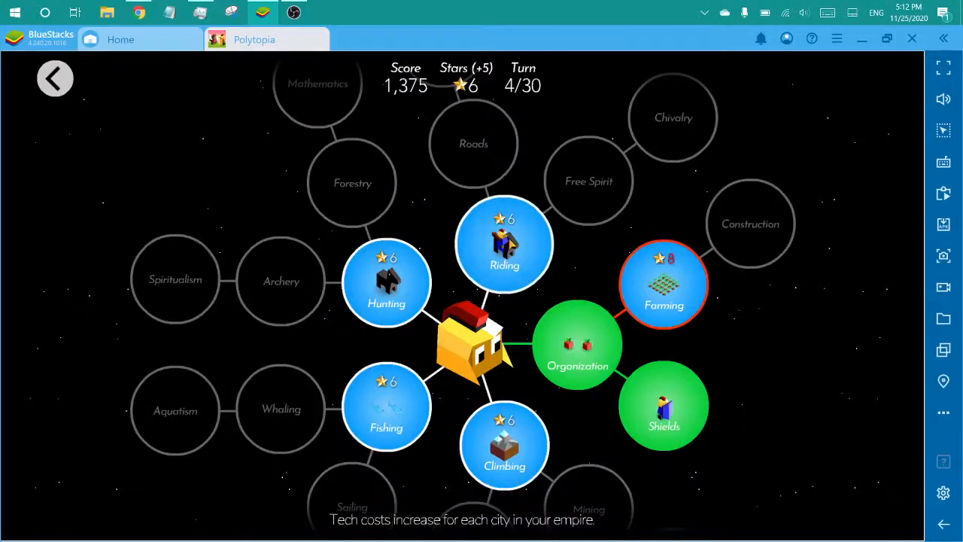
- Preview Riding, research Fishing, and end turn 4
{"action": "left_click", "coordinate": [504, 243]}
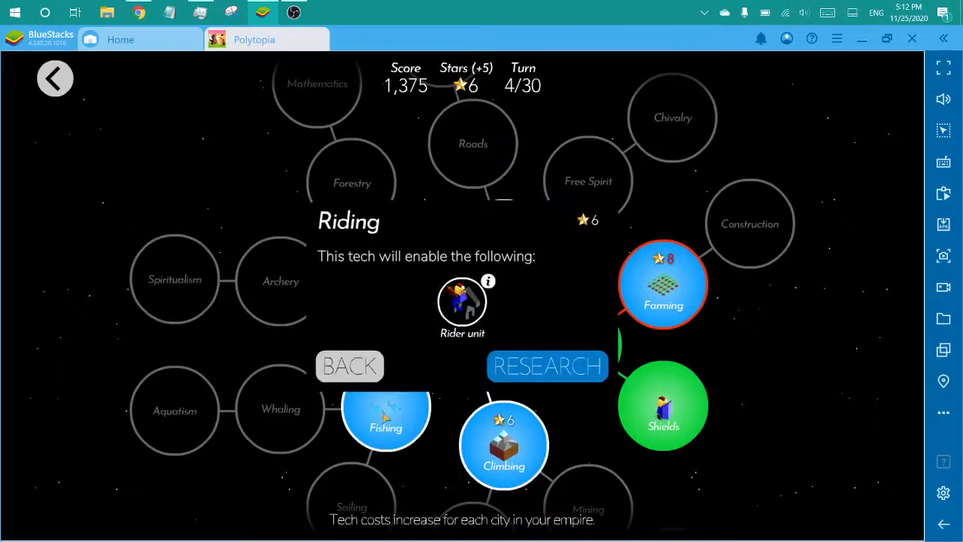
{"action": "left_click", "coordinate": [385, 417]}
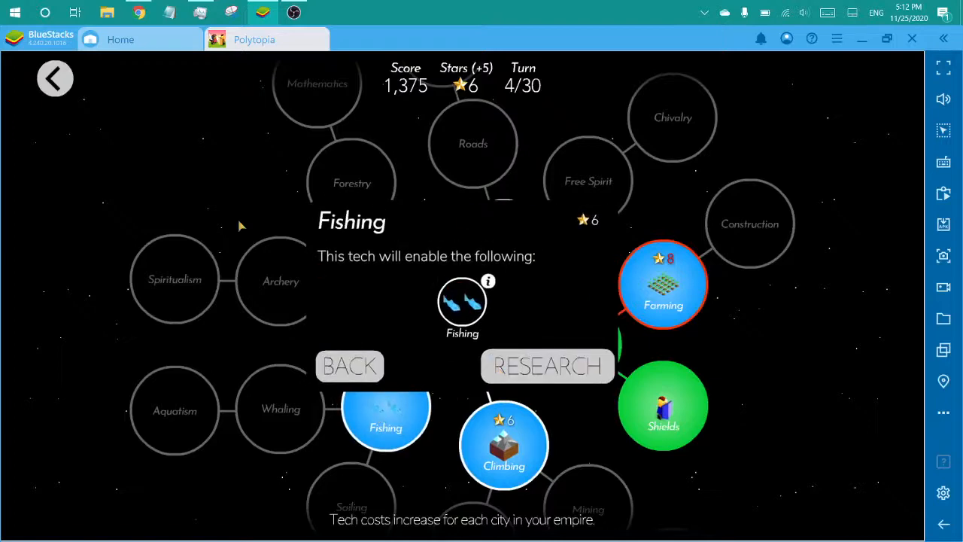
{"action": "left_click", "coordinate": [547, 365]}
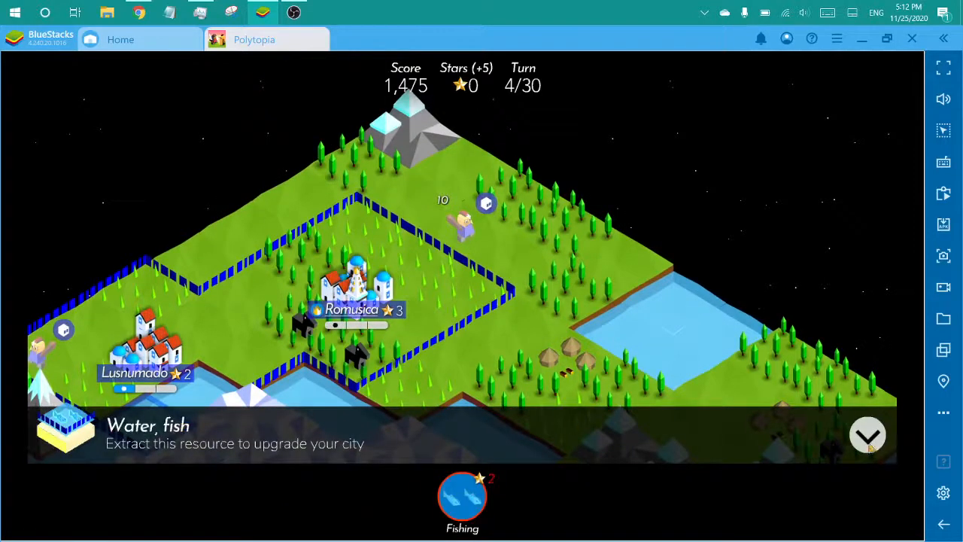
{"action": "left_click", "coordinate": [868, 434]}
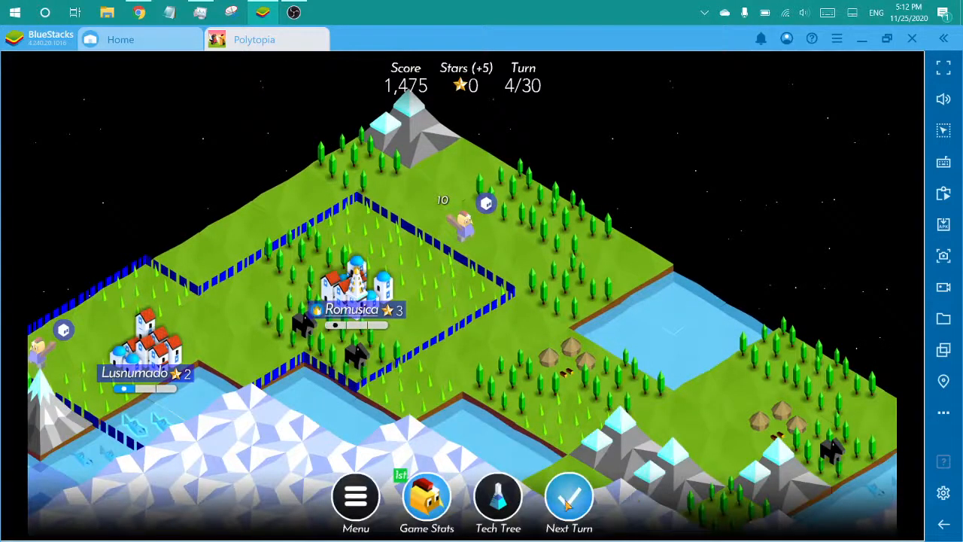
{"action": "left_click", "coordinate": [568, 497]}
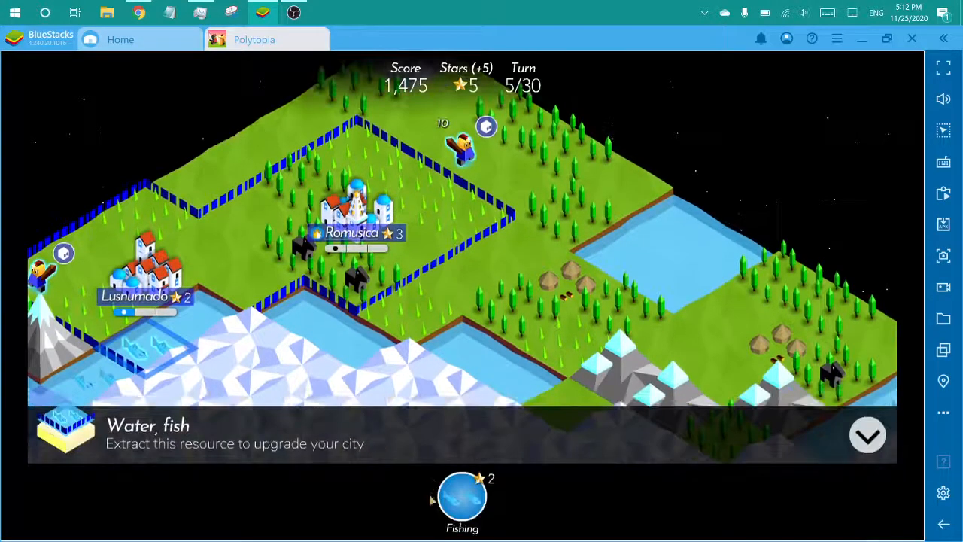
- Fish the water tile for Lusnumado, send a warrior toward the western village, end turn 5
{"action": "left_click", "coordinate": [462, 497]}
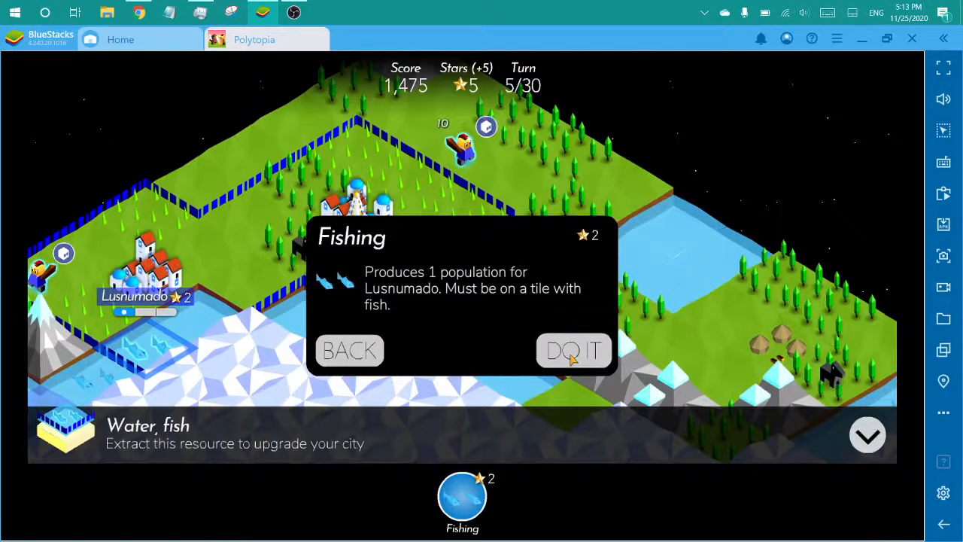
{"action": "left_click", "coordinate": [574, 351]}
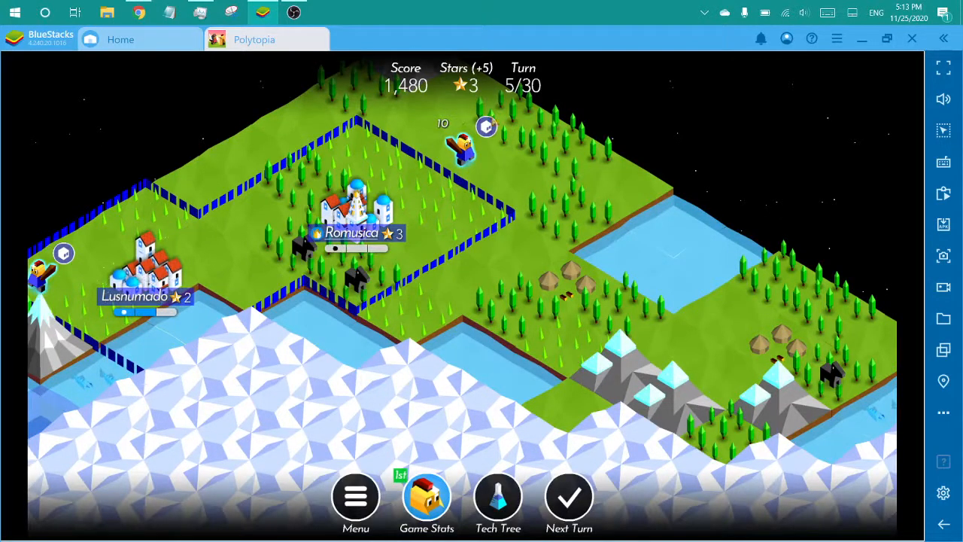
{"action": "left_click", "coordinate": [463, 147]}
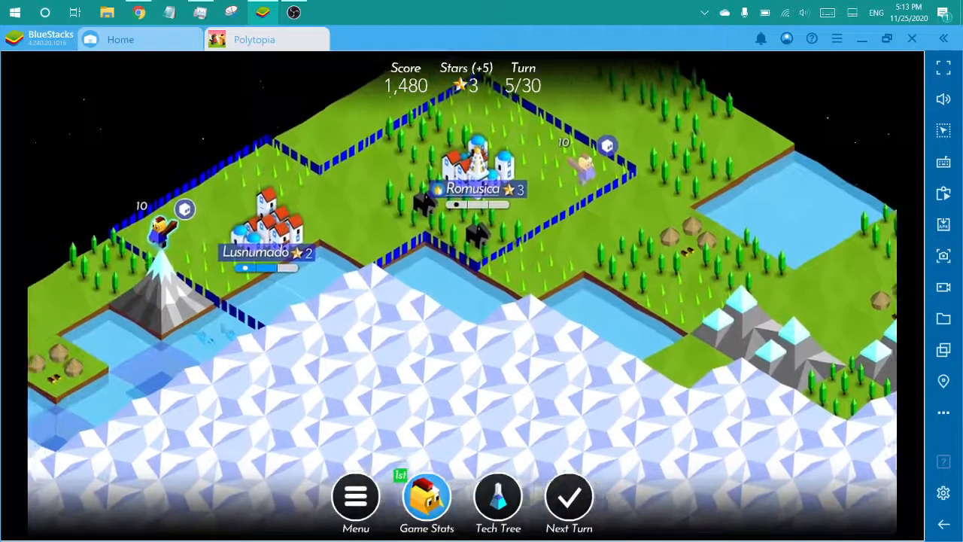
{"action": "left_click", "coordinate": [158, 225]}
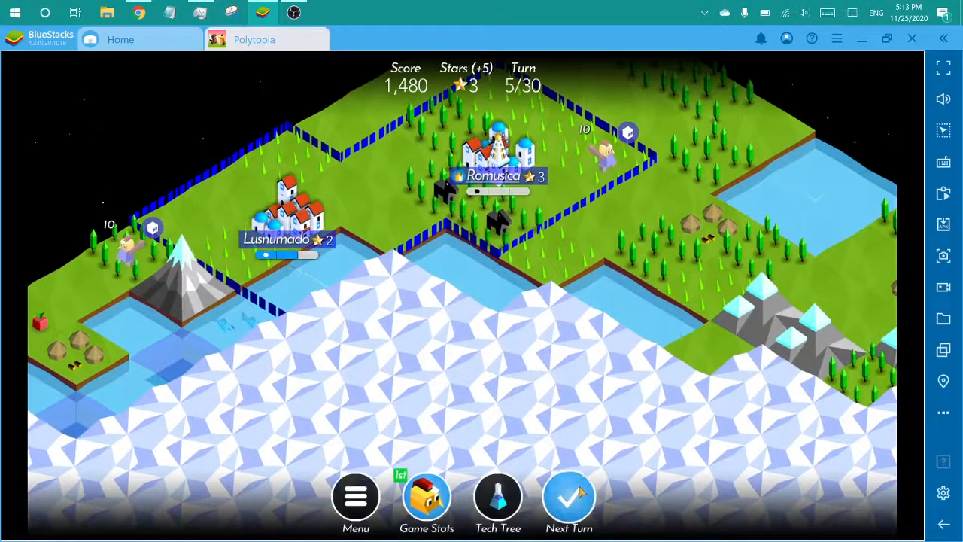
{"action": "left_click", "coordinate": [569, 497]}
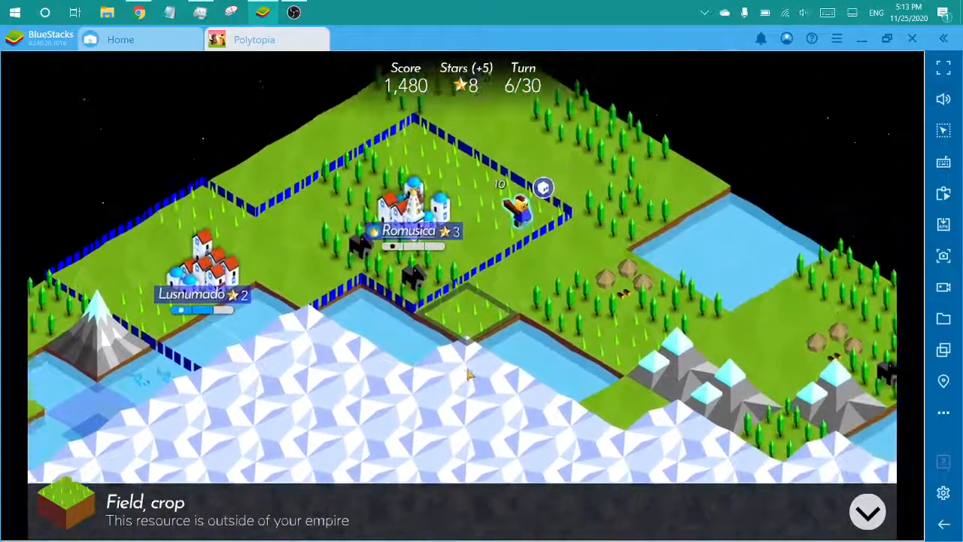
- End turn 6, move the warrior into the village, and end turn 7
{"action": "left_click", "coordinate": [519, 207]}
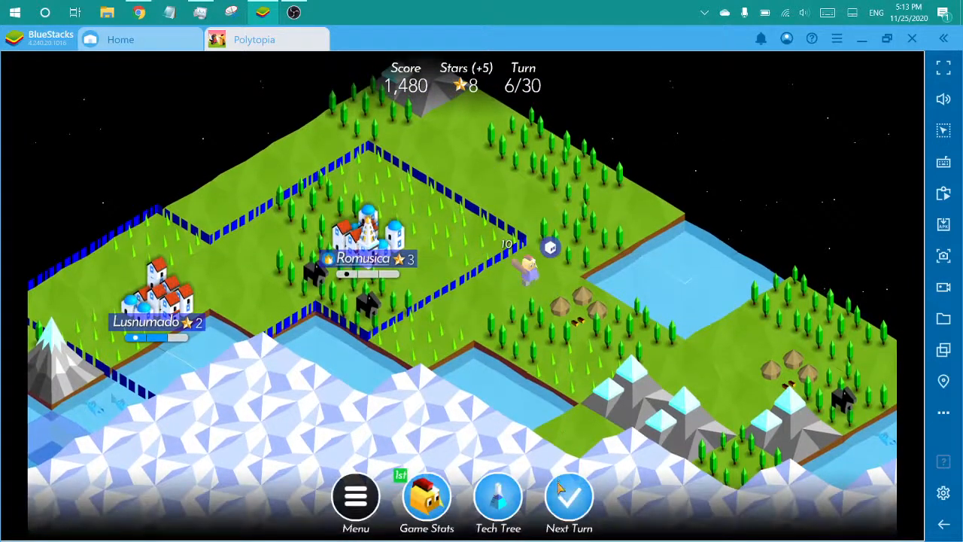
{"action": "left_click", "coordinate": [569, 495]}
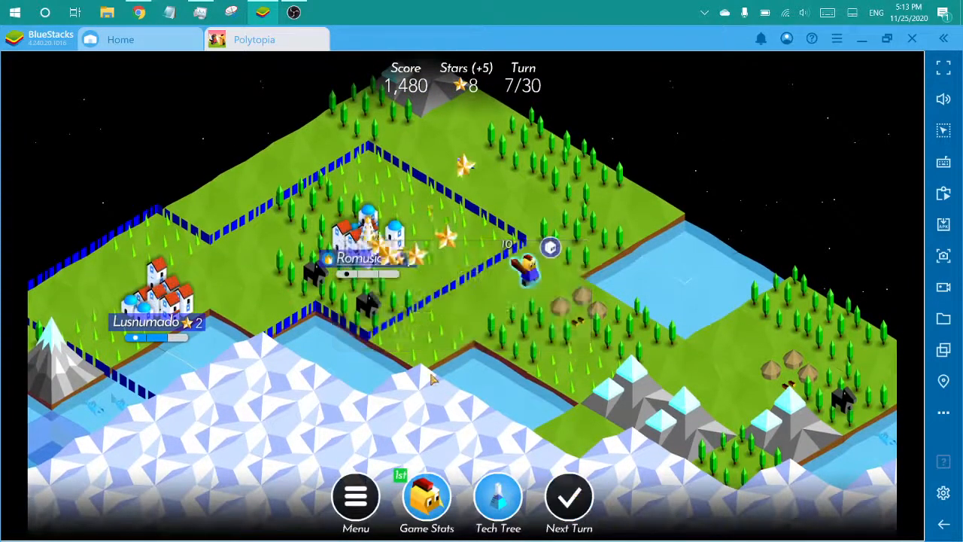
{"action": "left_click", "coordinate": [530, 271]}
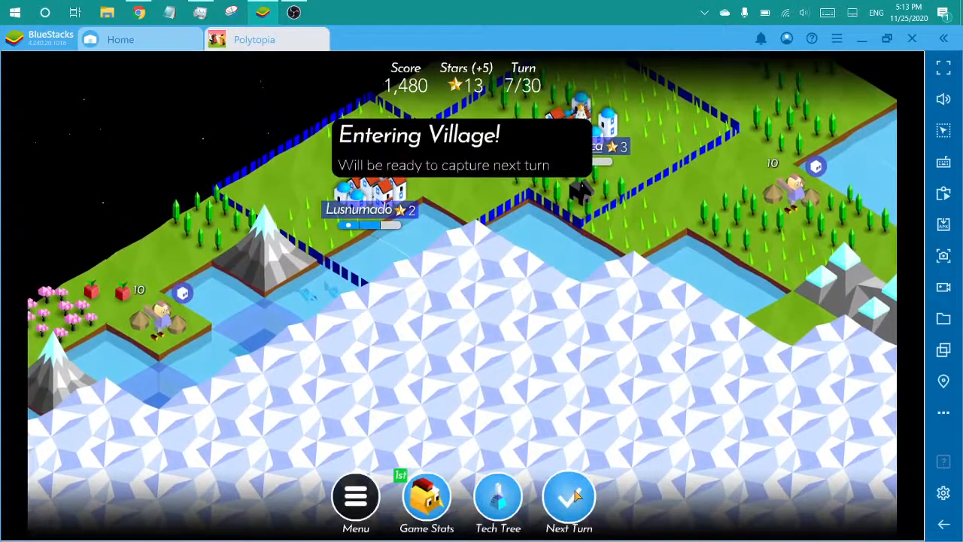
{"action": "left_click", "coordinate": [568, 496]}
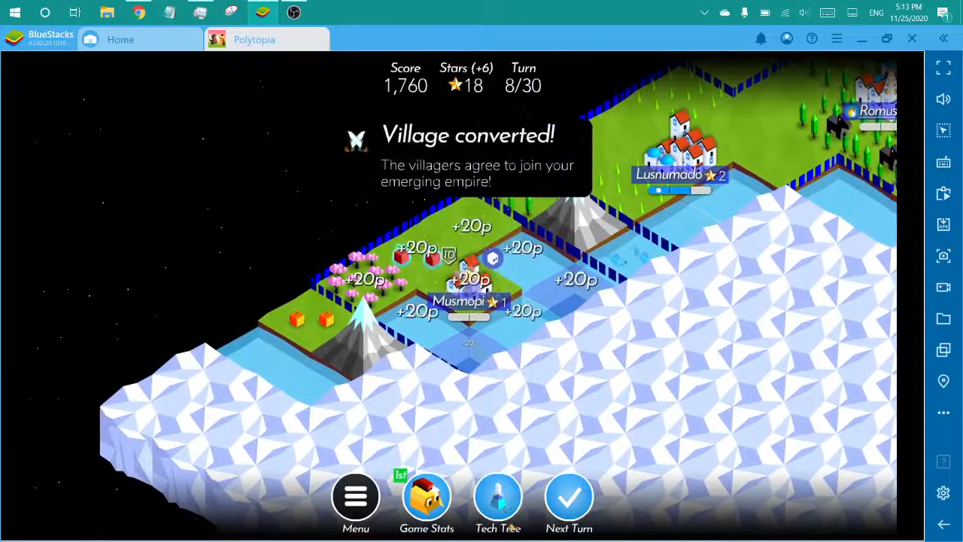
- Research Farming in the tech tree, leaving 4 stars, and return to the map
{"action": "left_click", "coordinate": [498, 497]}
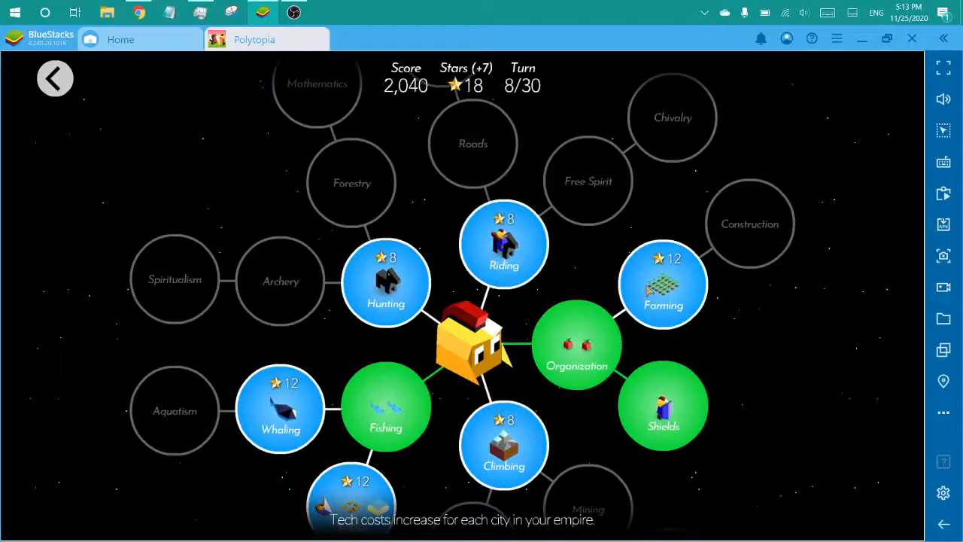
{"action": "left_click", "coordinate": [663, 285]}
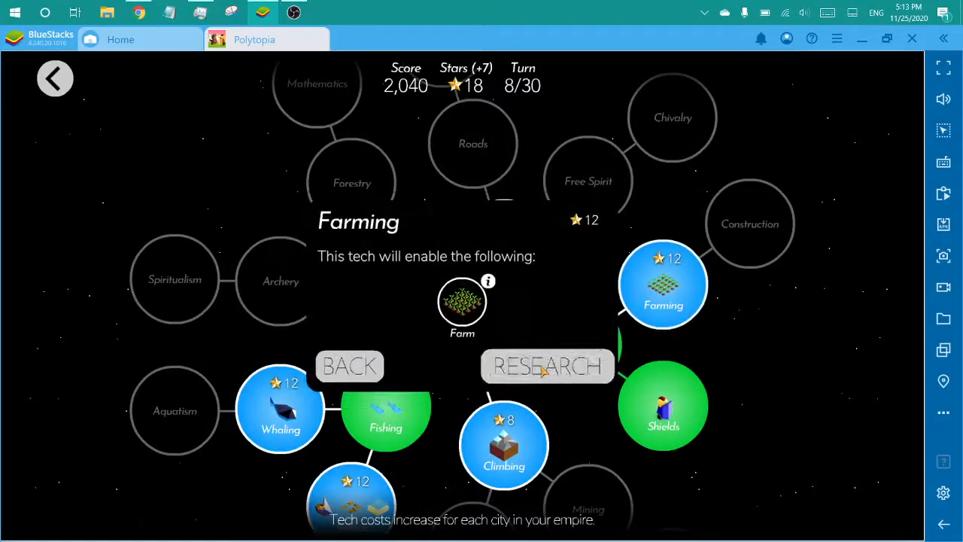
{"action": "left_click", "coordinate": [547, 365]}
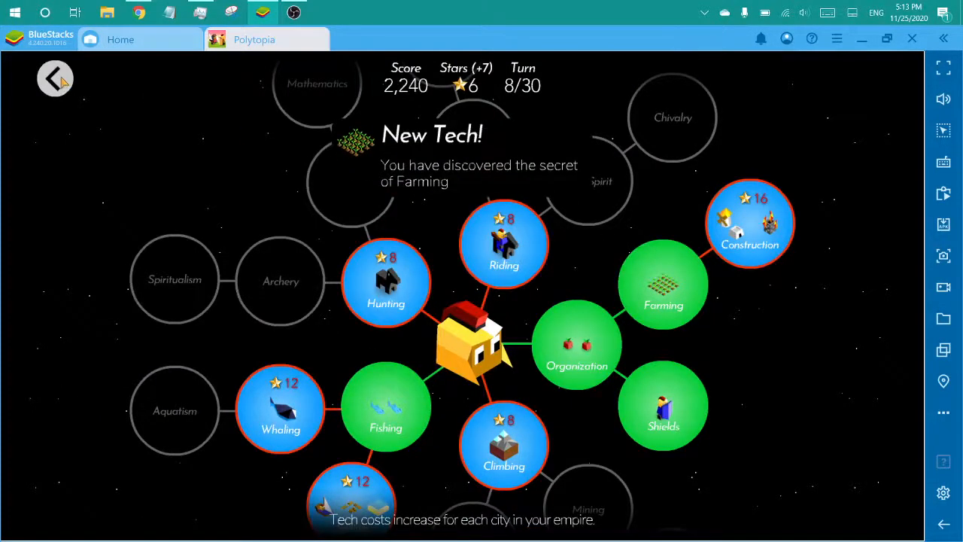
{"action": "left_click", "coordinate": [54, 78]}
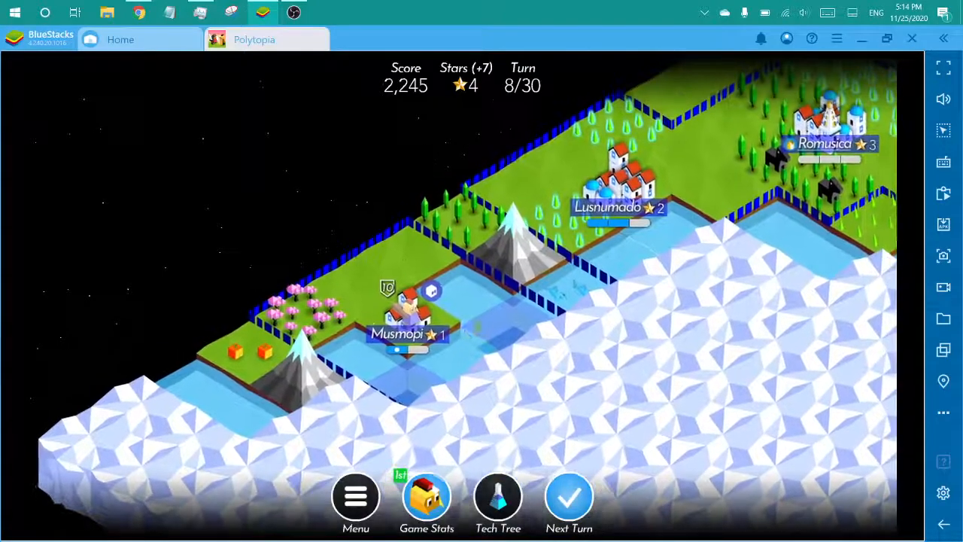
- Inspect a water tile, end turn 8, and accept the meeting with Bardur
{"action": "left_click", "coordinate": [504, 347]}
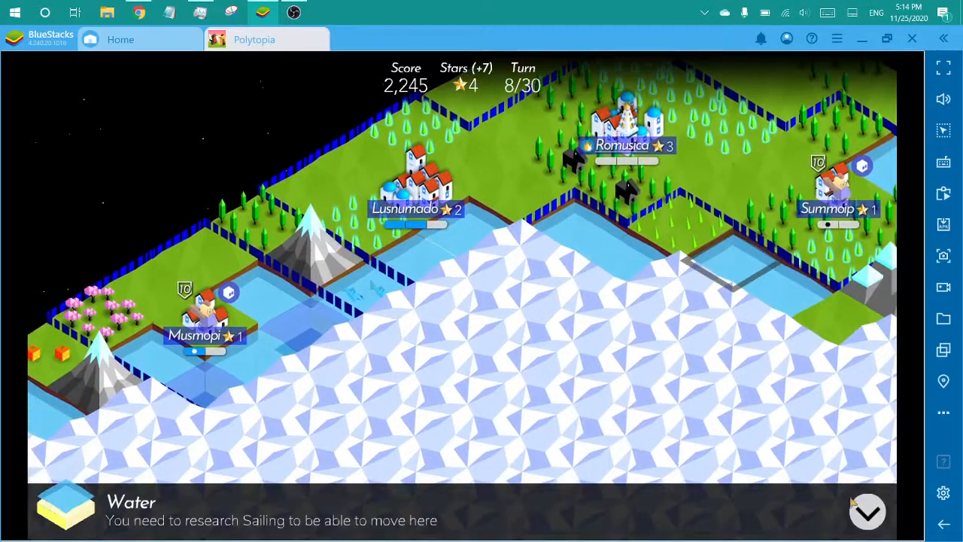
{"action": "left_click", "coordinate": [867, 512]}
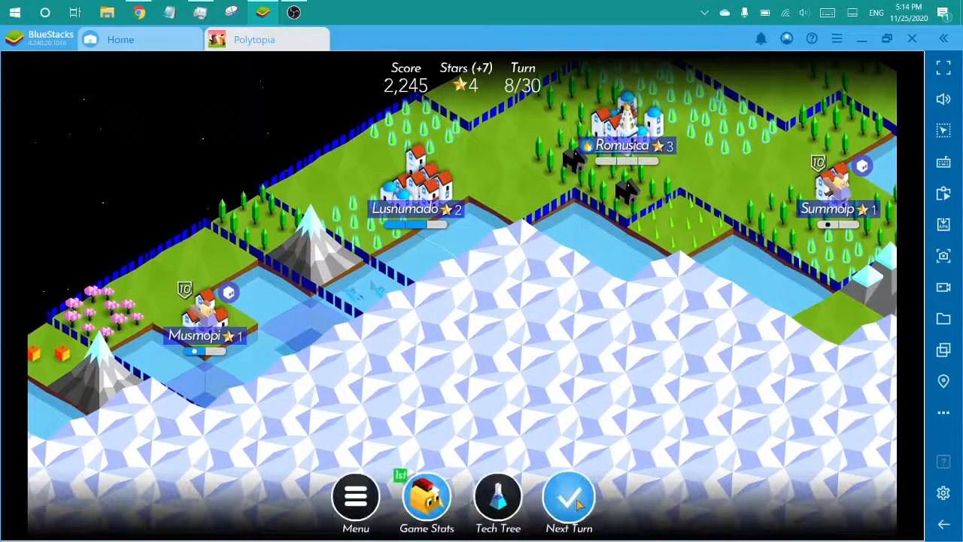
{"action": "left_click", "coordinate": [569, 496]}
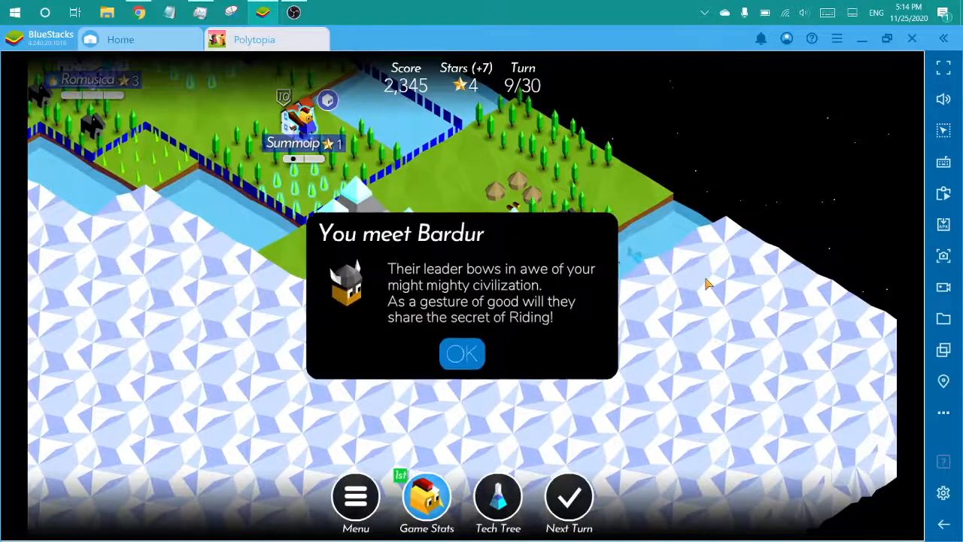
{"action": "left_click", "coordinate": [461, 354]}
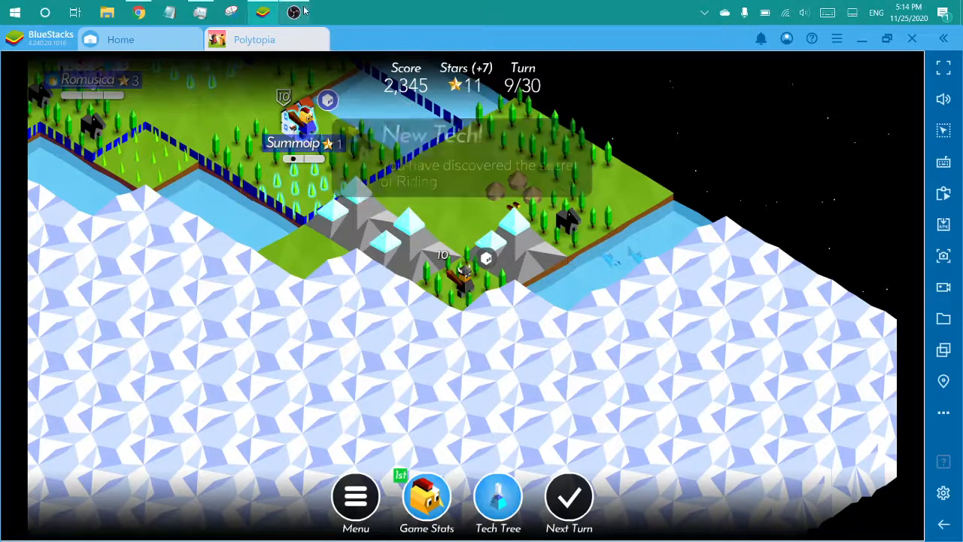
{"action": "left_click", "coordinate": [294, 12]}
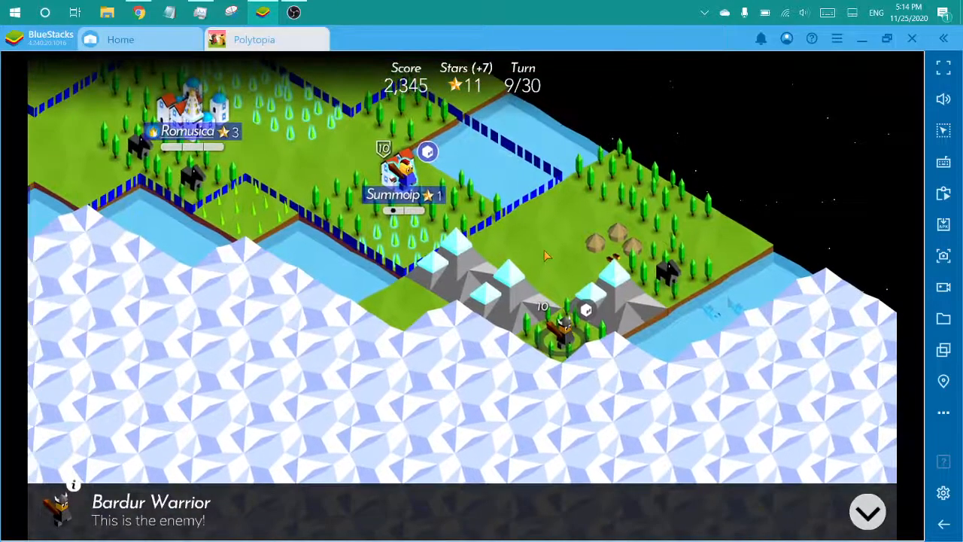
- Build a farm on the crop field beside Summoip
{"action": "left_click", "coordinate": [399, 177]}
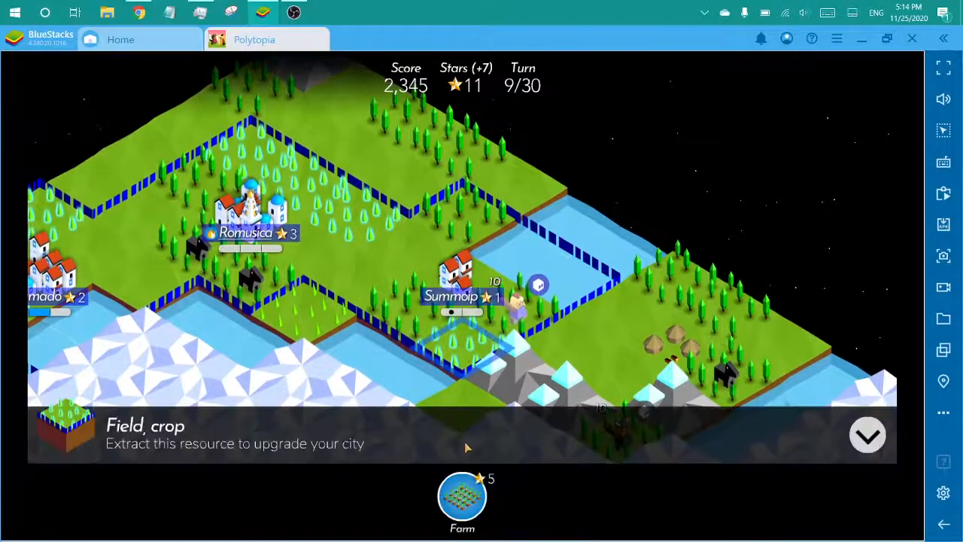
{"action": "left_click", "coordinate": [462, 497]}
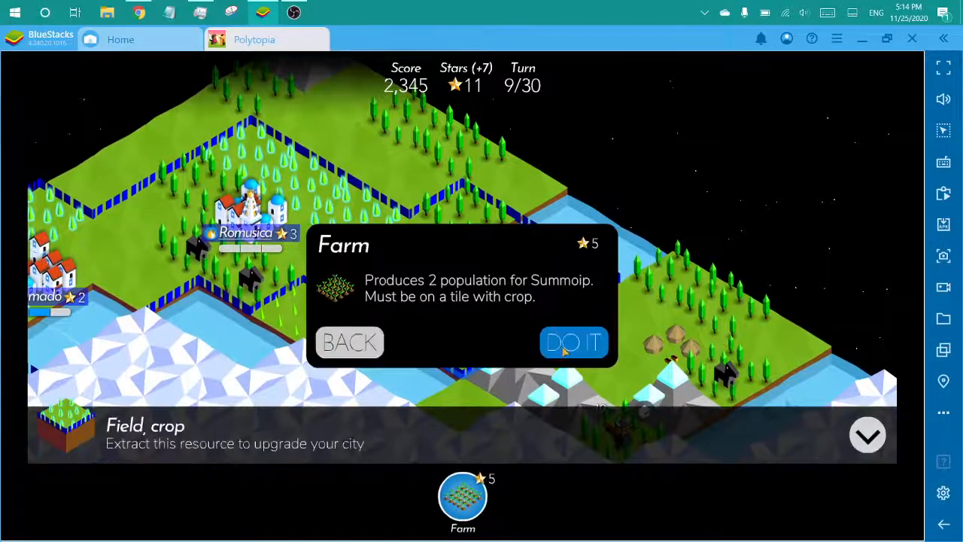
{"action": "left_click", "coordinate": [573, 343]}
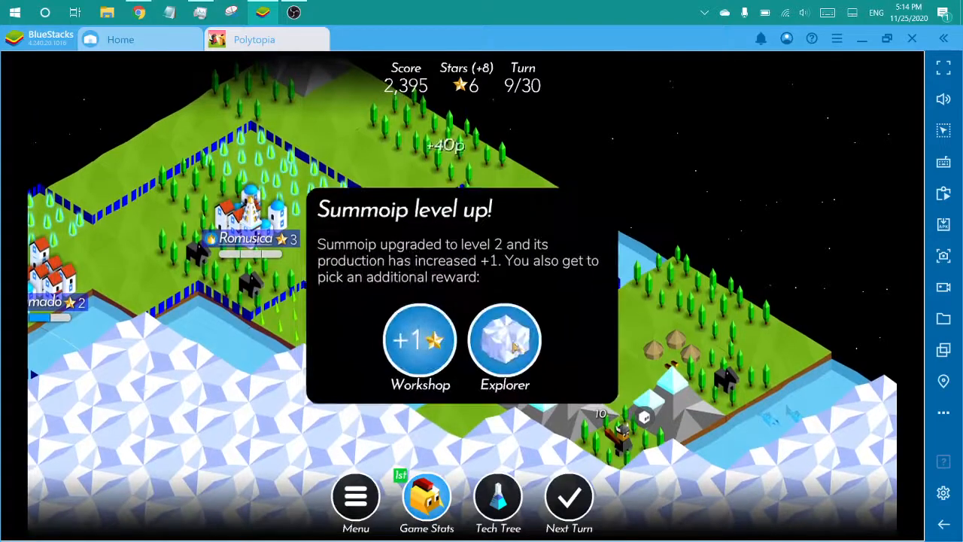
- Take the Explorer level-up reward and build a farm for Lusnumado
{"action": "left_click", "coordinate": [505, 340]}
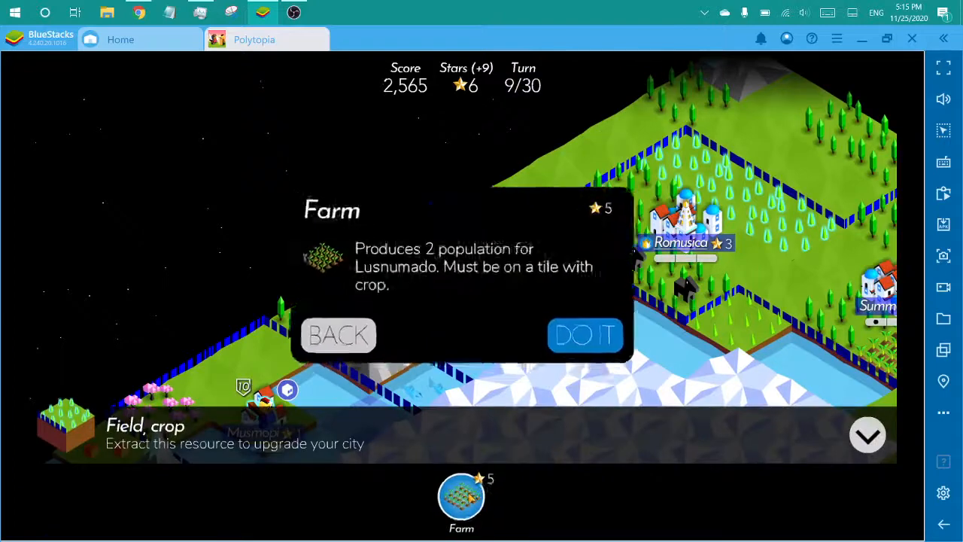
{"action": "left_click", "coordinate": [585, 334]}
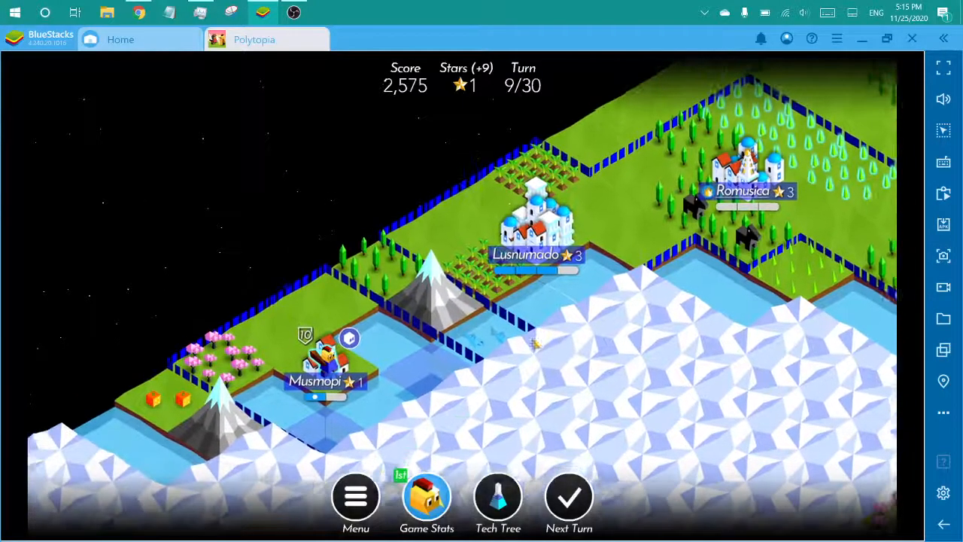
{"action": "left_click", "coordinate": [338, 353]}
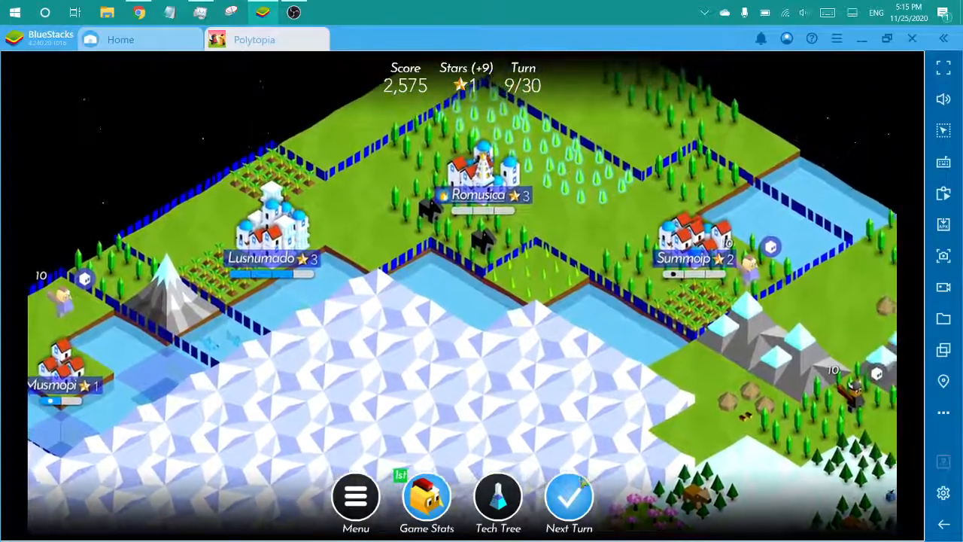
- End turns 9 and 10
{"action": "left_click", "coordinate": [568, 495]}
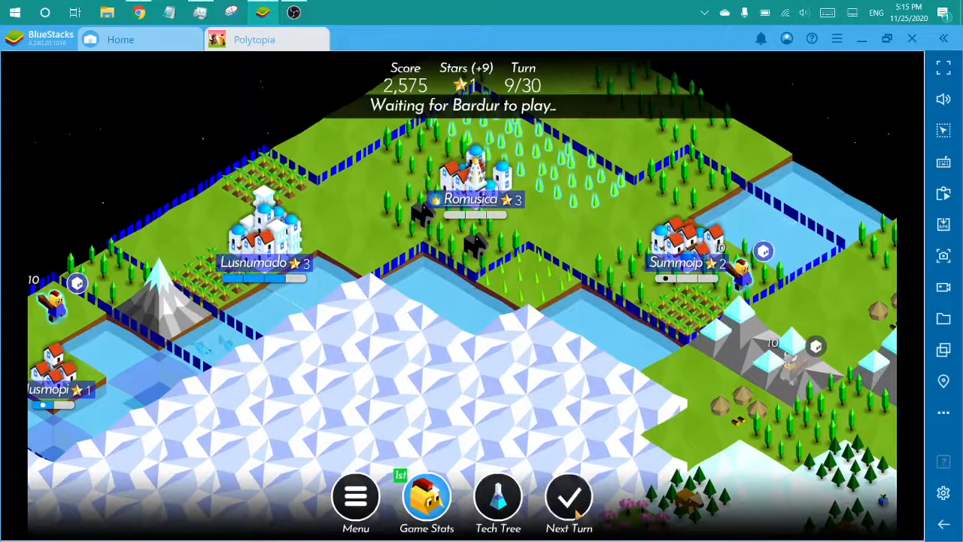
{"action": "left_click", "coordinate": [569, 495]}
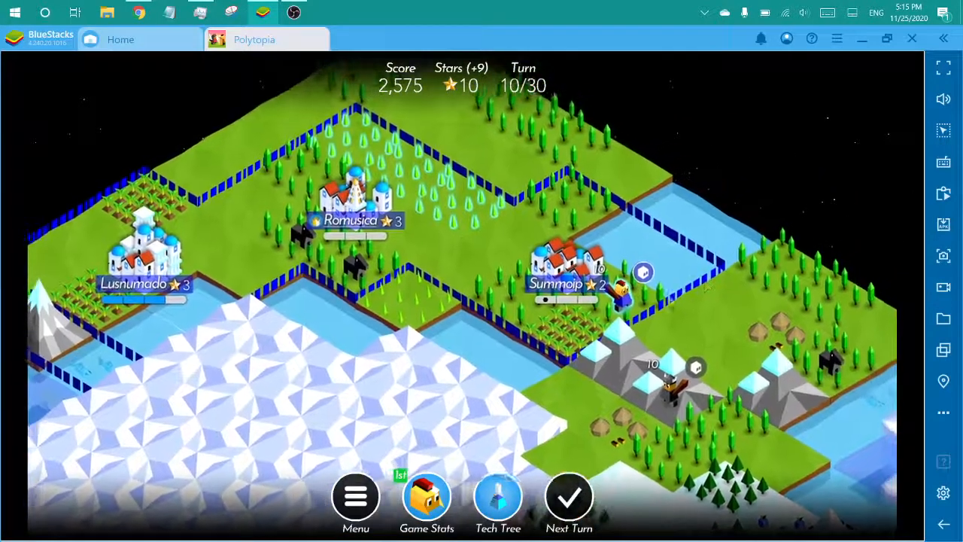
{"action": "left_click", "coordinate": [617, 290]}
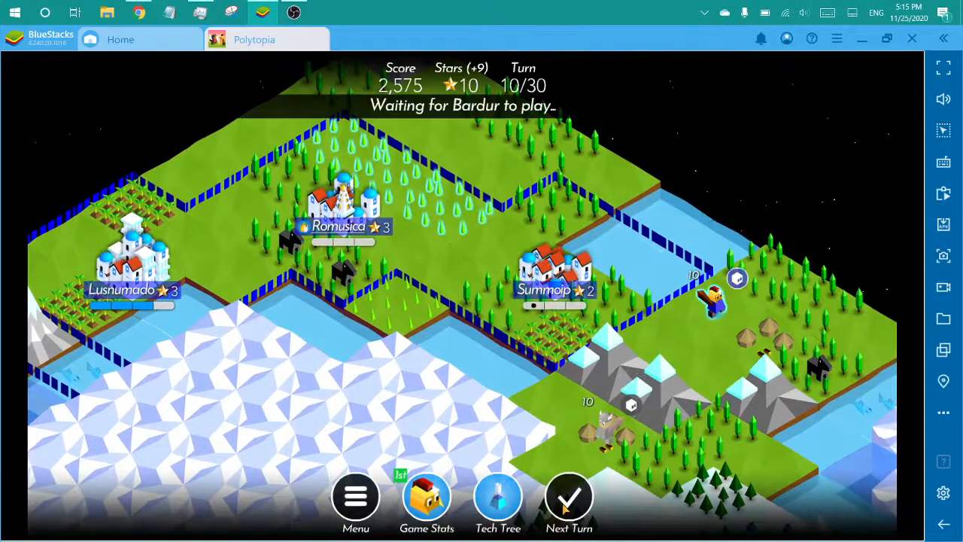
- Move the warrior near Summoip east past the mountains
{"action": "left_click", "coordinate": [570, 497]}
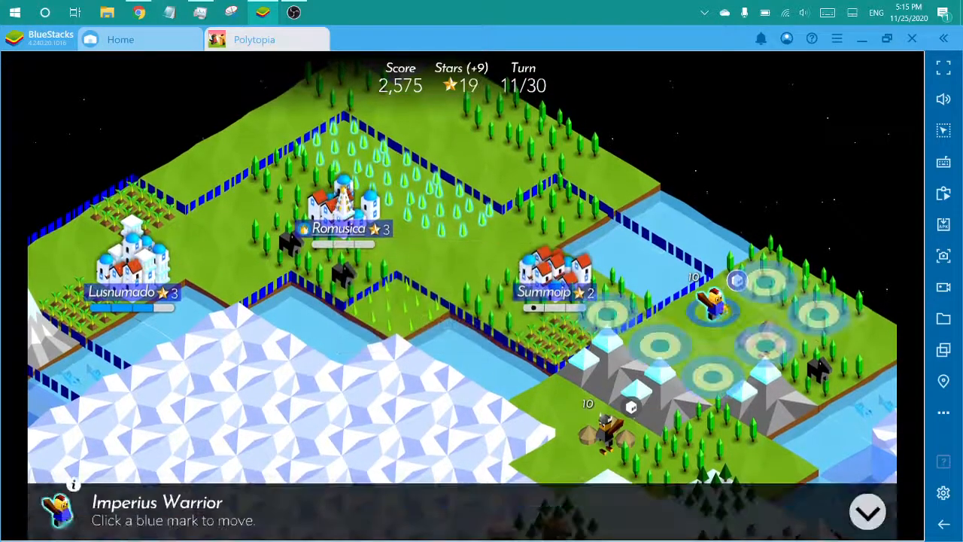
{"action": "left_click", "coordinate": [737, 280]}
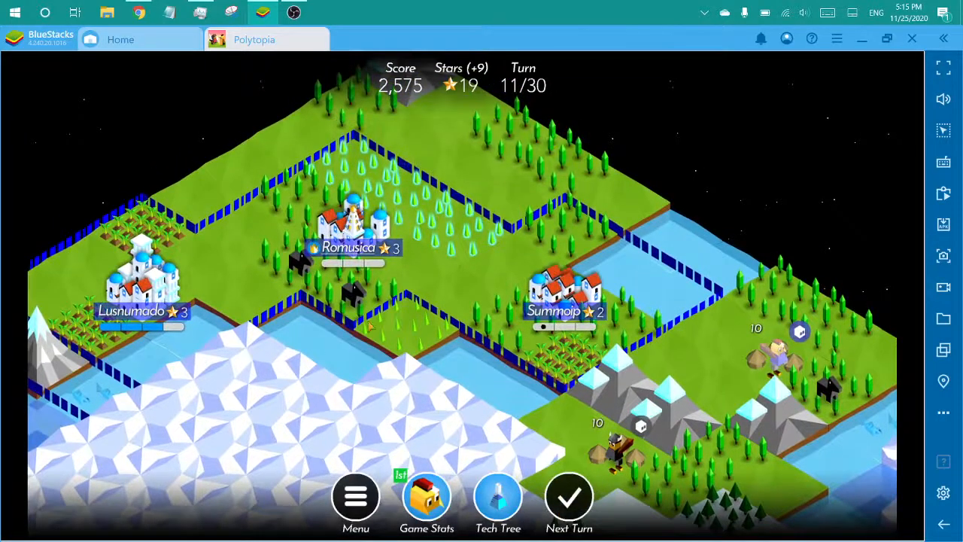
{"action": "left_click", "coordinate": [497, 500]}
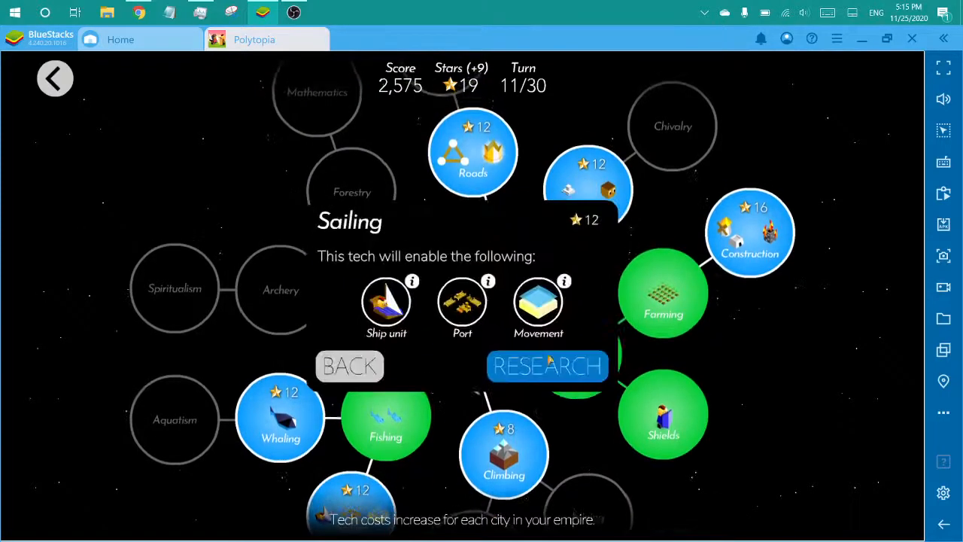
- Research Sailing, dropping to 7 stars, and return to the map
{"action": "left_click", "coordinate": [547, 365]}
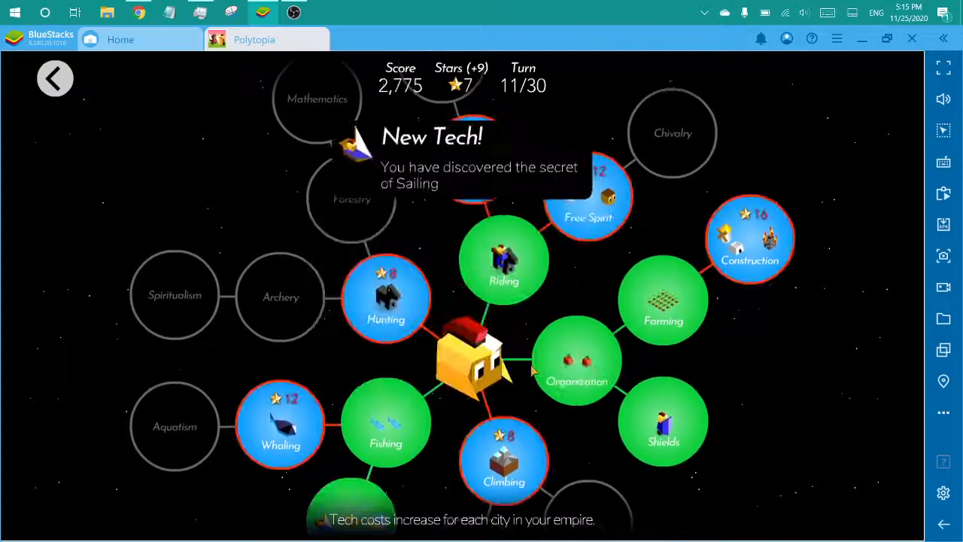
{"action": "left_click", "coordinate": [55, 78]}
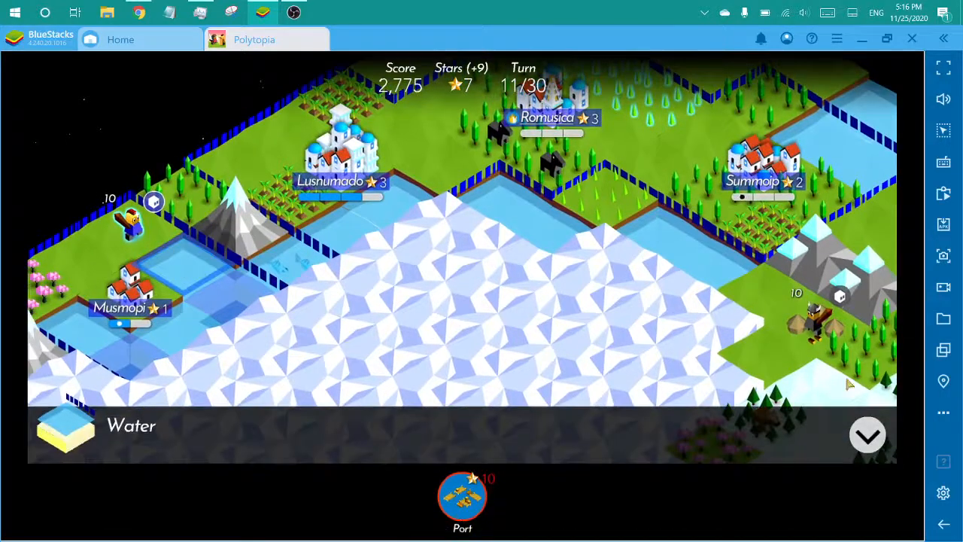
- End turns 11 and 12, choosing the Explorer reward for Musmopi's level 2
{"action": "left_click", "coordinate": [867, 434]}
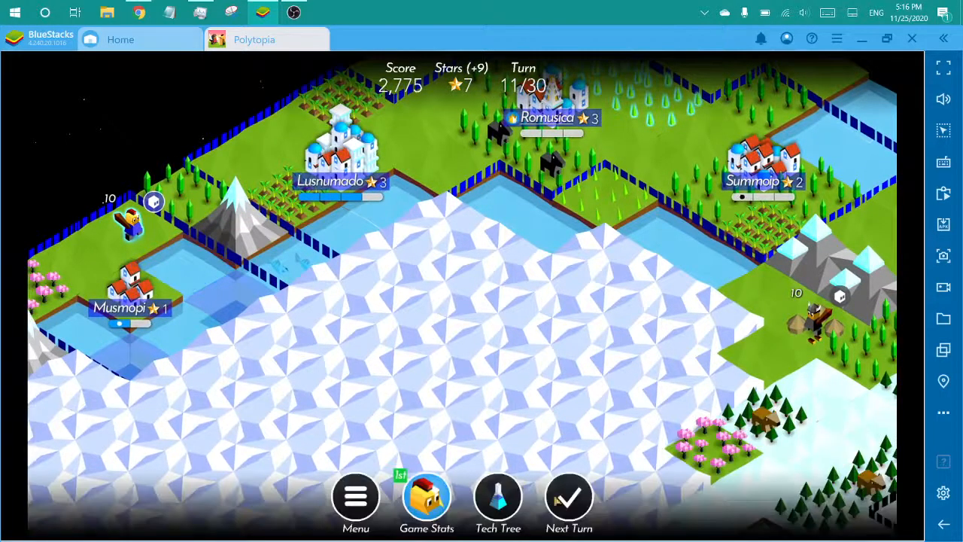
{"action": "left_click", "coordinate": [569, 496]}
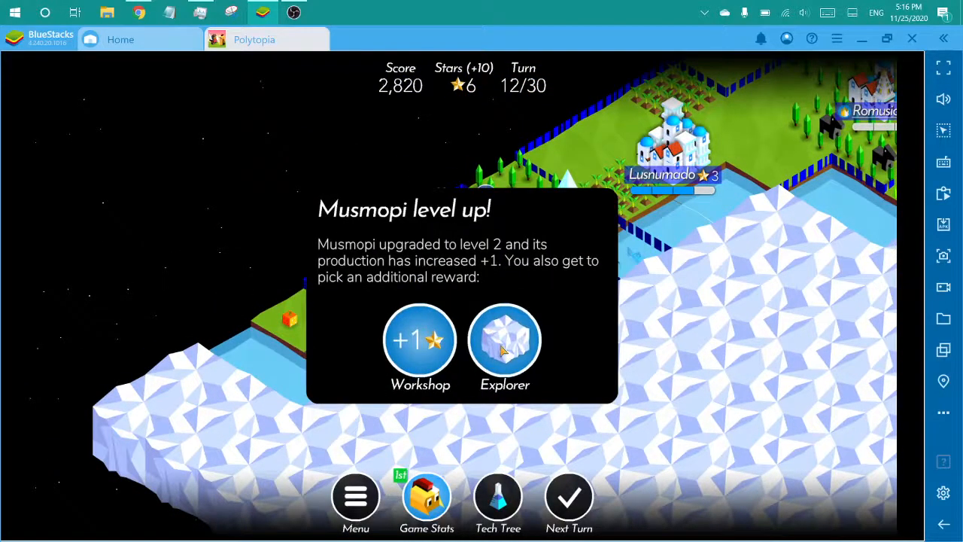
{"action": "left_click", "coordinate": [504, 340]}
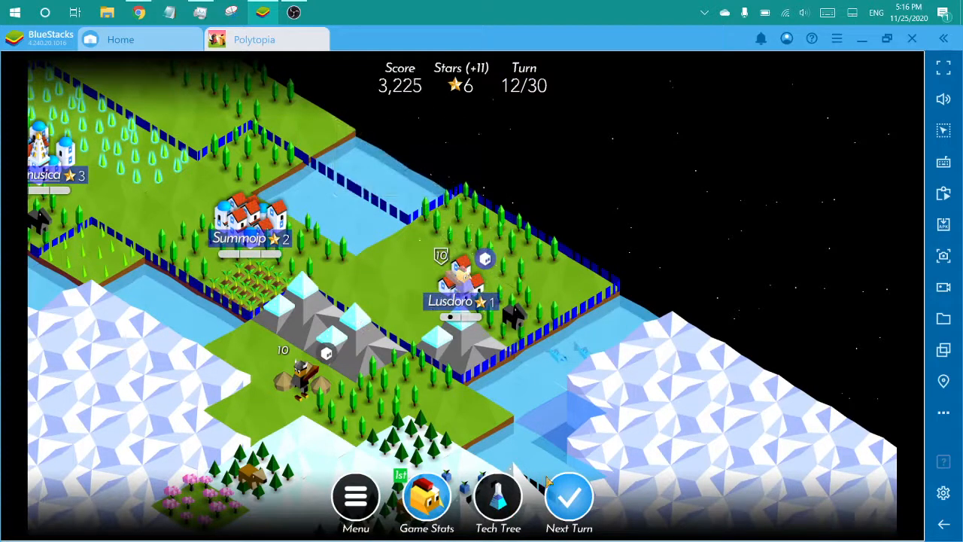
{"action": "left_click", "coordinate": [569, 497]}
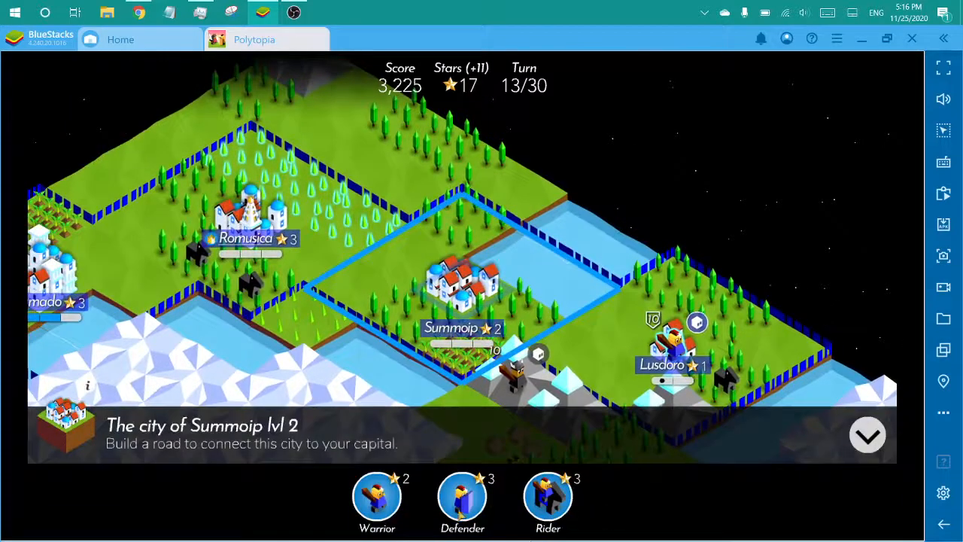
- Train a Defender in Summoip and research Hunting
{"action": "left_click", "coordinate": [462, 500]}
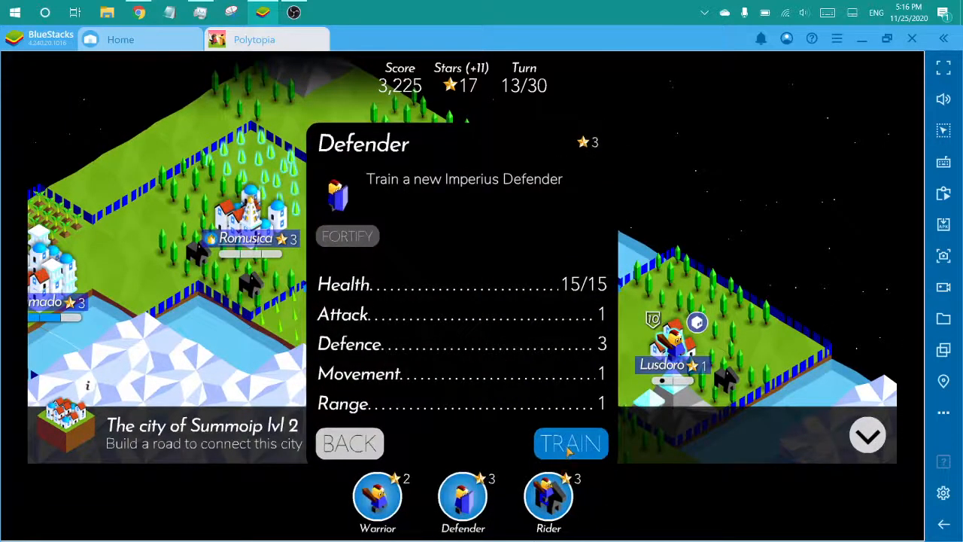
{"action": "left_click", "coordinate": [569, 444]}
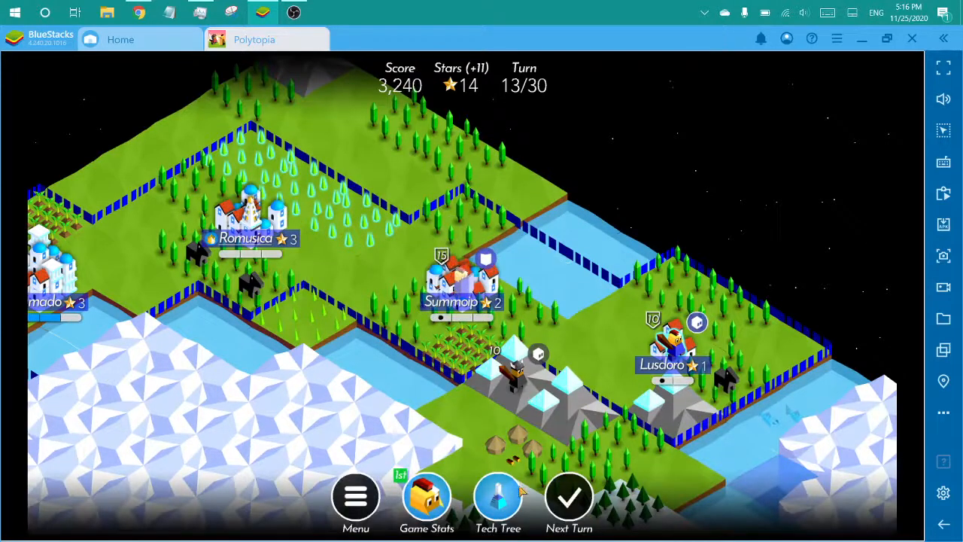
{"action": "left_click", "coordinate": [498, 497]}
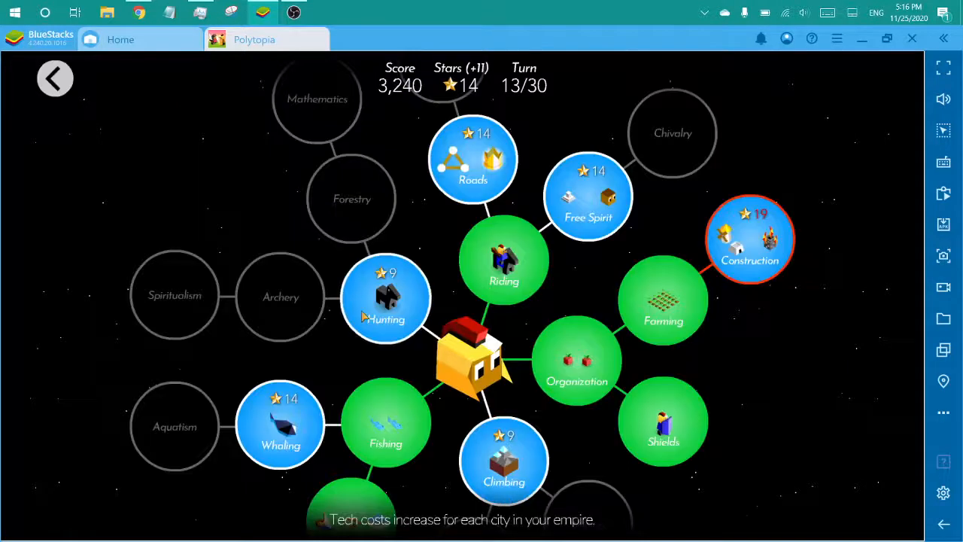
{"action": "left_click", "coordinate": [386, 297]}
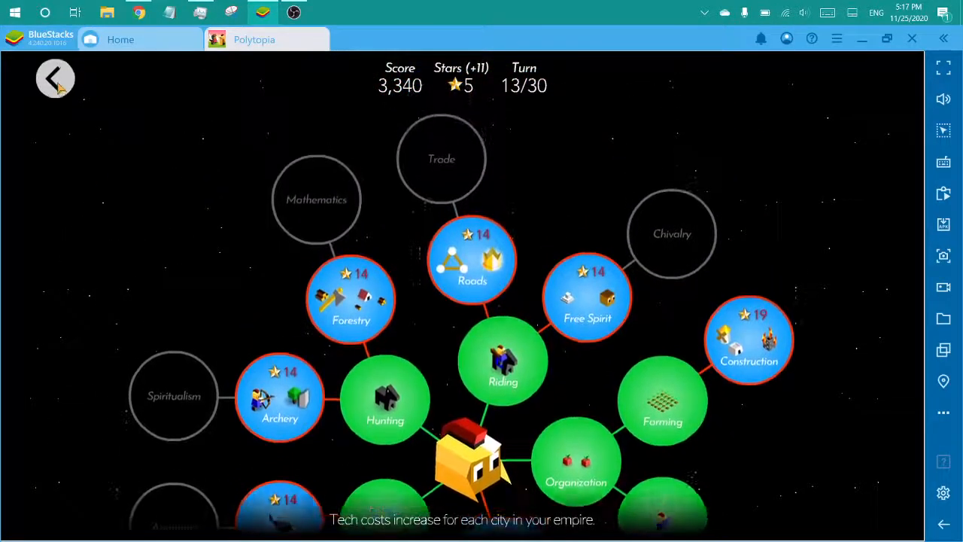
{"action": "left_click", "coordinate": [55, 77]}
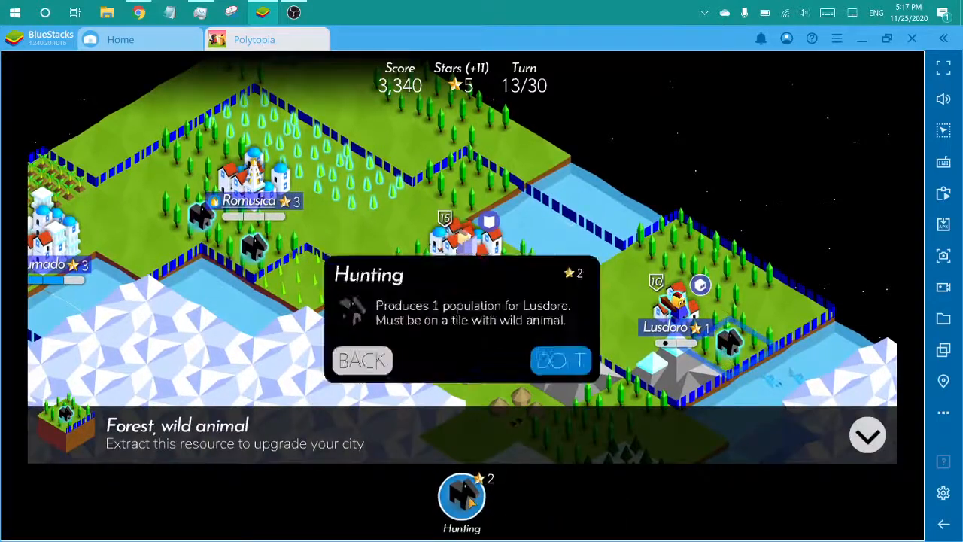
- Hunt wild animals for Lusdoro and Romusica, then end turn 13
{"action": "left_click", "coordinate": [561, 359]}
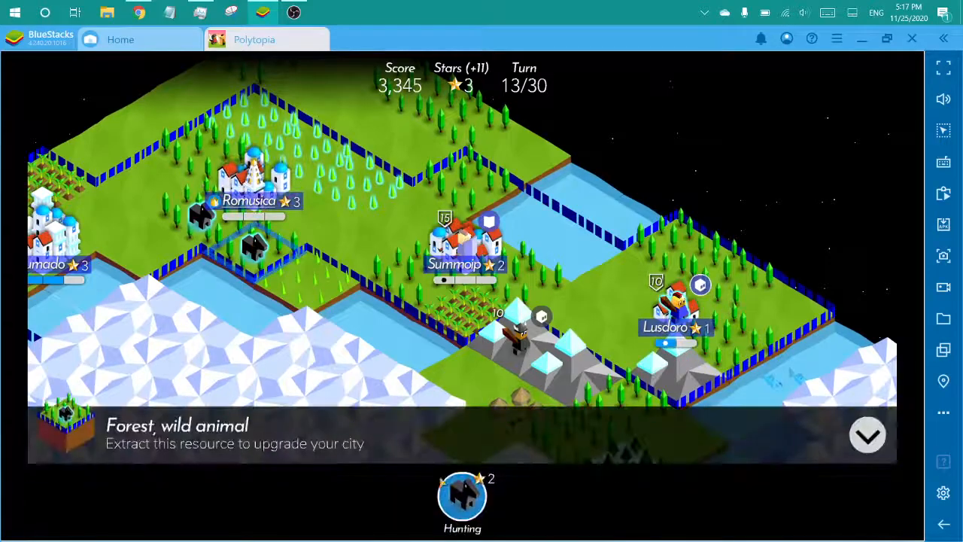
{"action": "left_click", "coordinate": [462, 497]}
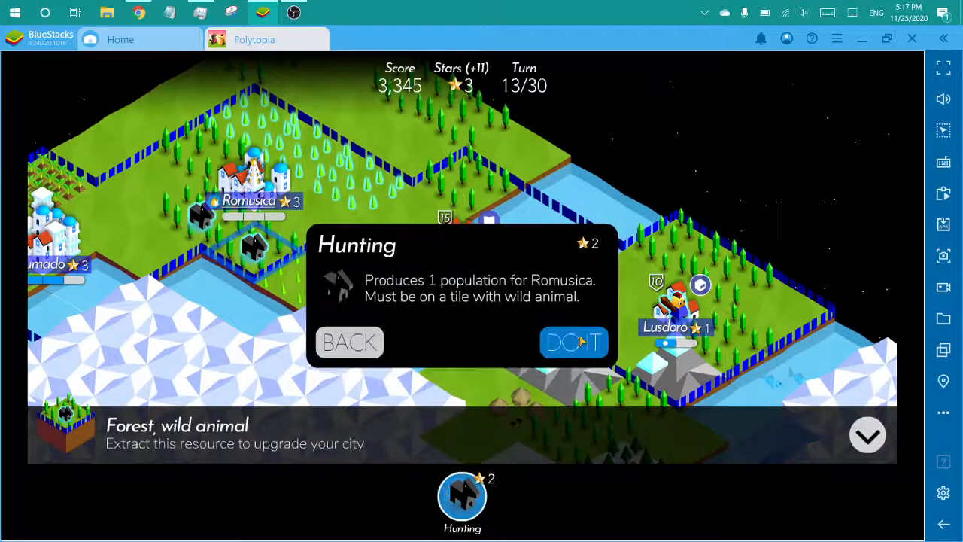
{"action": "left_click", "coordinate": [574, 343]}
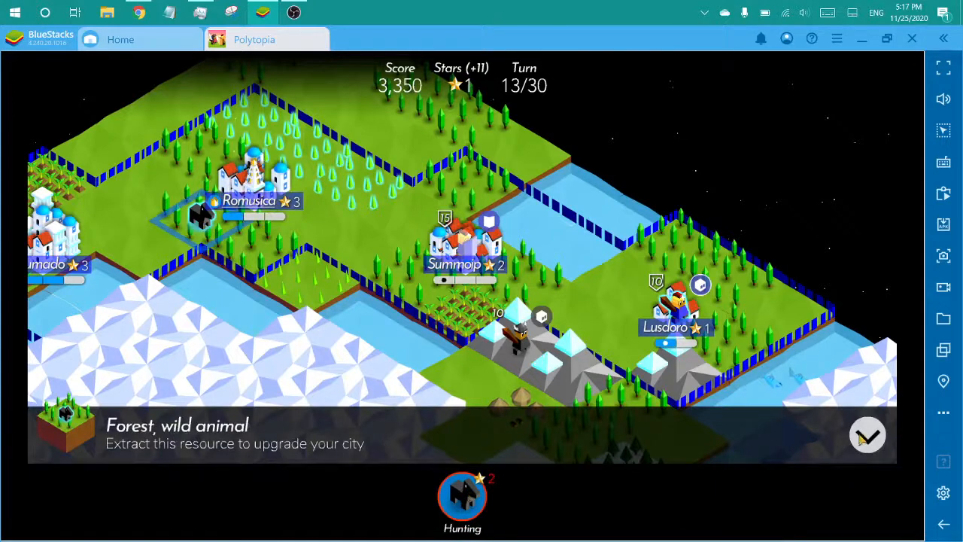
{"action": "left_click", "coordinate": [867, 435]}
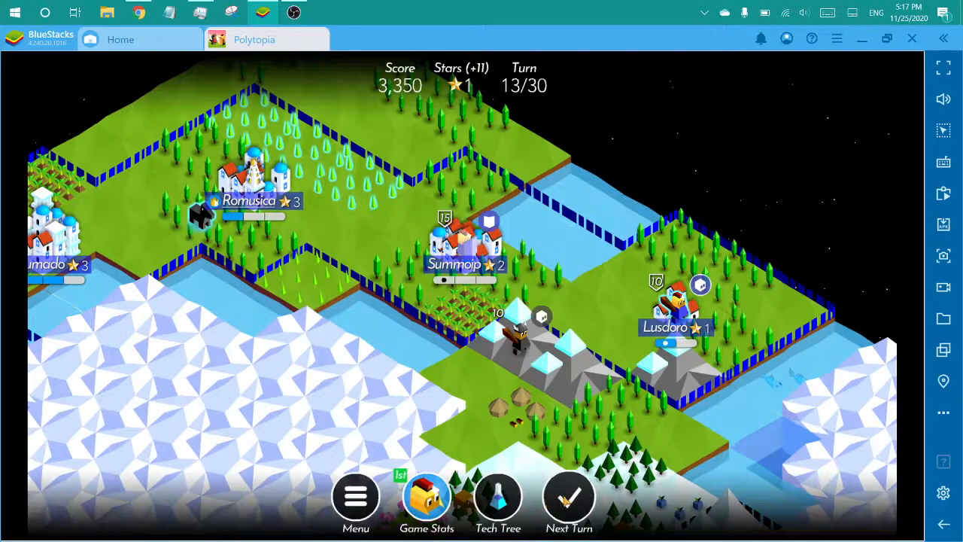
{"action": "left_click", "coordinate": [568, 495]}
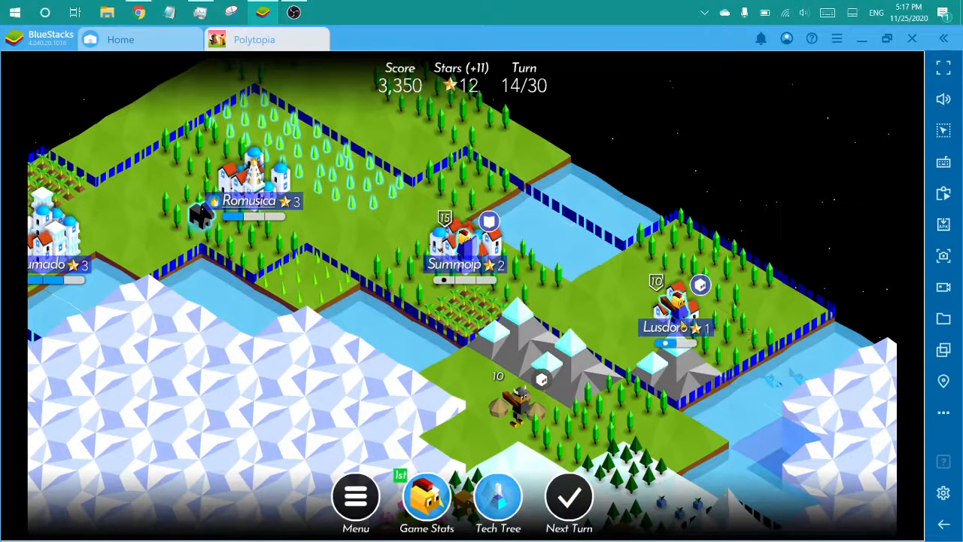
- Hunt and farm for Romusica, taking Resources at level 3 for 10 stars
{"action": "left_click", "coordinate": [677, 301]}
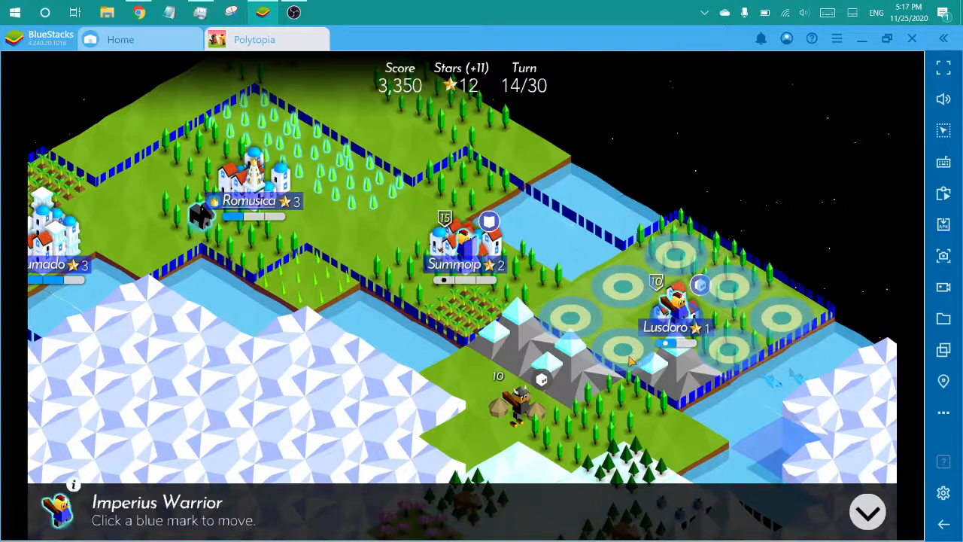
{"action": "mouse_move", "coordinate": [617, 346]}
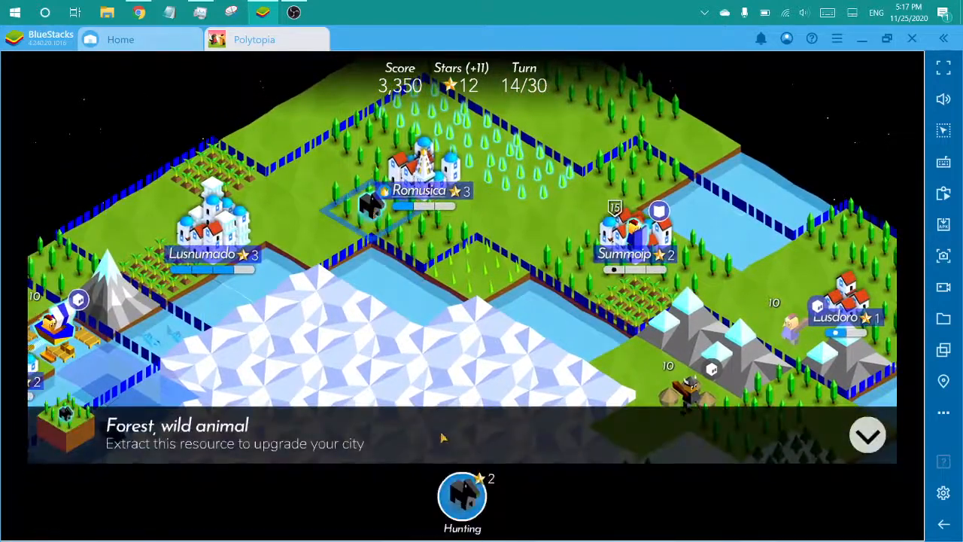
{"action": "left_click", "coordinate": [462, 497]}
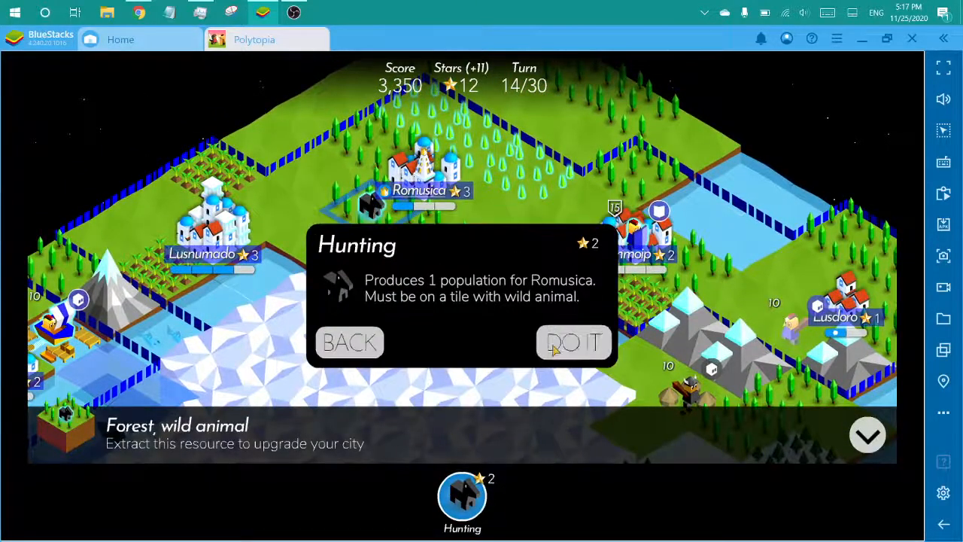
{"action": "left_click", "coordinate": [574, 342]}
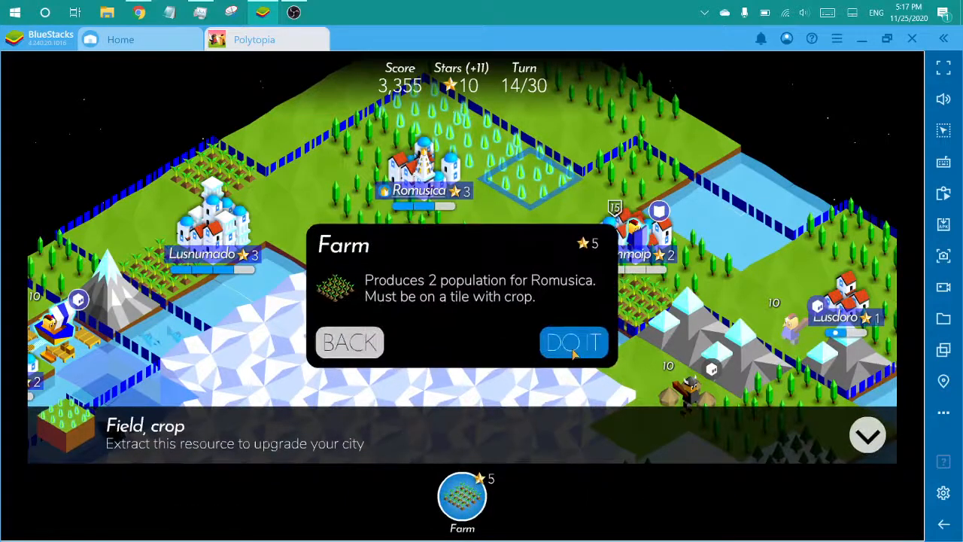
{"action": "left_click", "coordinate": [573, 342]}
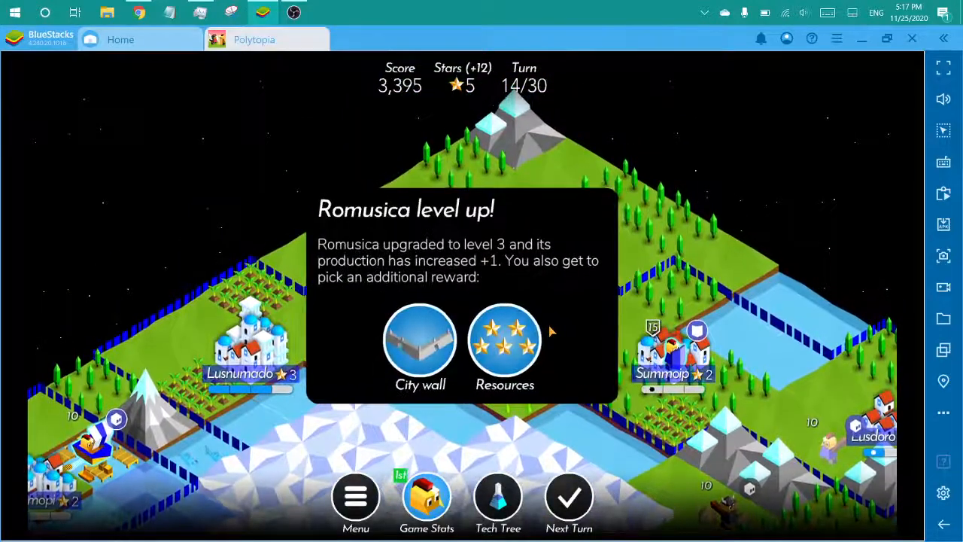
{"action": "left_click", "coordinate": [505, 343]}
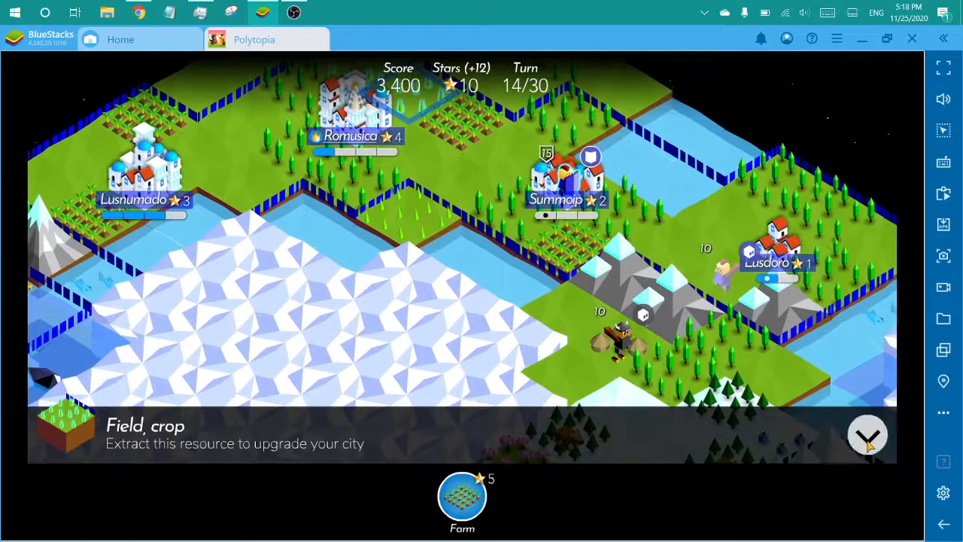
- Research Climbing for 9 stars, leaving 1 star, then end turn 14
{"action": "left_click", "coordinate": [866, 435]}
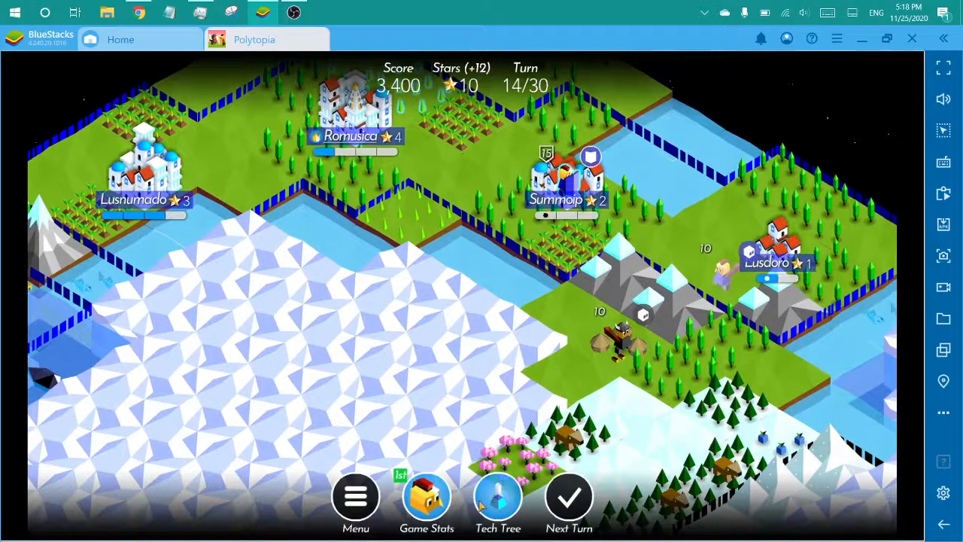
{"action": "left_click", "coordinate": [498, 496]}
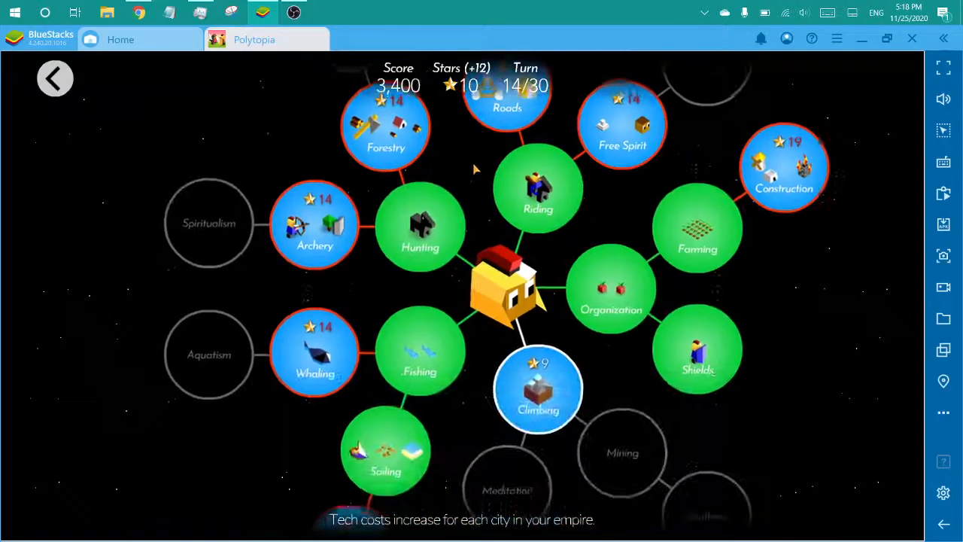
{"action": "left_click", "coordinate": [538, 389]}
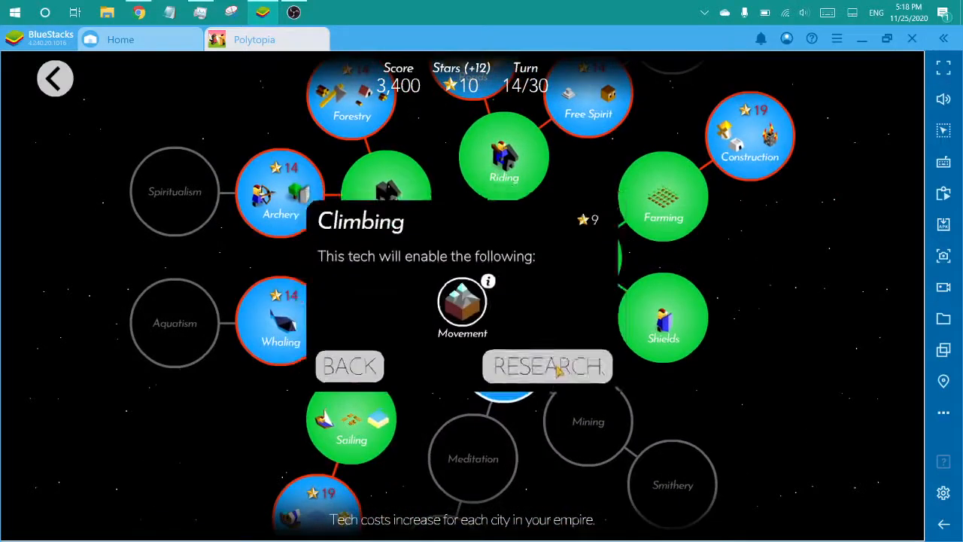
{"action": "left_click", "coordinate": [547, 365]}
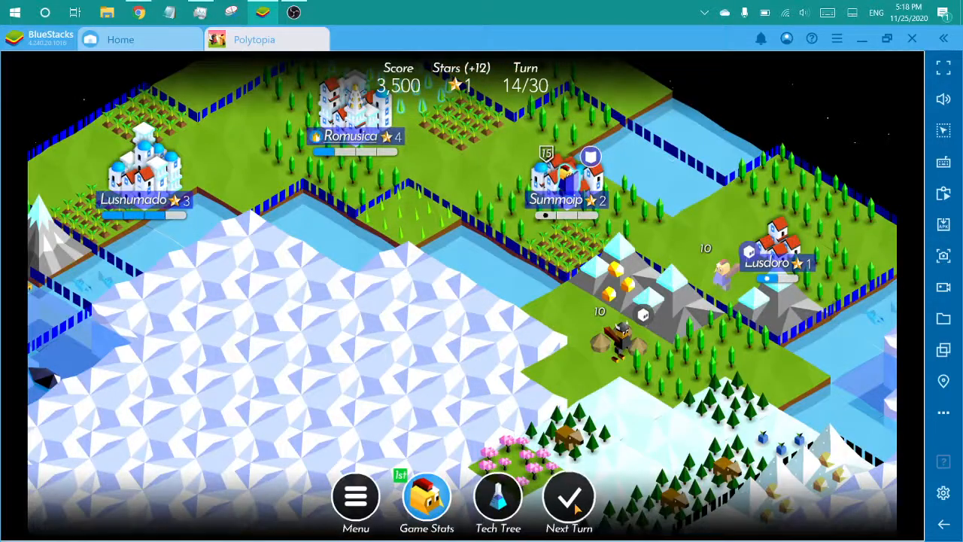
{"action": "left_click", "coordinate": [569, 497]}
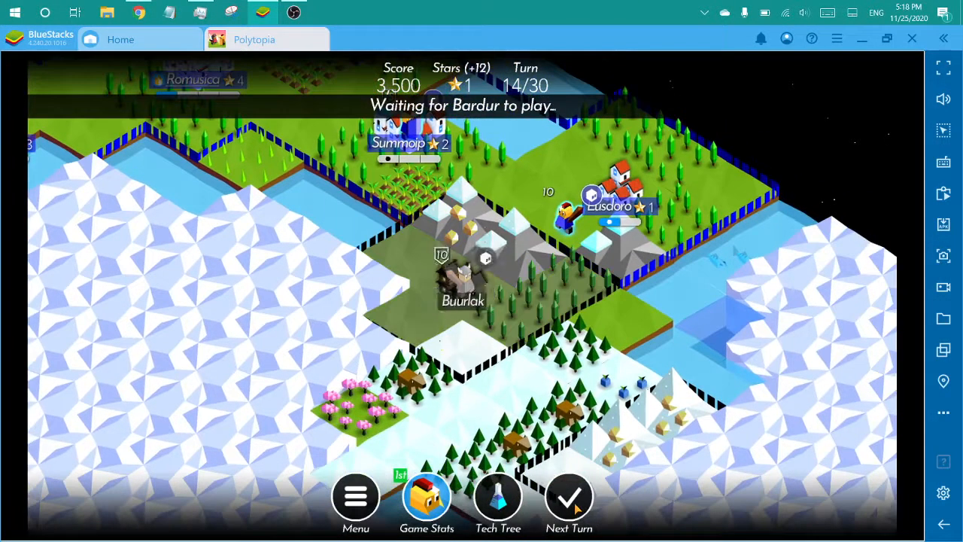
- Check the tech tree without researching and end turn 15
{"action": "left_click", "coordinate": [569, 496]}
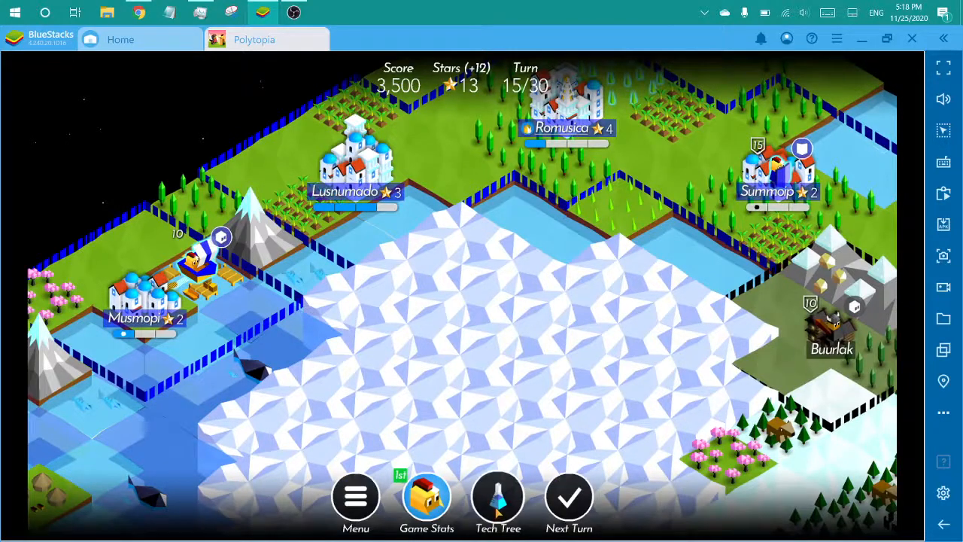
{"action": "left_click", "coordinate": [497, 497]}
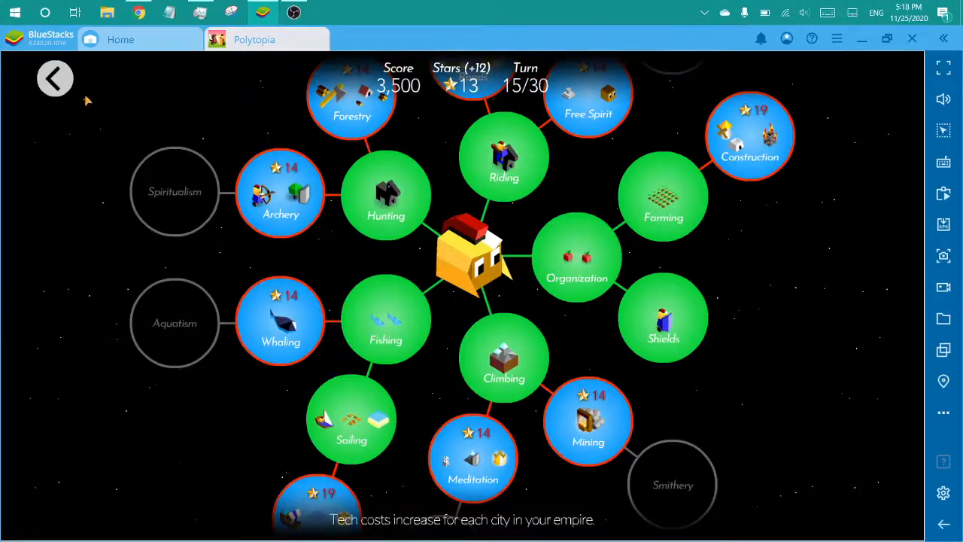
{"action": "left_click", "coordinate": [54, 77]}
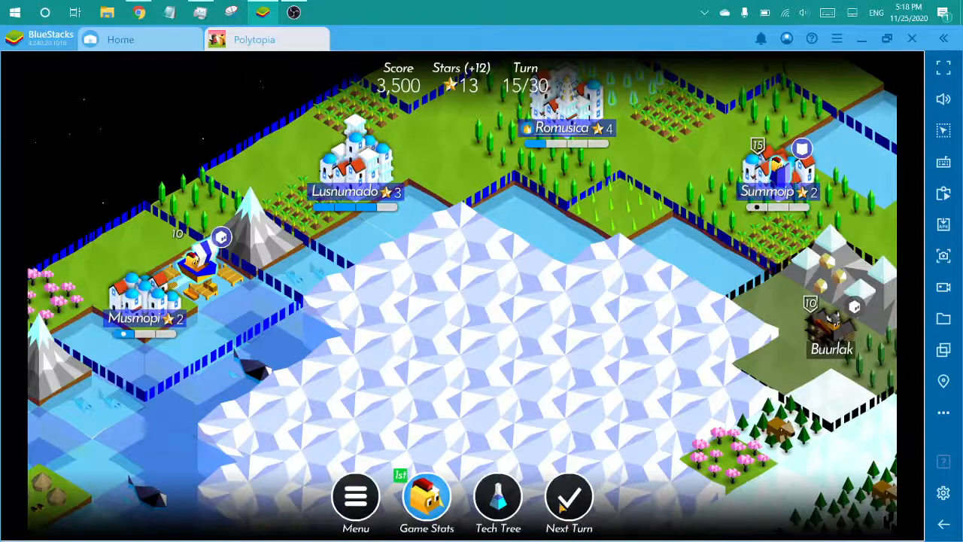
{"action": "left_click", "coordinate": [569, 496]}
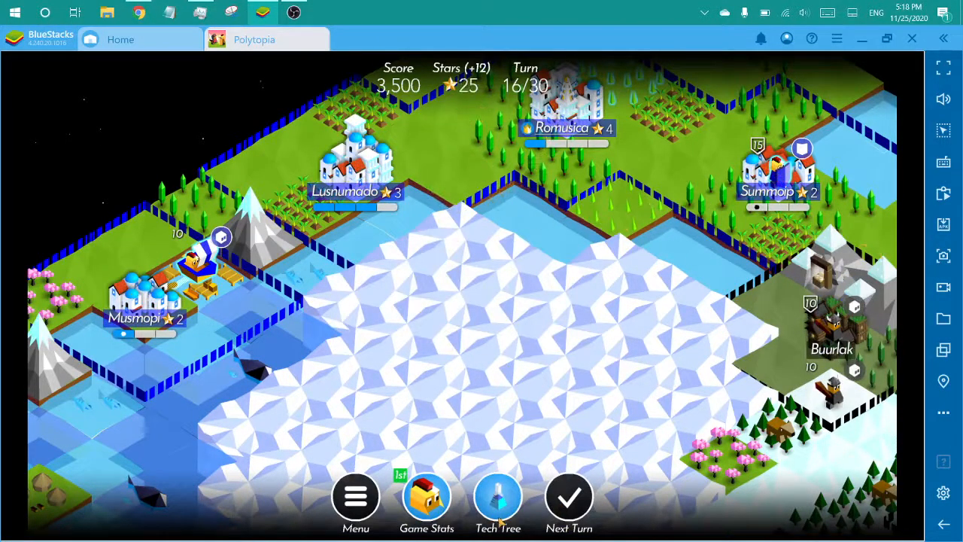
- Research Navigation for 19 stars, leaving 6 stars
{"action": "left_click", "coordinate": [498, 496]}
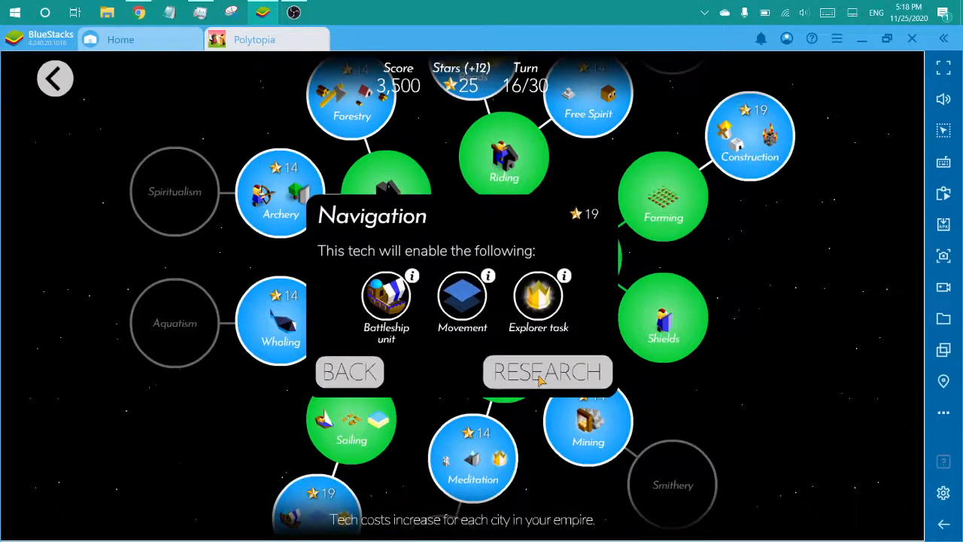
{"action": "left_click", "coordinate": [547, 371]}
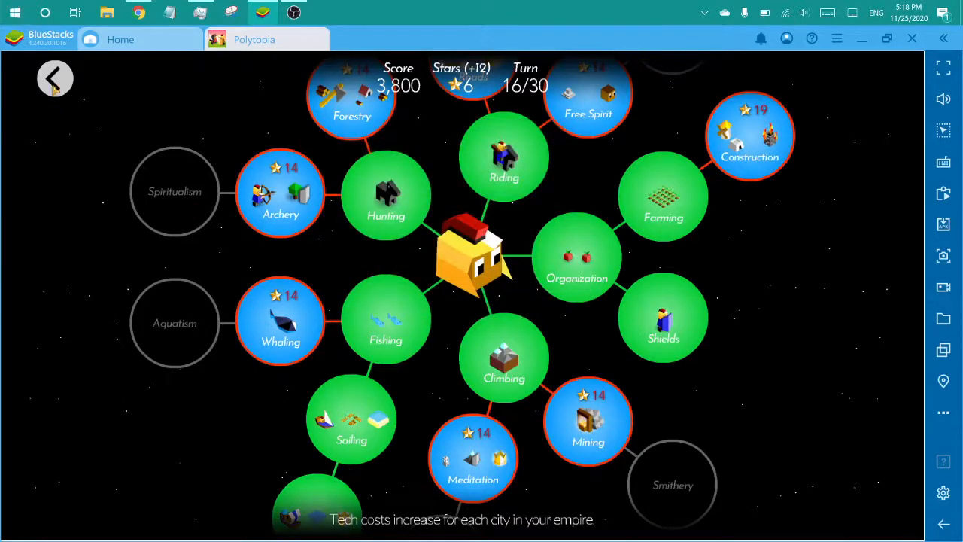
{"action": "left_click", "coordinate": [54, 77]}
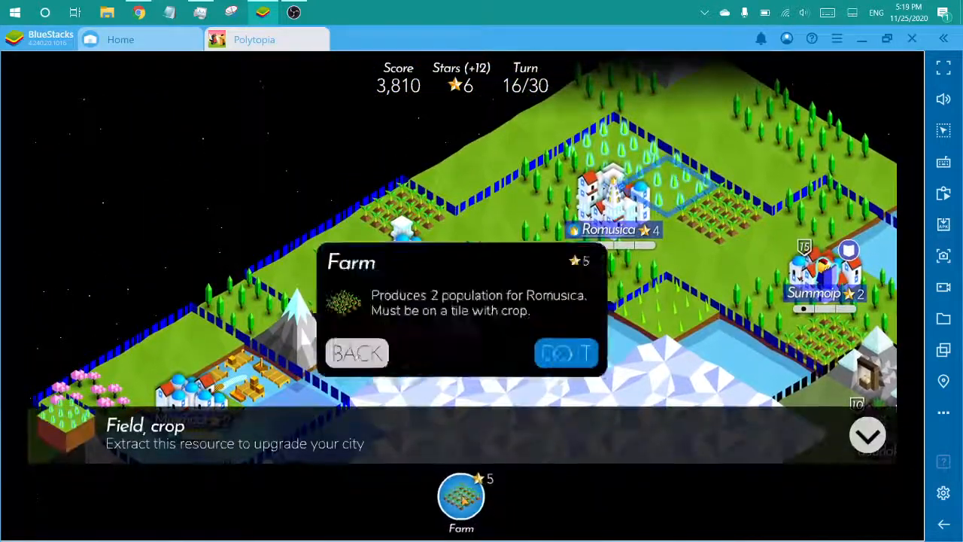
- Build a farm on Romusica's crop field and end turn 16
{"action": "left_click", "coordinate": [566, 353]}
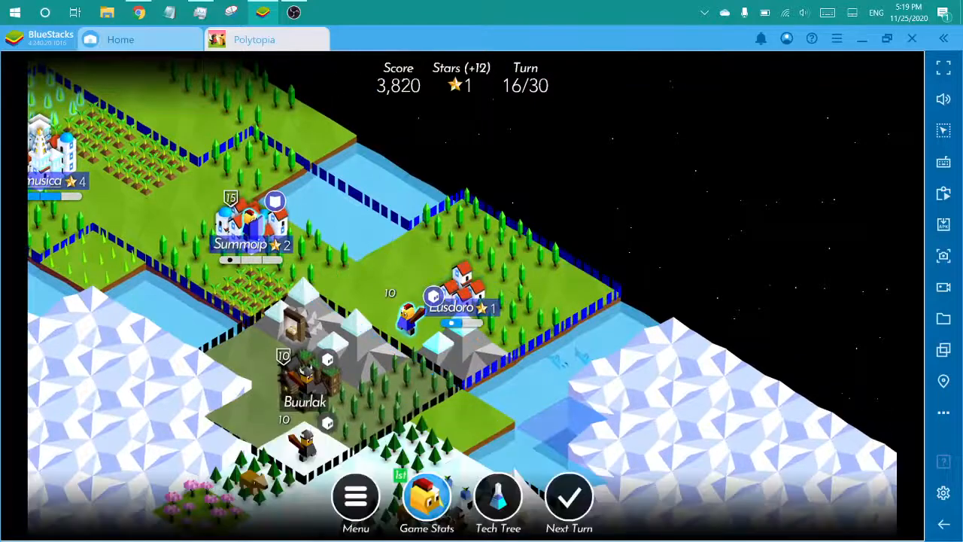
{"action": "left_click", "coordinate": [569, 496]}
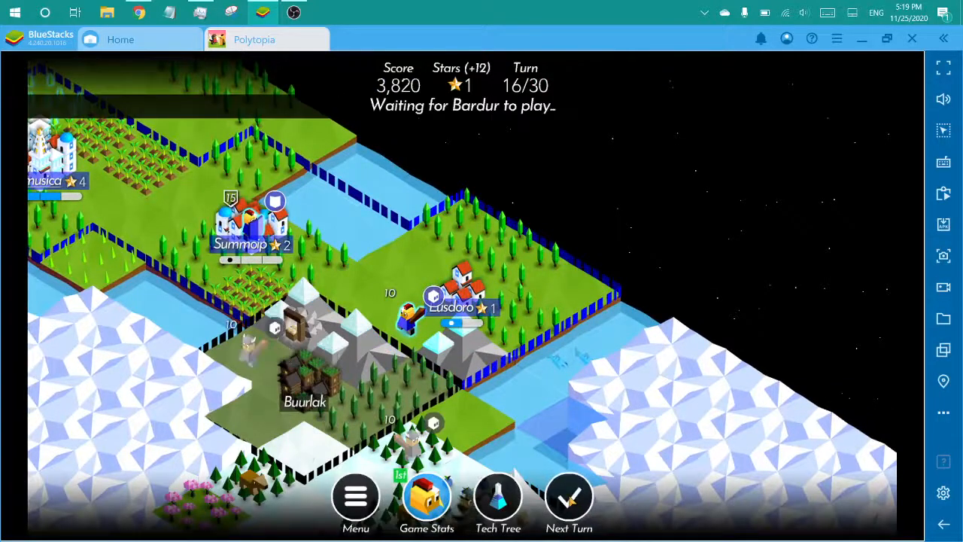
{"action": "left_click", "coordinate": [569, 496]}
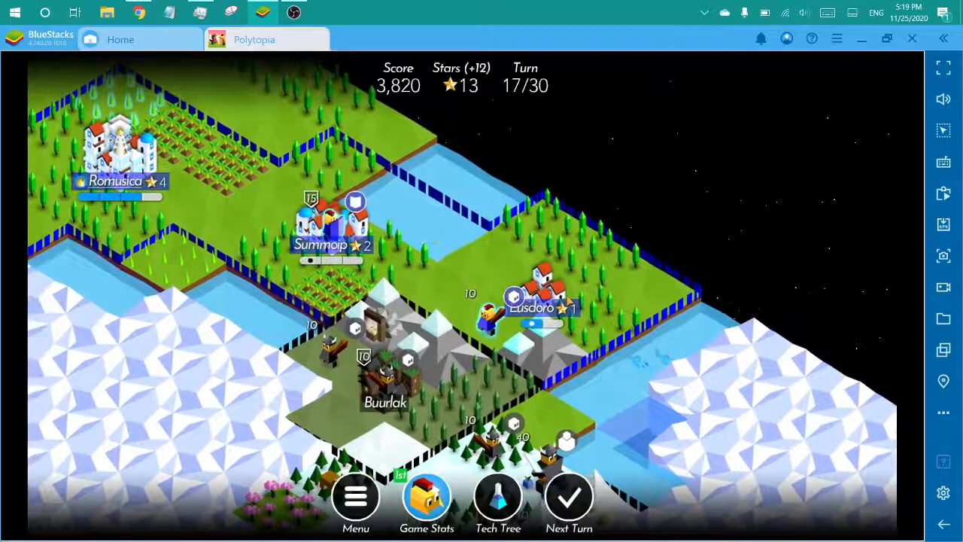
- Train a new unit in Lusdoro and end turn 17
{"action": "left_click", "coordinate": [532, 297]}
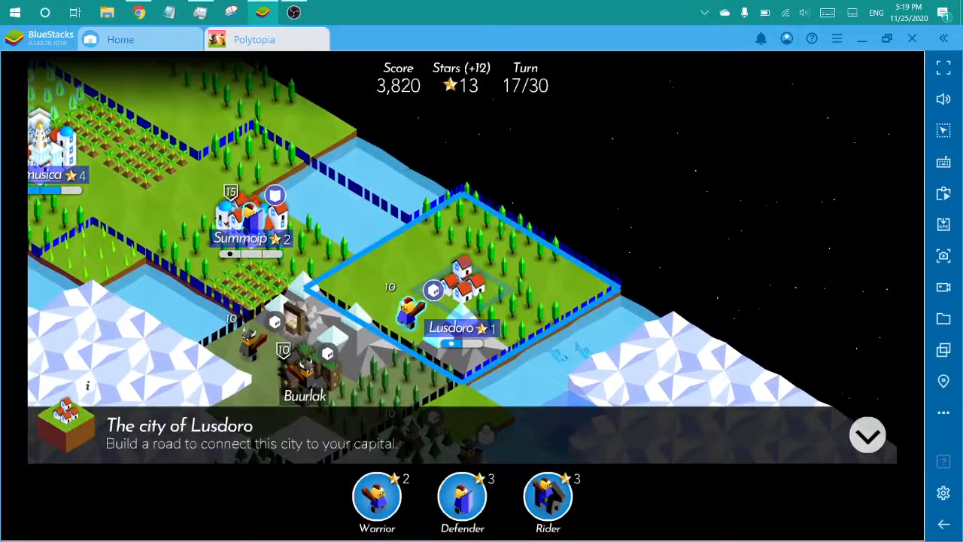
{"action": "left_click", "coordinate": [867, 435]}
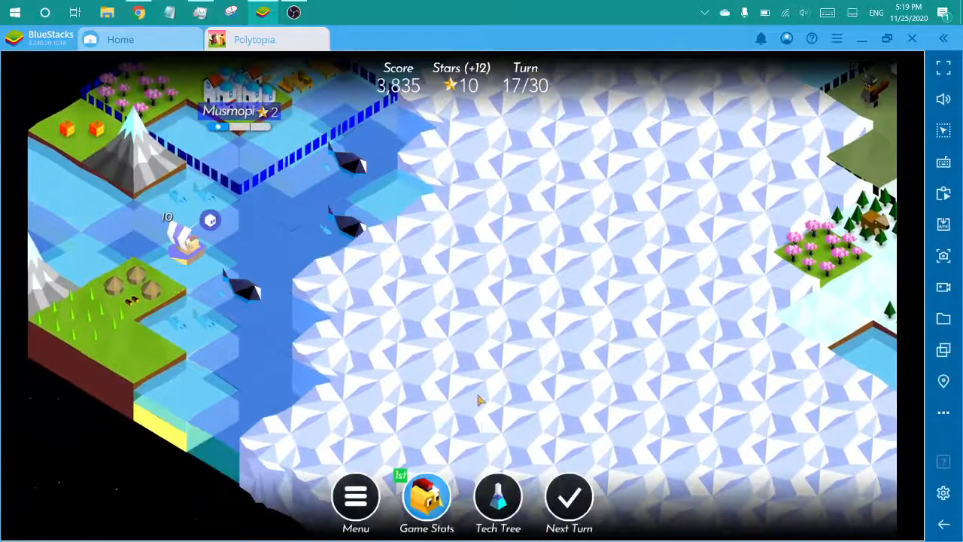
{"action": "left_click", "coordinate": [569, 495]}
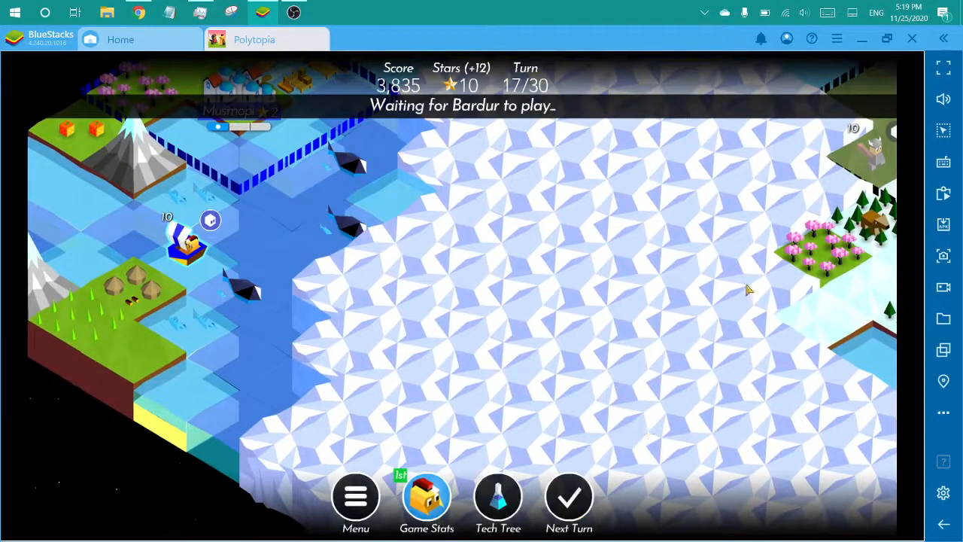
{"action": "left_click", "coordinate": [569, 495]}
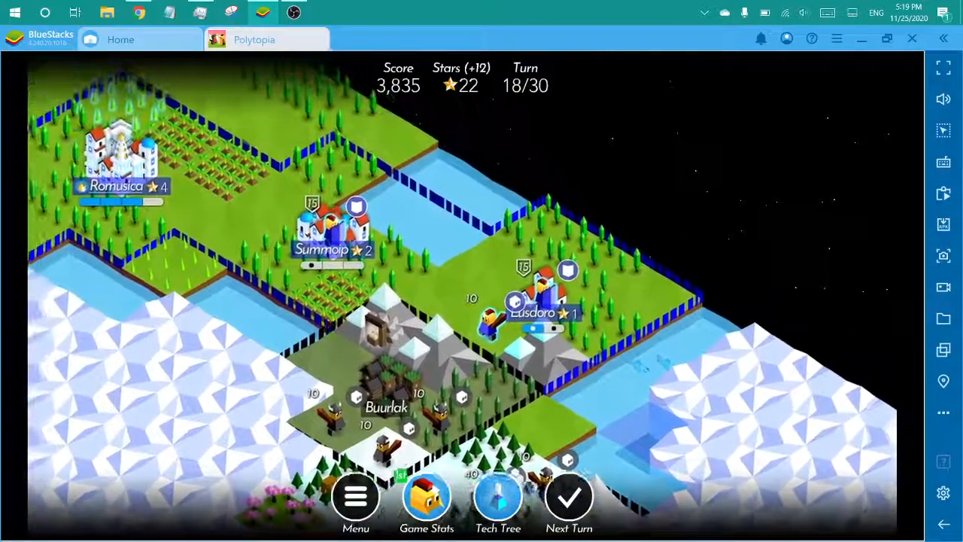
- Dismiss the Romusica crop field panel and research Construction for 19 stars
{"action": "left_click", "coordinate": [401, 475]}
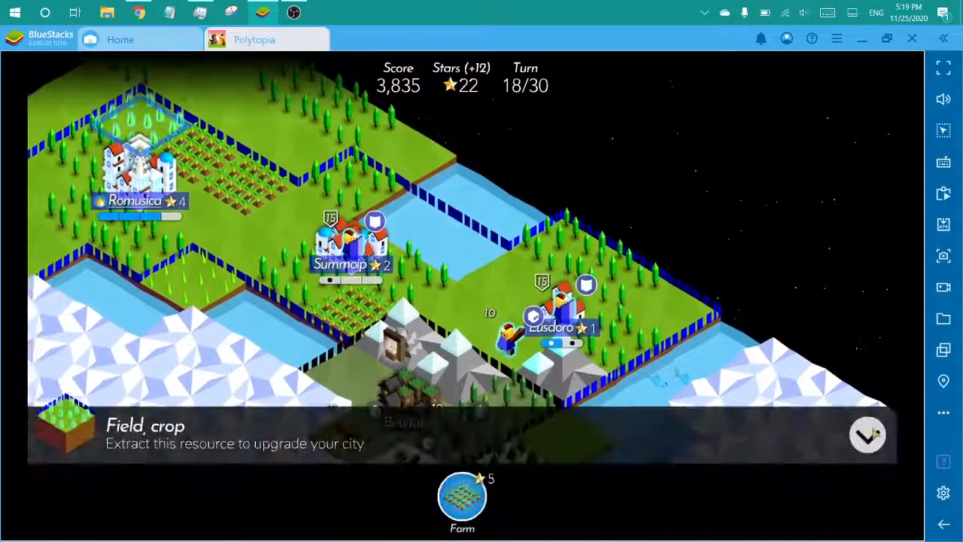
{"action": "left_click", "coordinate": [868, 434]}
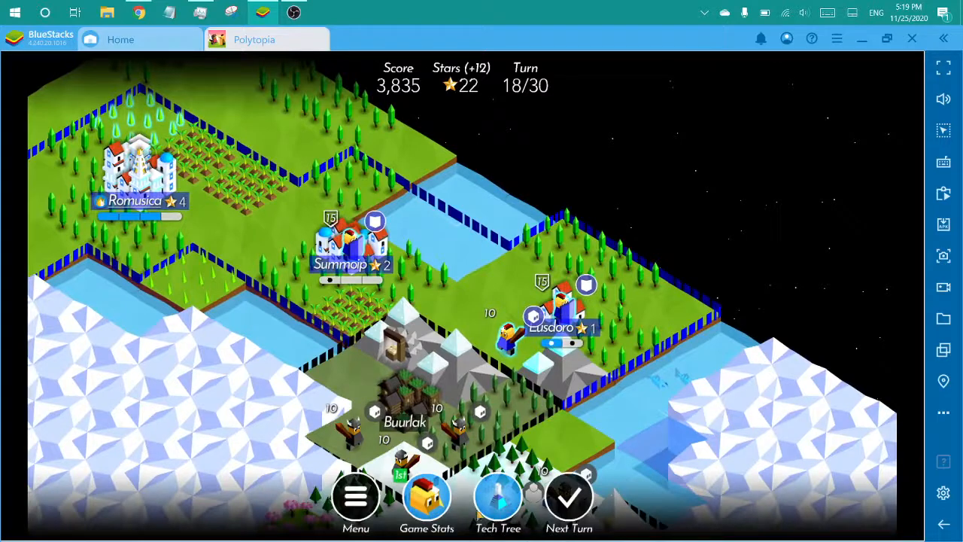
{"action": "left_click", "coordinate": [498, 496]}
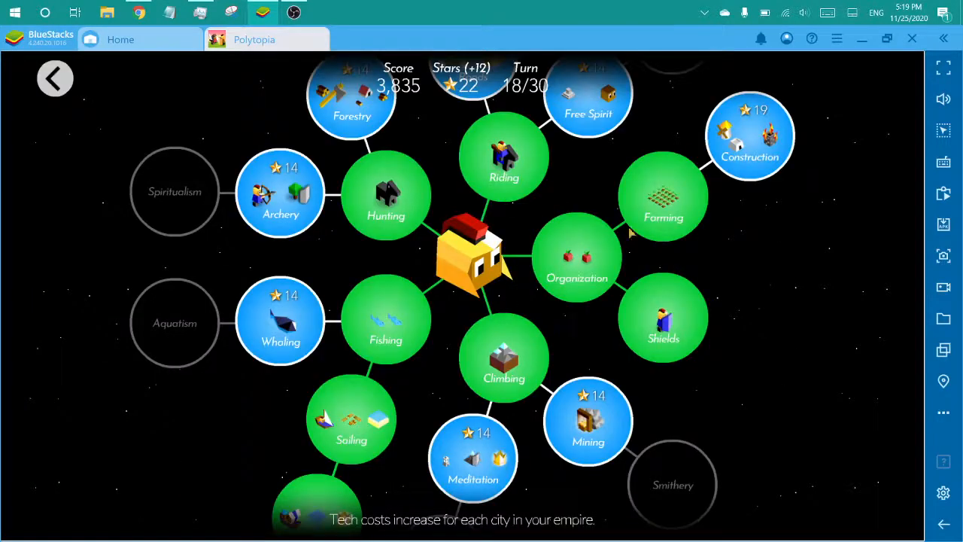
{"action": "left_click", "coordinate": [749, 136]}
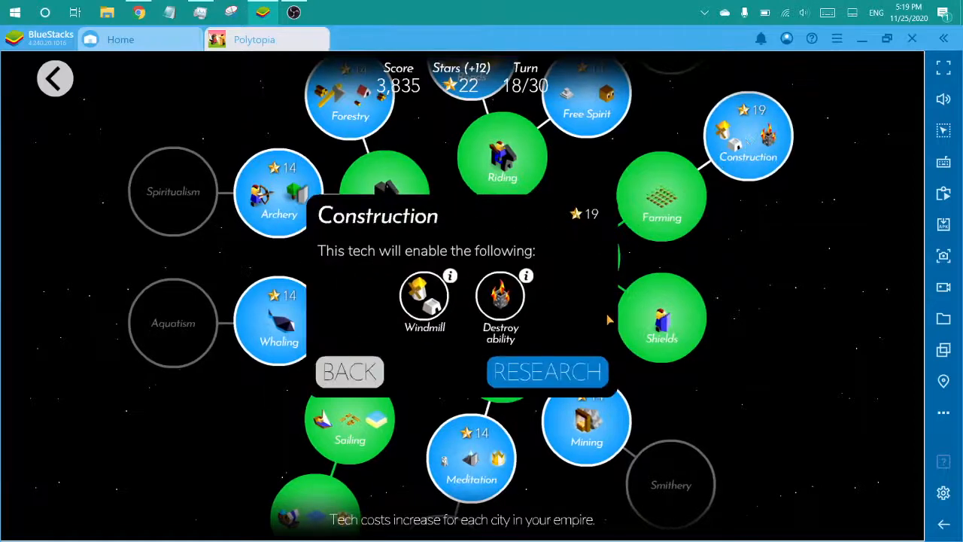
{"action": "left_click", "coordinate": [547, 371]}
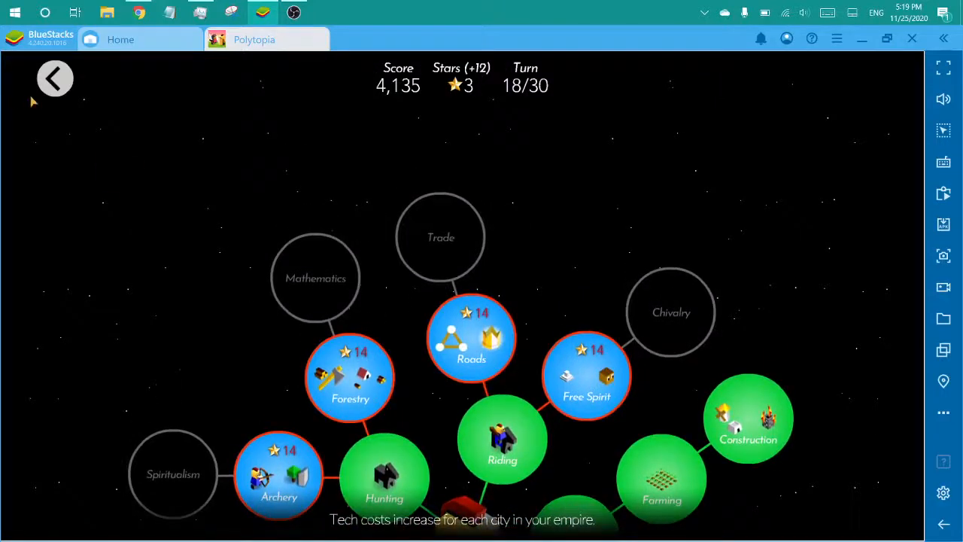
{"action": "left_click", "coordinate": [55, 78]}
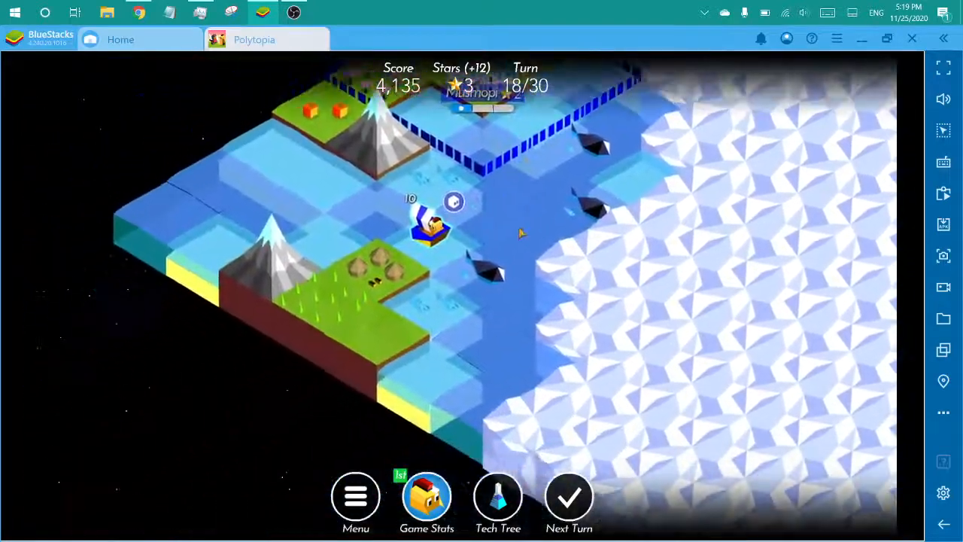
- Send the boat into the nearby village and end turn 18, meeting Xin-xi
{"action": "left_click", "coordinate": [433, 226]}
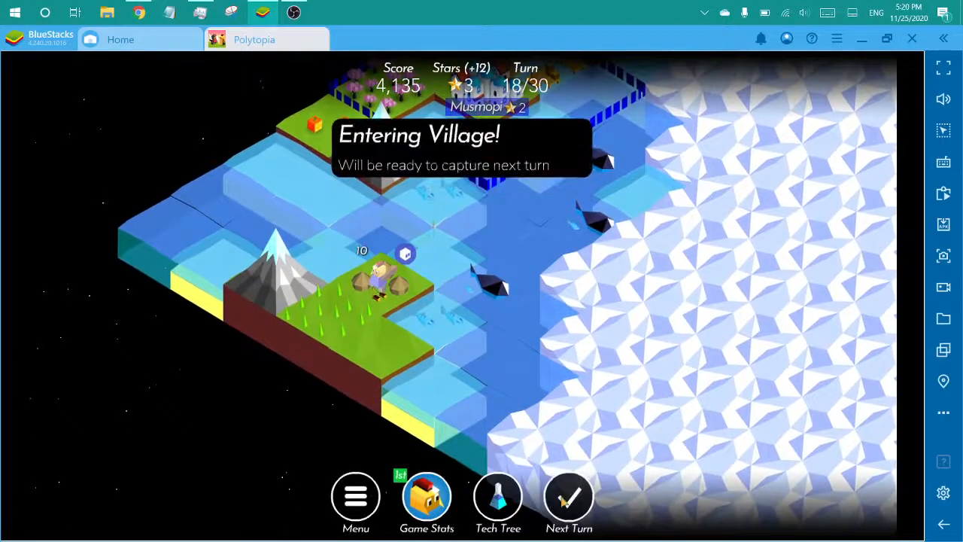
{"action": "left_click", "coordinate": [569, 497]}
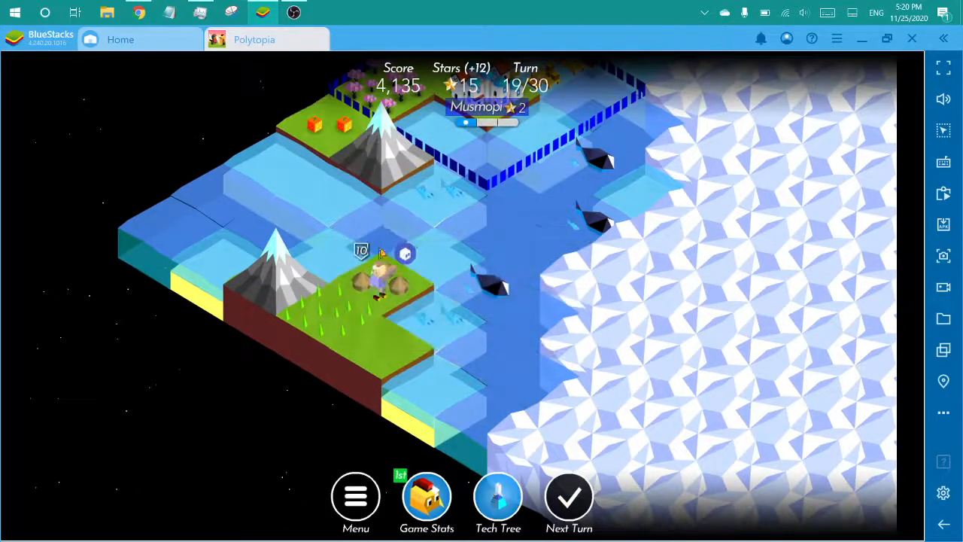
{"action": "left_click", "coordinate": [405, 254]}
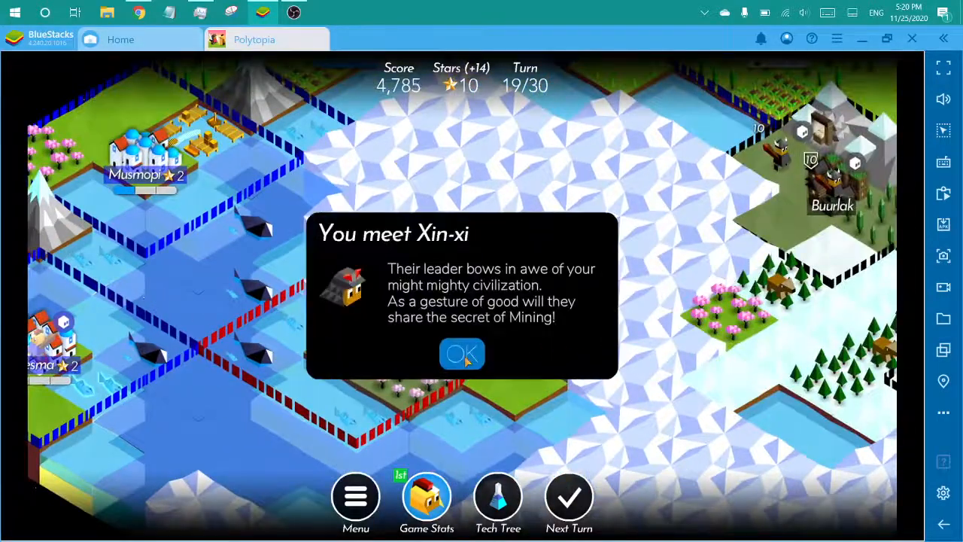
- Accept the Mining secret, fish near Caresma, train a Musmopi warrior, and claim Romusica's reward
{"action": "left_click", "coordinate": [462, 354]}
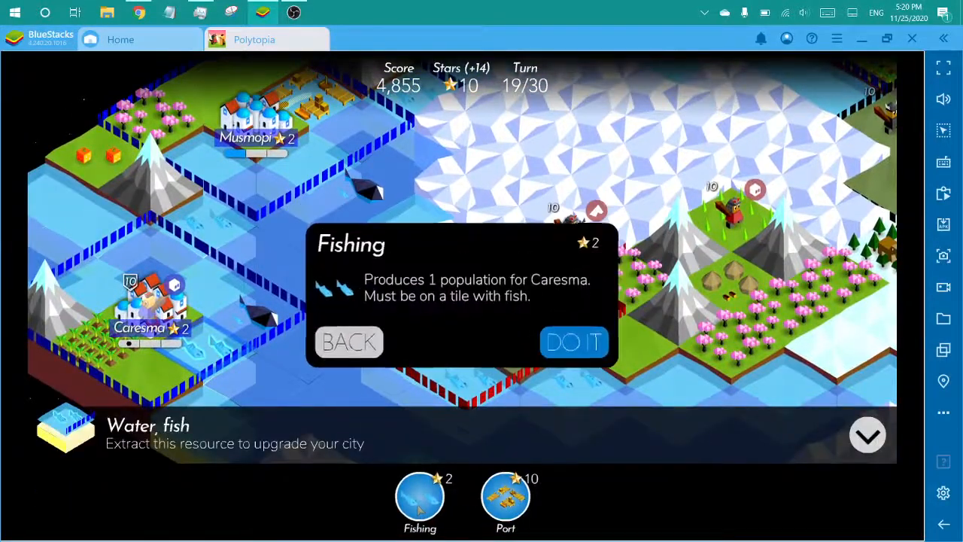
{"action": "left_click", "coordinate": [574, 342]}
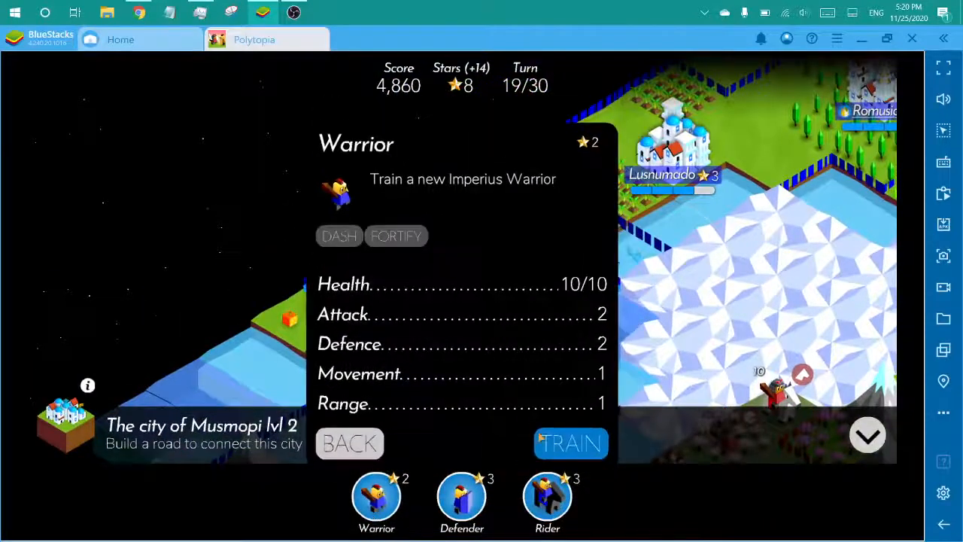
{"action": "left_click", "coordinate": [570, 443]}
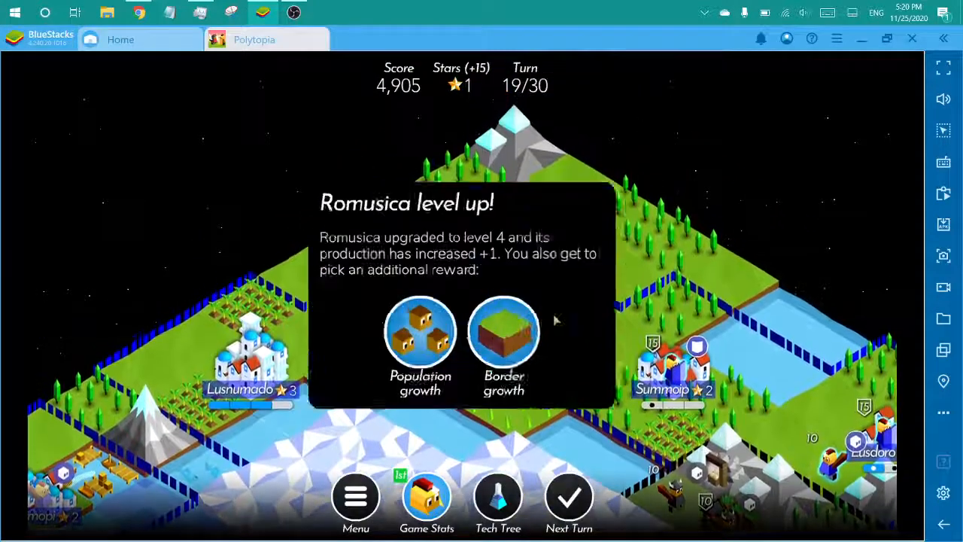
{"action": "left_click", "coordinate": [420, 331]}
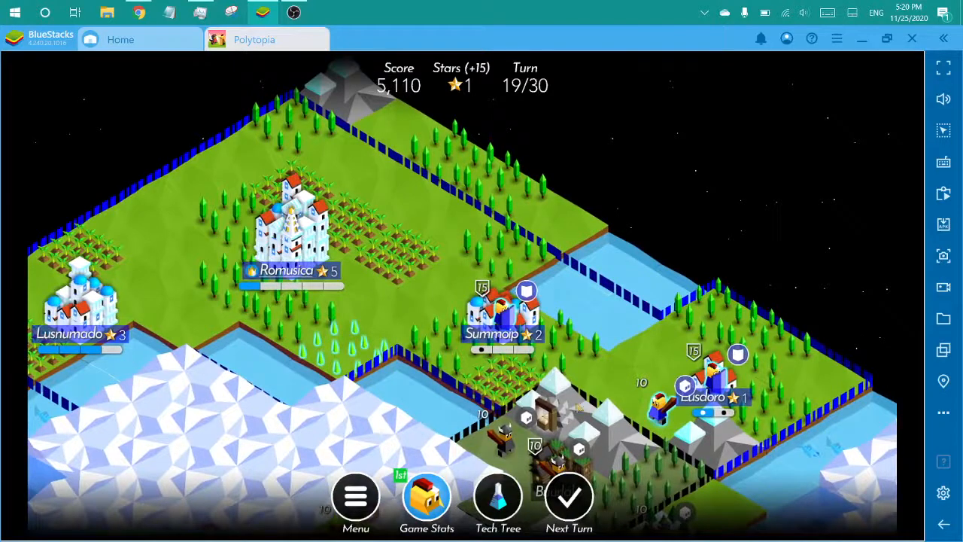
- End turn 19 and choose Caresma's level-up reward
{"action": "left_click", "coordinate": [569, 496]}
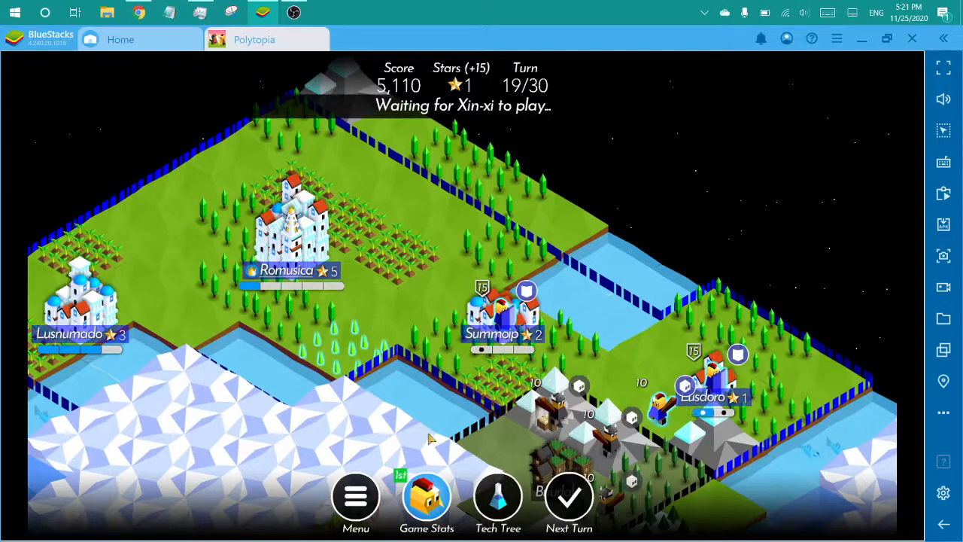
{"action": "left_click", "coordinate": [568, 495]}
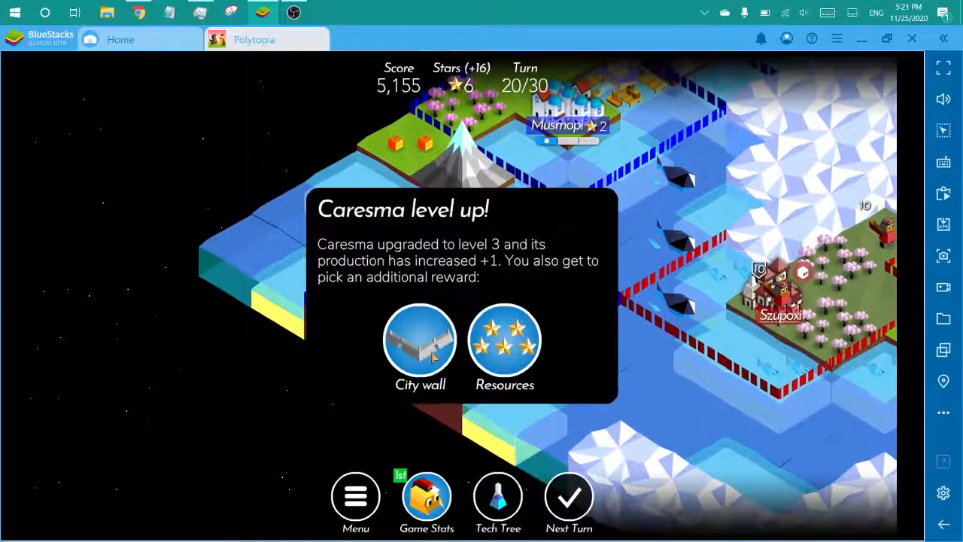
{"action": "left_click", "coordinate": [420, 342]}
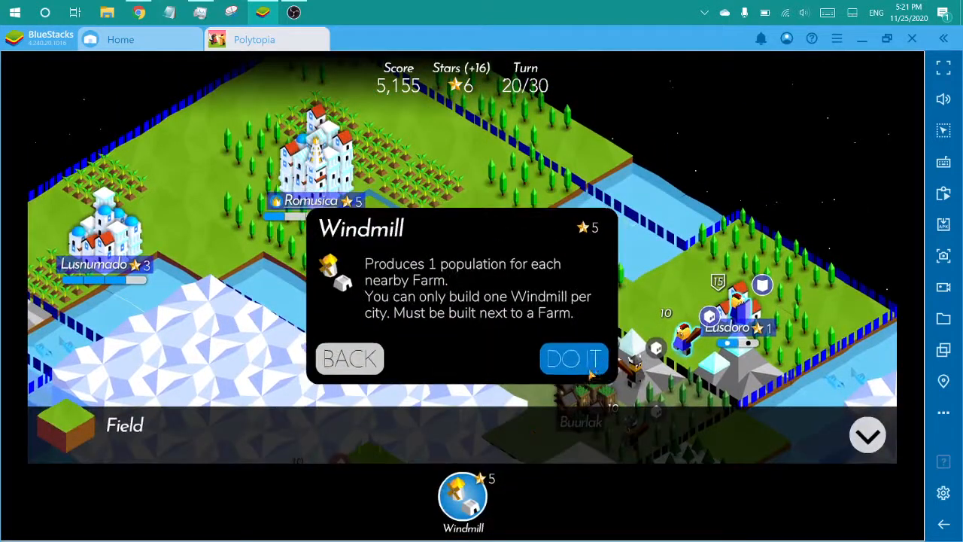
- Build a windmill near Romusica and end turn 20
{"action": "left_click", "coordinate": [573, 358]}
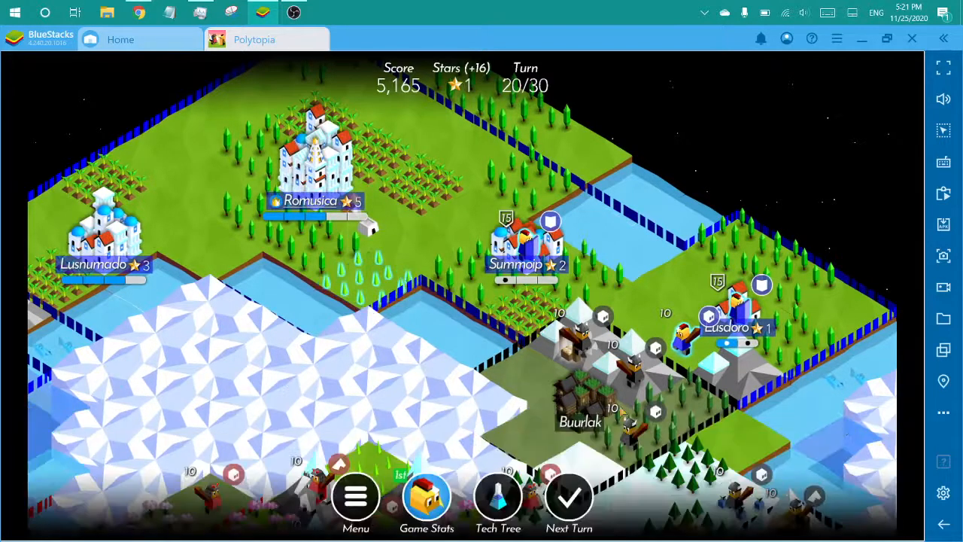
{"action": "left_click", "coordinate": [569, 496]}
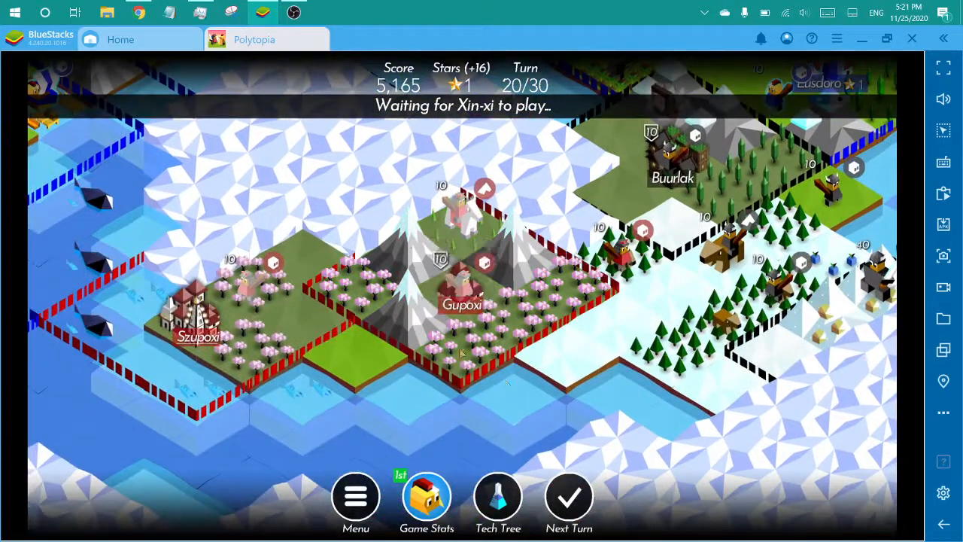
{"action": "left_click", "coordinate": [569, 497]}
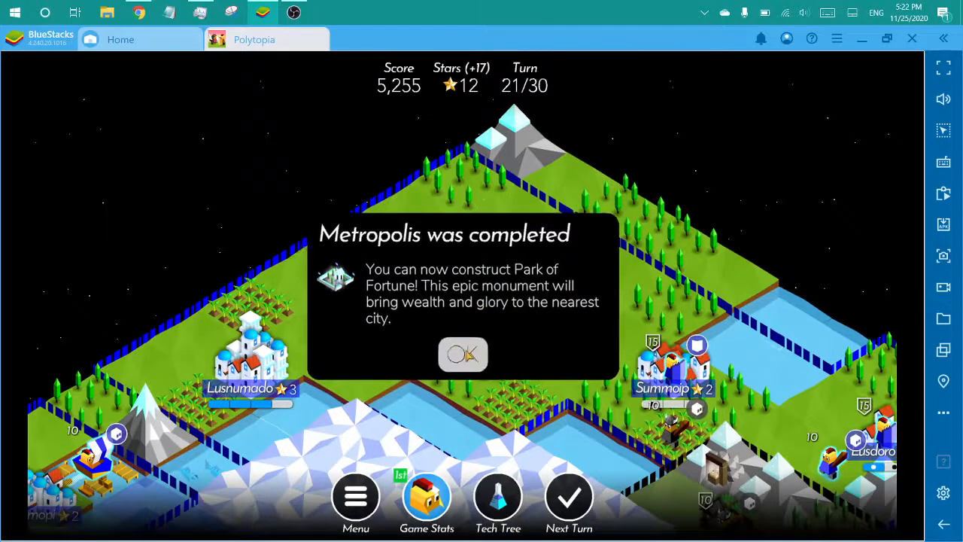
- Dismiss the Metropolis completion notice and end turn 21
{"action": "left_click", "coordinate": [463, 354]}
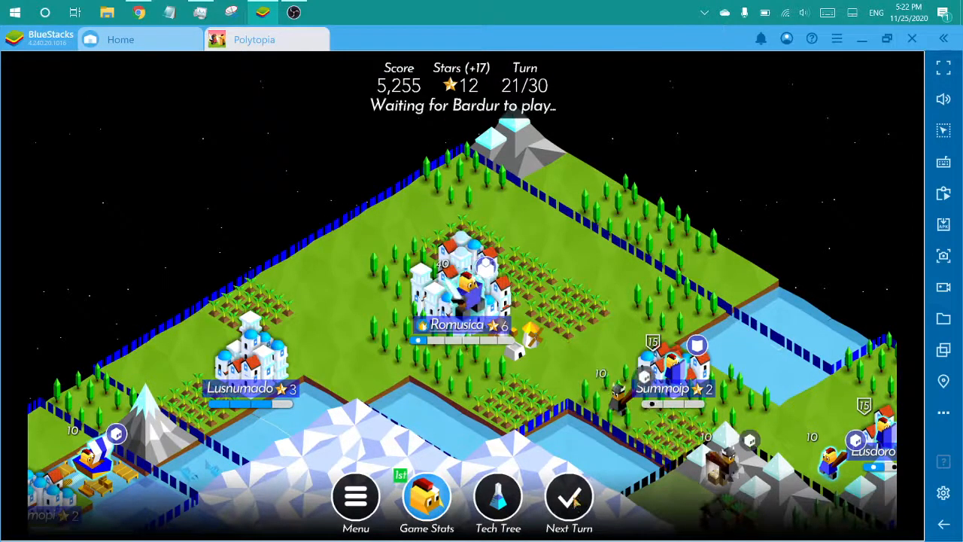
{"action": "left_click", "coordinate": [568, 497]}
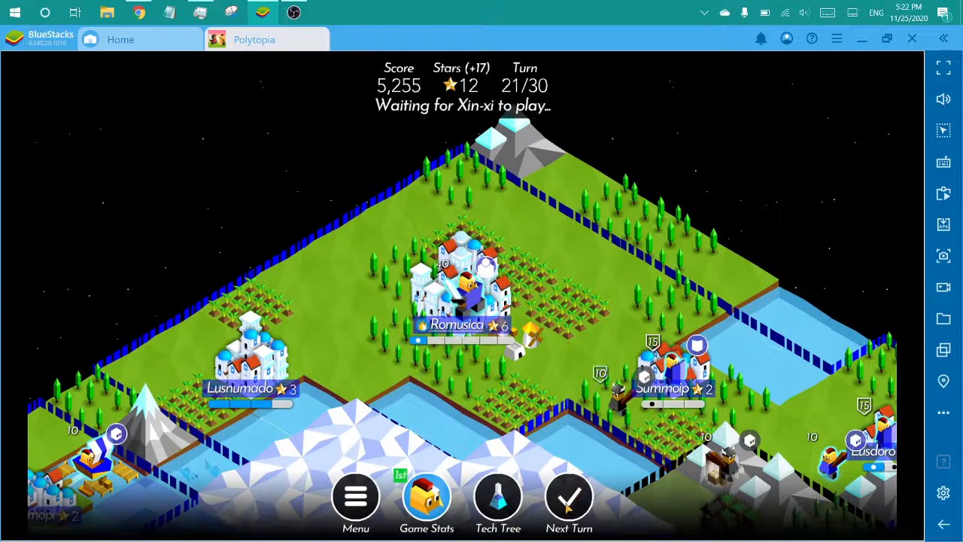
{"action": "left_click", "coordinate": [569, 495]}
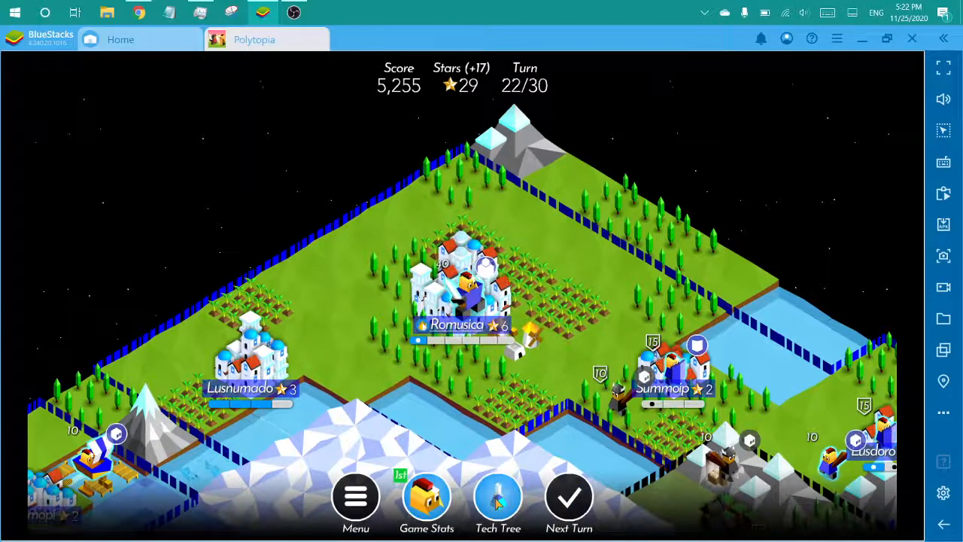
- Research the Roads technology in the tech tree and return to the map
{"action": "left_click", "coordinate": [498, 495]}
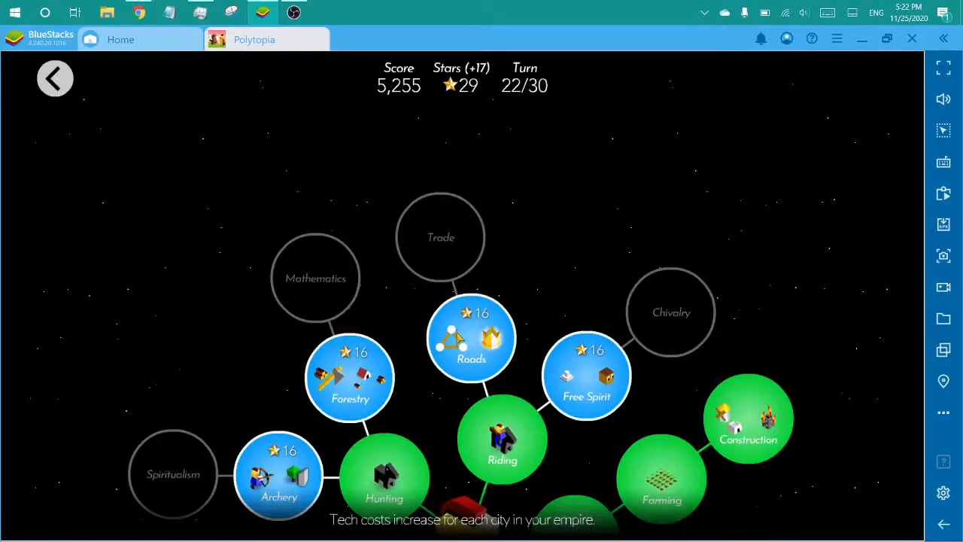
{"action": "left_click", "coordinate": [471, 338]}
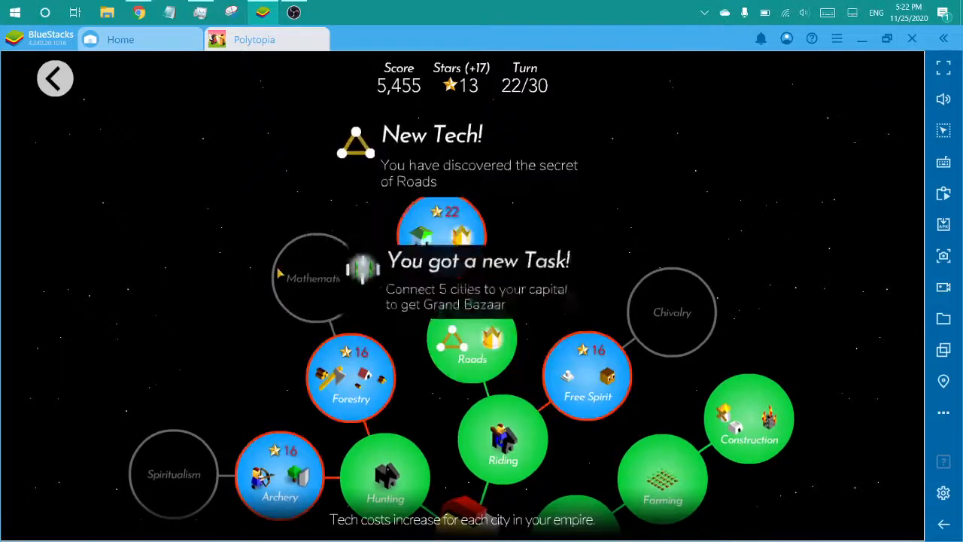
{"action": "left_click", "coordinate": [54, 78]}
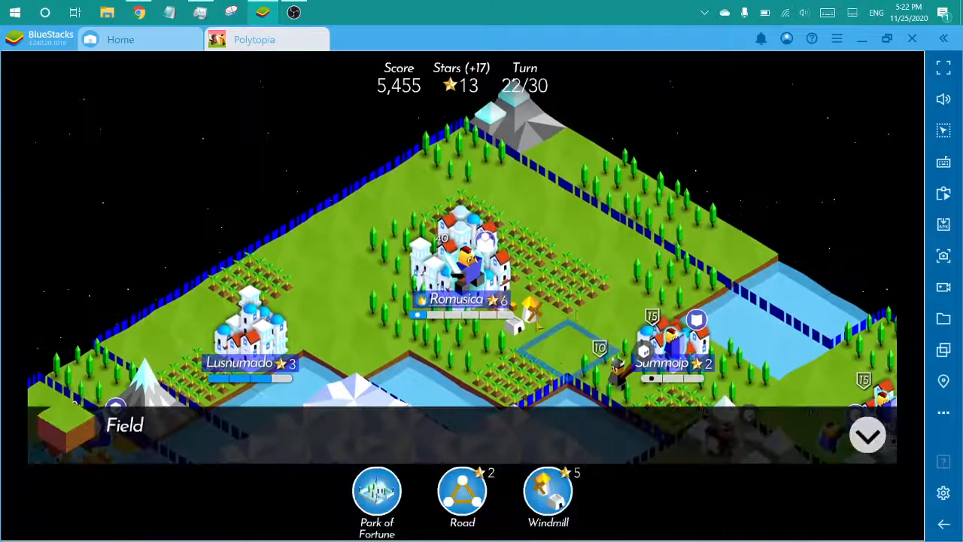
- Build three roads linking Romusica toward Summoip and Lusnumado
{"action": "left_click", "coordinate": [462, 490]}
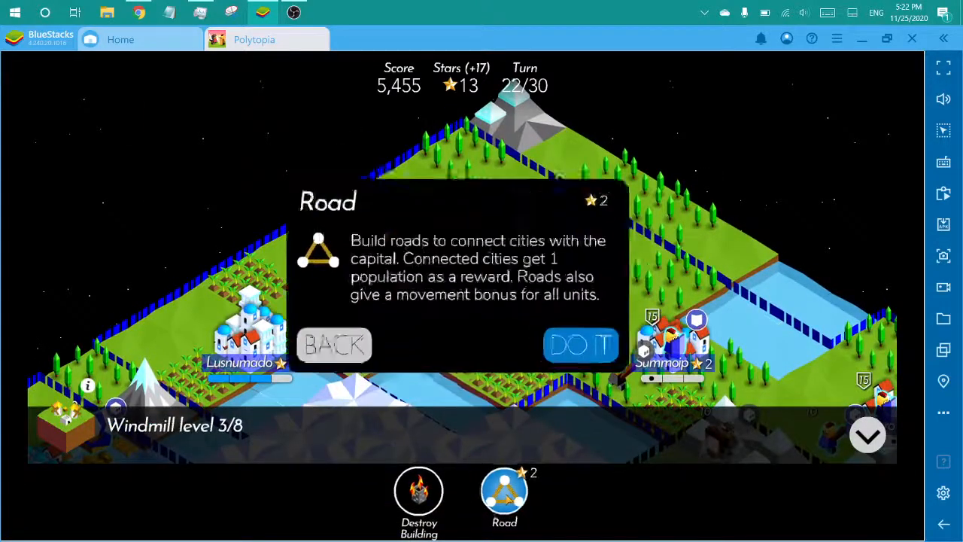
{"action": "left_click", "coordinate": [580, 345]}
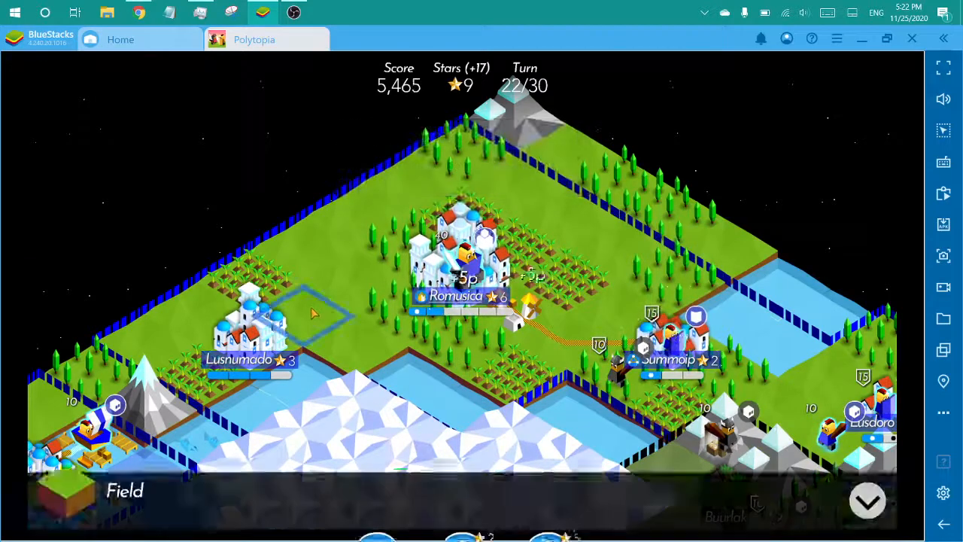
{"action": "left_click", "coordinate": [463, 493]}
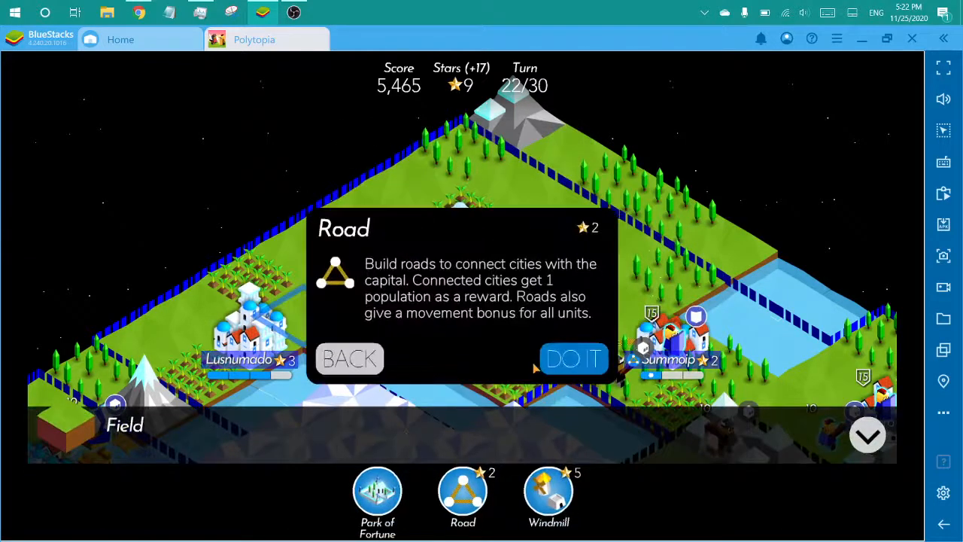
{"action": "left_click", "coordinate": [574, 358]}
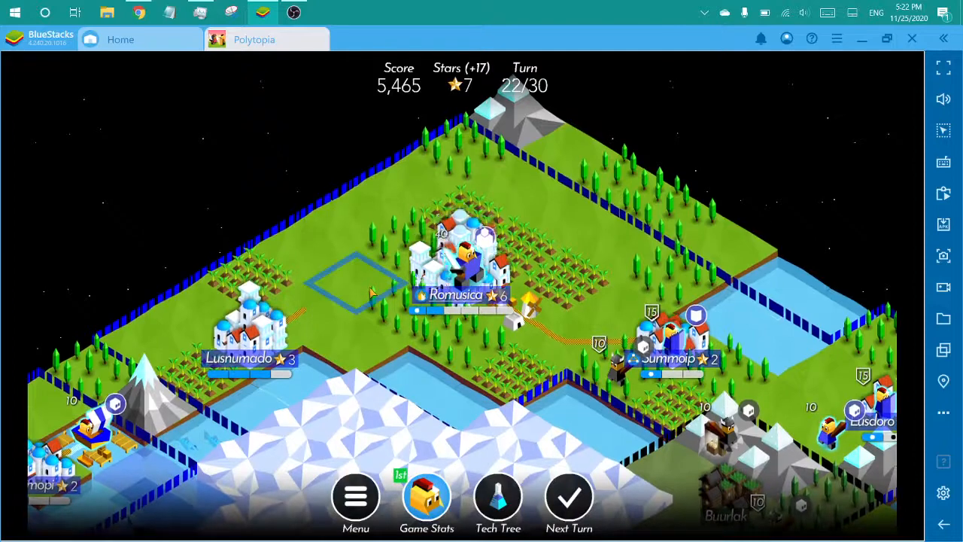
{"action": "left_click", "coordinate": [498, 497]}
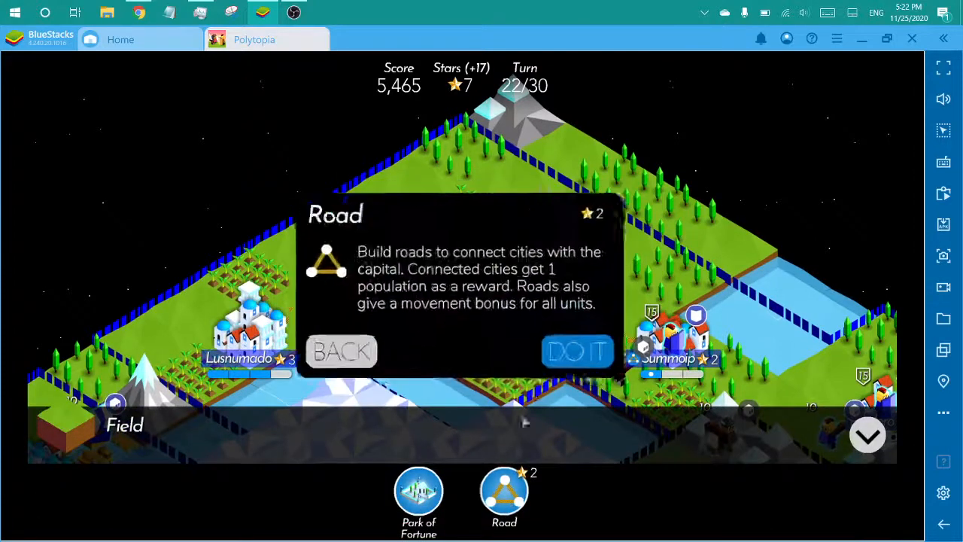
{"action": "left_click", "coordinate": [578, 352]}
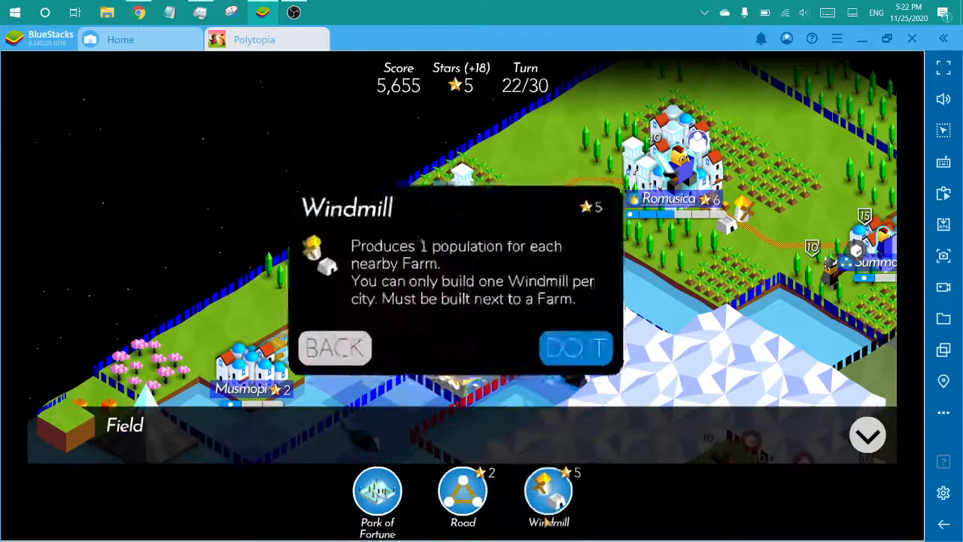
- Build a windmill and raise the Park of Fortune for Romusica
{"action": "left_click", "coordinate": [575, 347]}
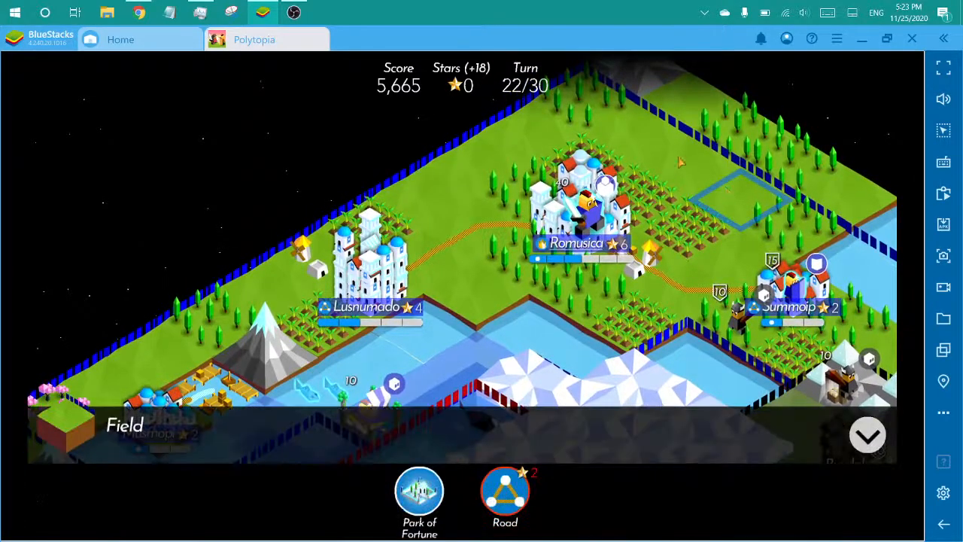
{"action": "left_click", "coordinate": [419, 493]}
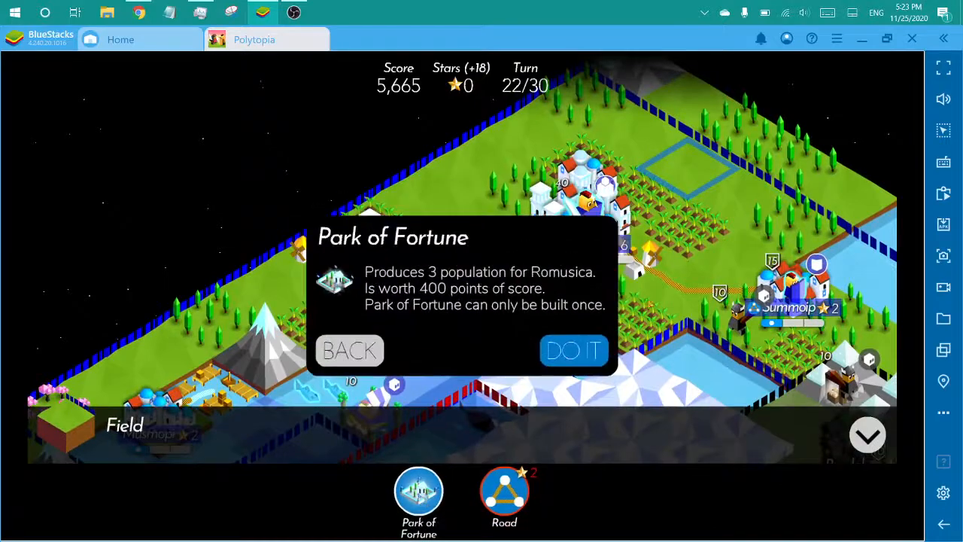
{"action": "left_click", "coordinate": [573, 350]}
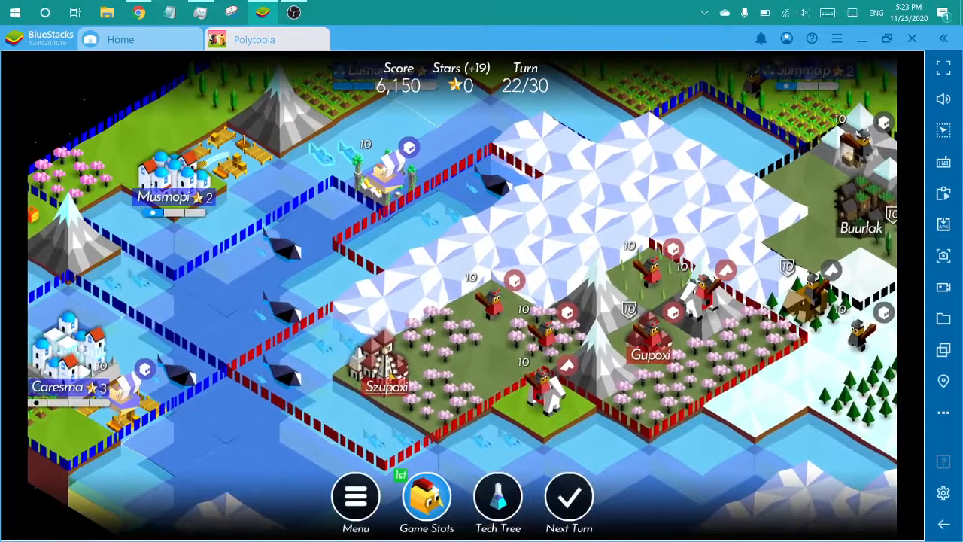
- End turn 22, then explore the ruin with the boat to reveal lands around Szuchaxi
{"action": "left_click", "coordinate": [569, 496]}
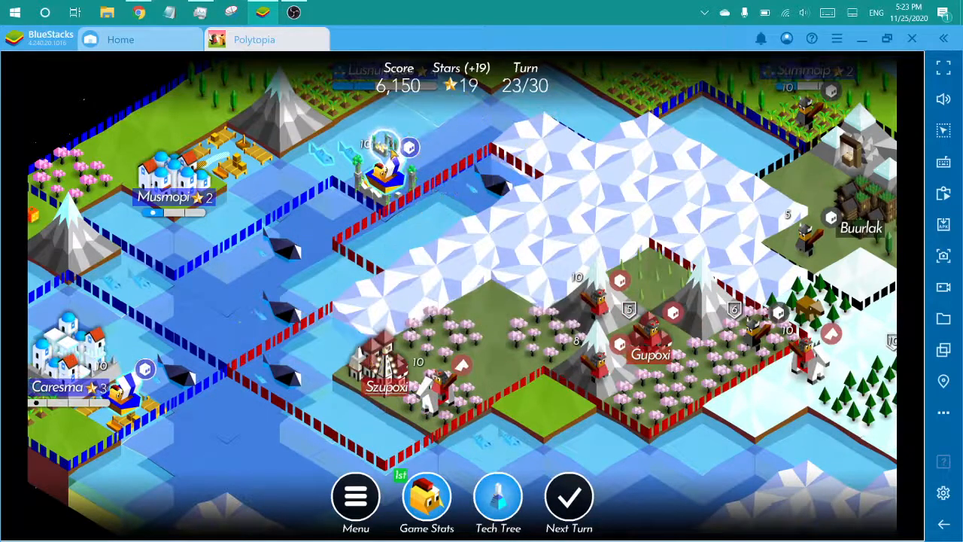
{"action": "left_click", "coordinate": [410, 147]}
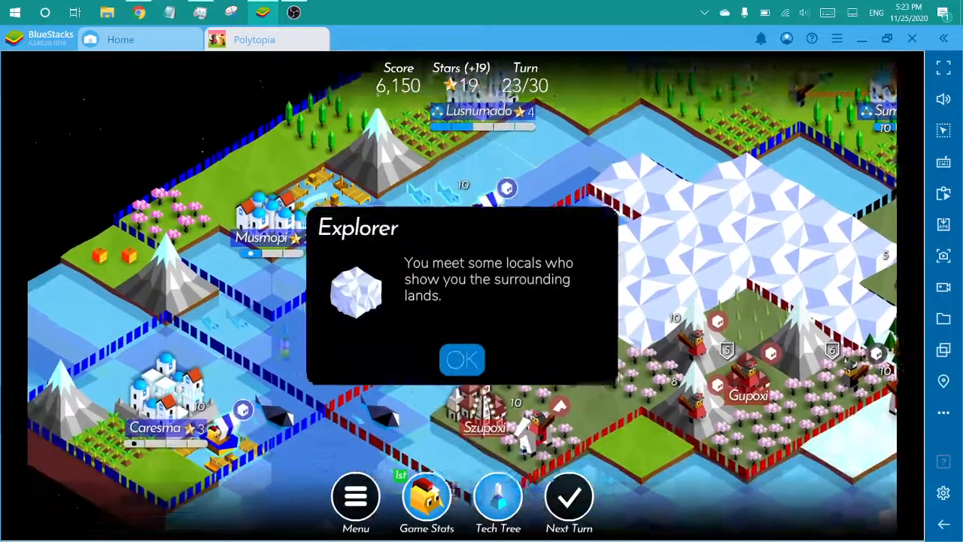
{"action": "left_click", "coordinate": [461, 359]}
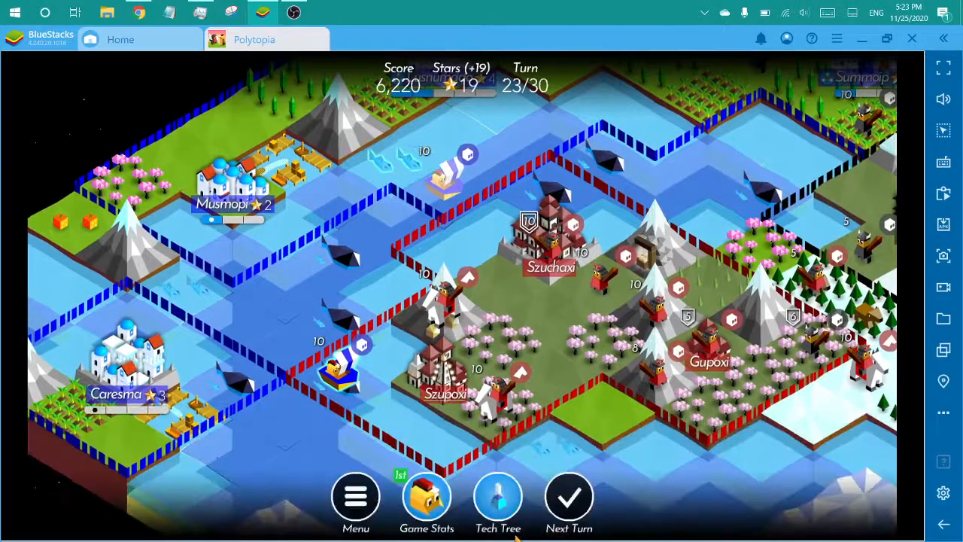
- Research Forestry, then fish the water tile beside Lusnumado, leaving 1 star
{"action": "left_click", "coordinate": [497, 497]}
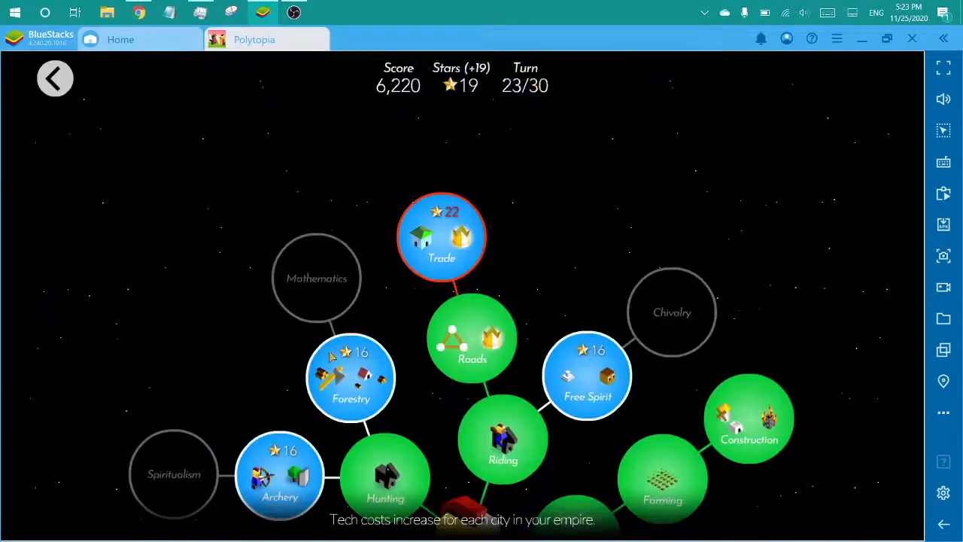
{"action": "left_click", "coordinate": [350, 376]}
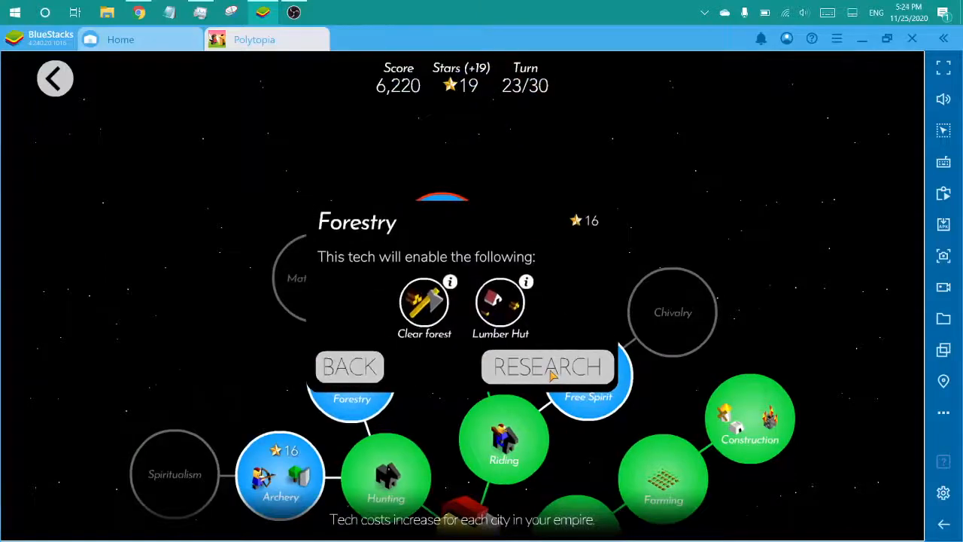
{"action": "left_click", "coordinate": [547, 367]}
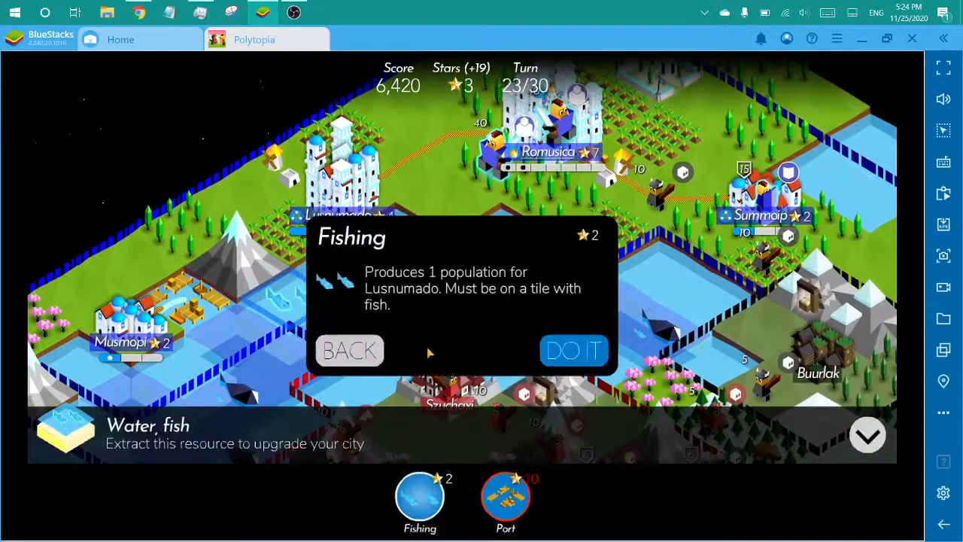
{"action": "left_click", "coordinate": [573, 350]}
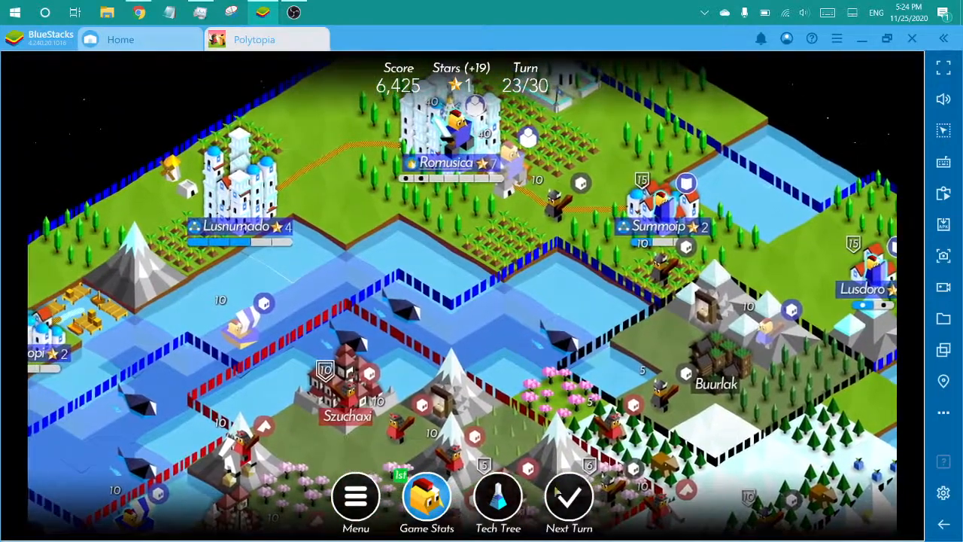
- End turn 23 and select the warrior boat to bring up its Ship upgrade
{"action": "left_click", "coordinate": [568, 495]}
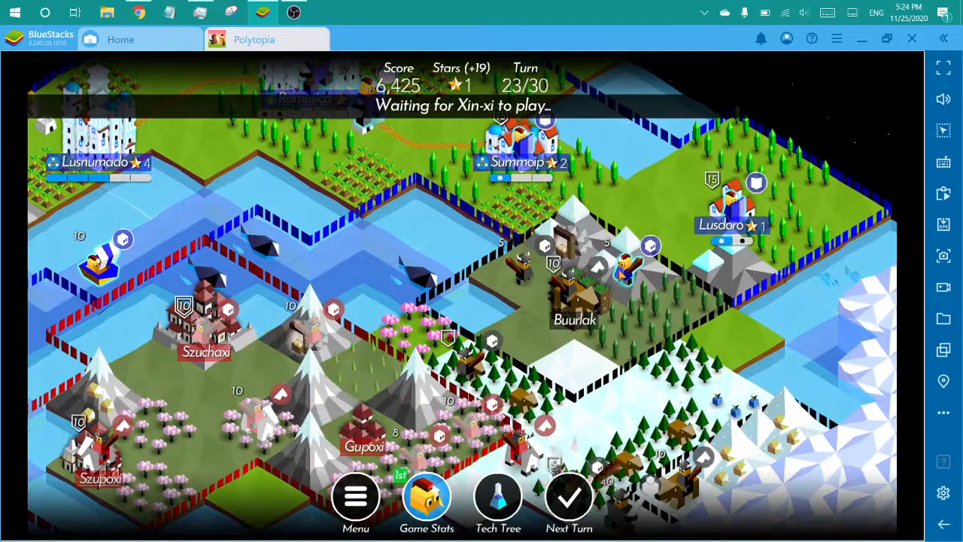
{"action": "left_click", "coordinate": [568, 497]}
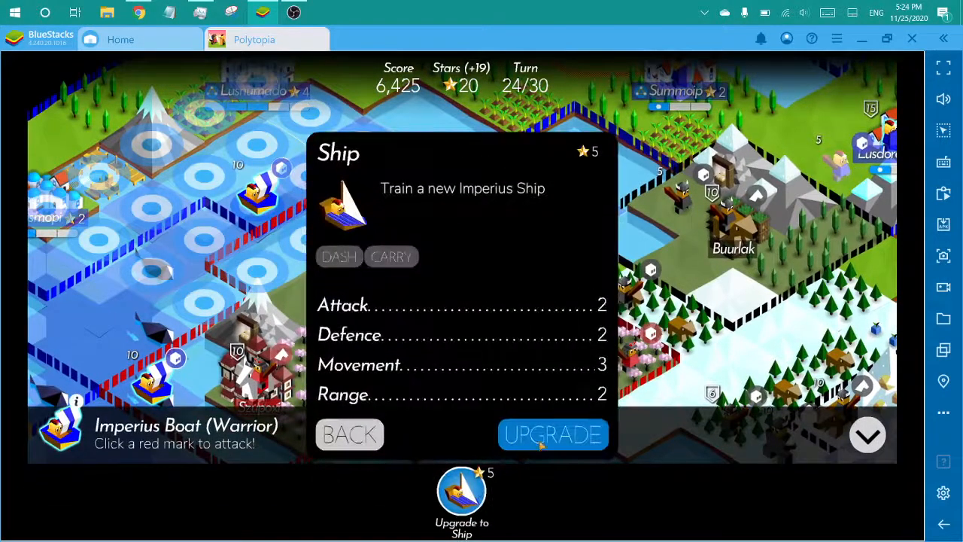
- Upgrade the boat to a Ship and clear the forest tile by Summoip
{"action": "left_click", "coordinate": [553, 435]}
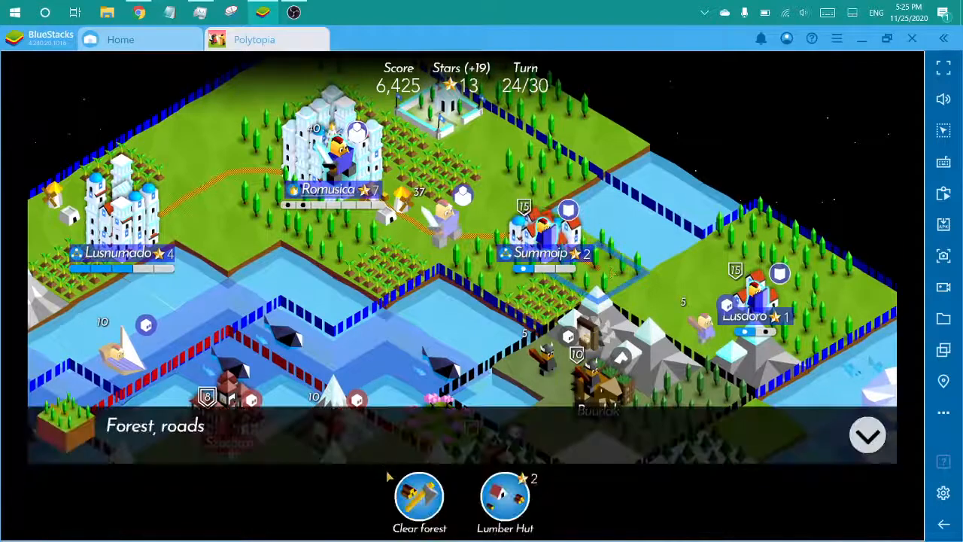
{"action": "left_click", "coordinate": [420, 497]}
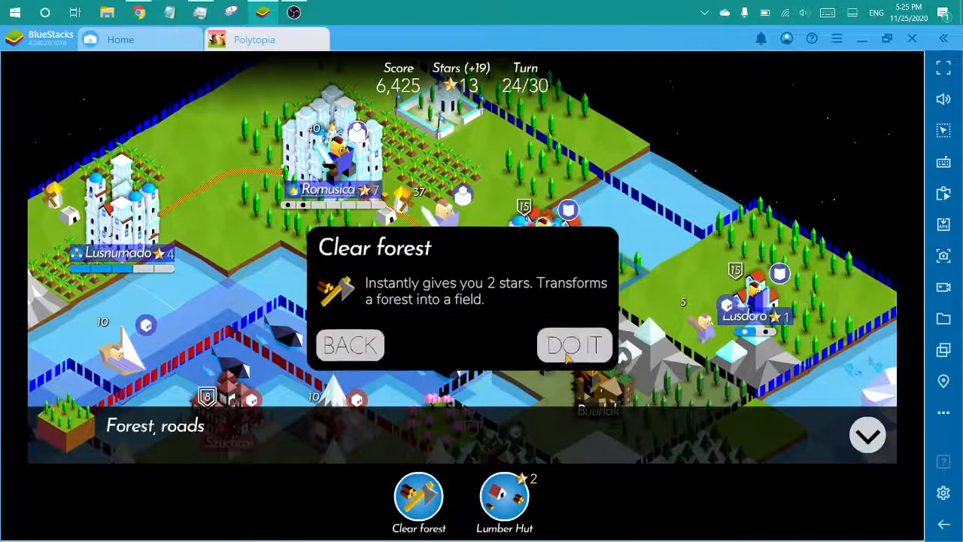
{"action": "left_click", "coordinate": [573, 345]}
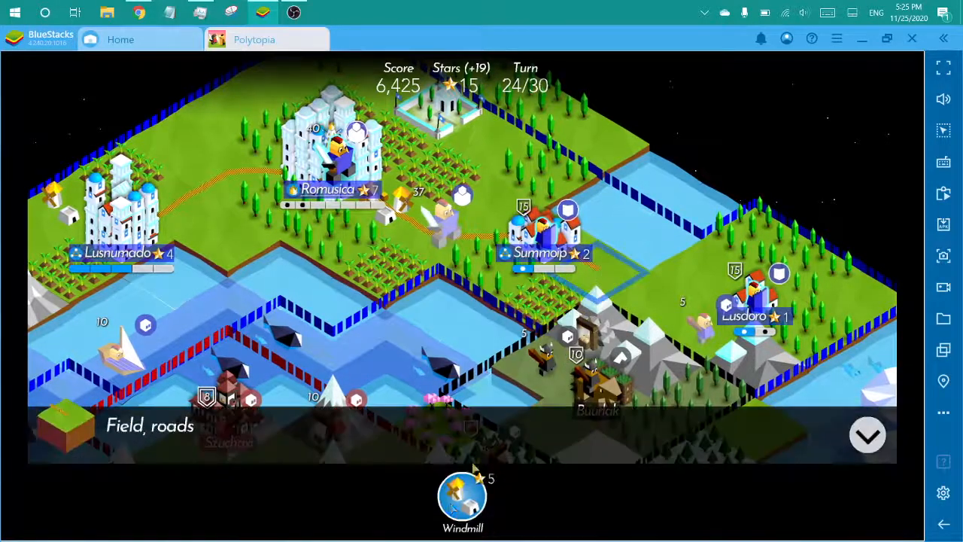
- Build a windmill on the cleared field and a road on another forest tile
{"action": "left_click", "coordinate": [462, 500]}
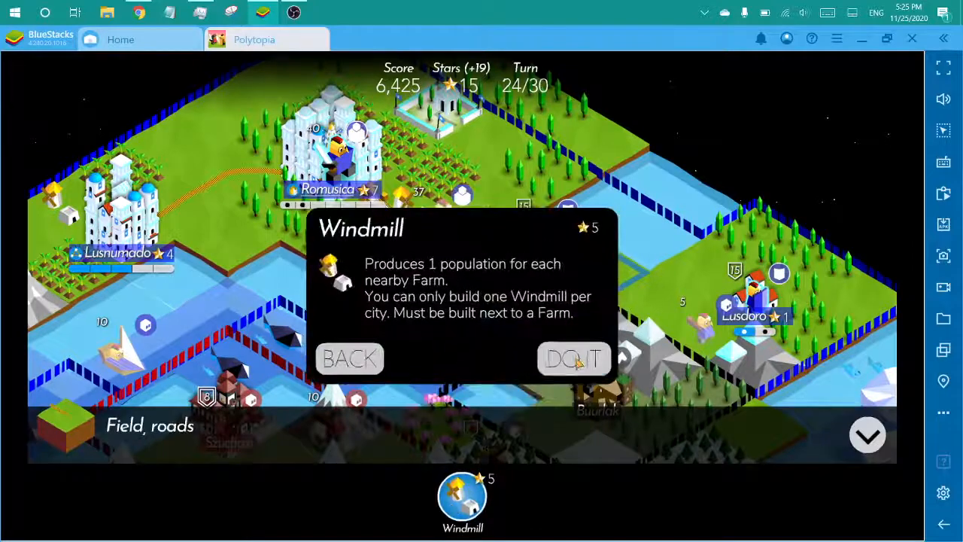
{"action": "left_click", "coordinate": [574, 358]}
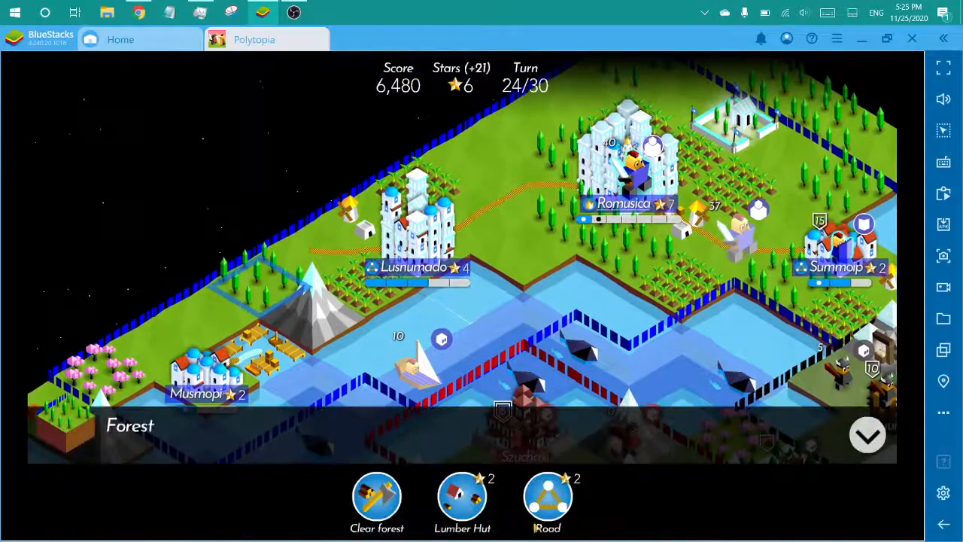
{"action": "left_click", "coordinate": [547, 500]}
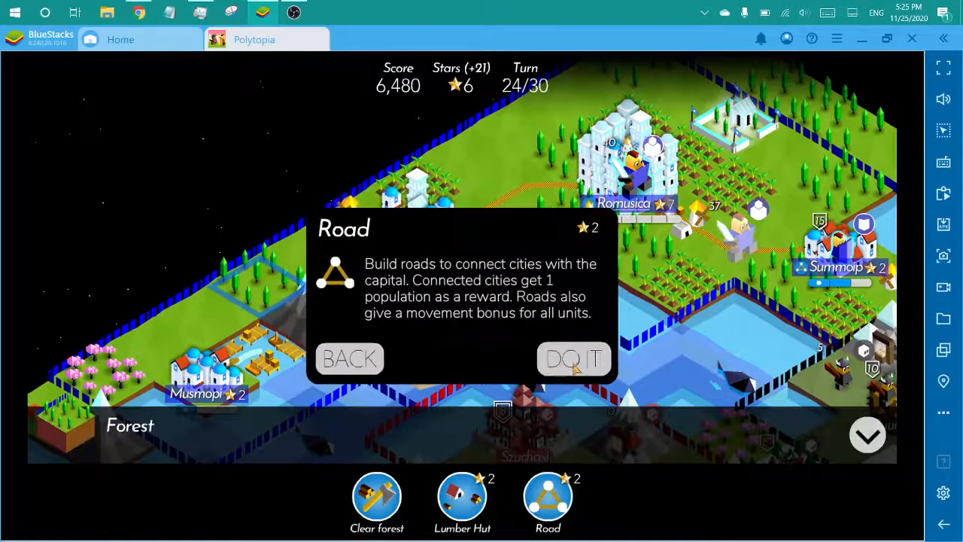
{"action": "left_click", "coordinate": [573, 358]}
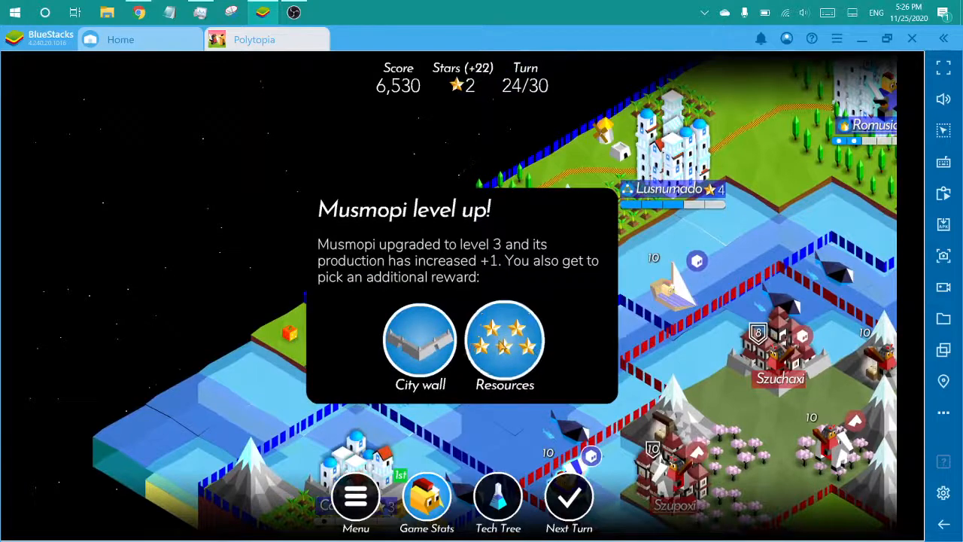
- Take Musmopi's five-star Resources reward, deselect the ship, check the tech tree, and end turn 24
{"action": "left_click", "coordinate": [504, 343]}
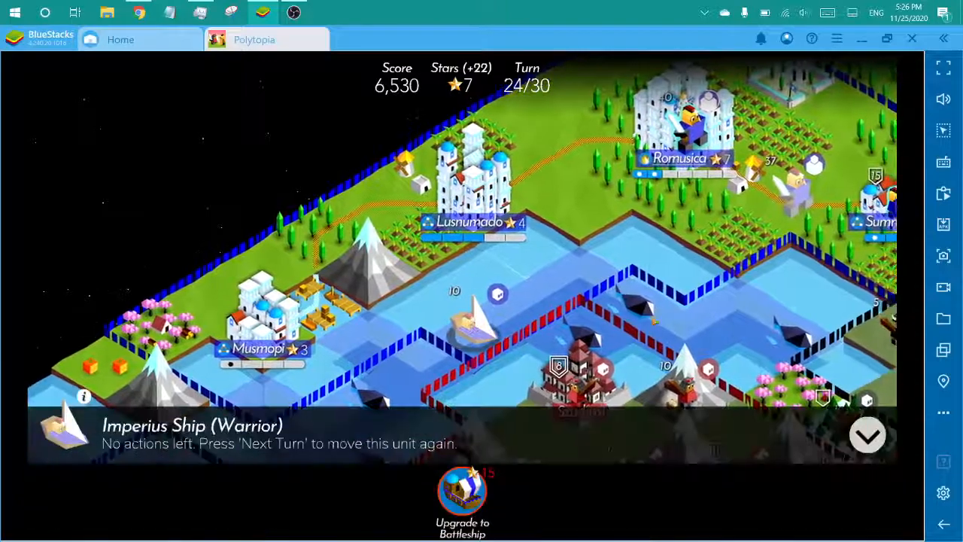
{"action": "left_click", "coordinate": [867, 434]}
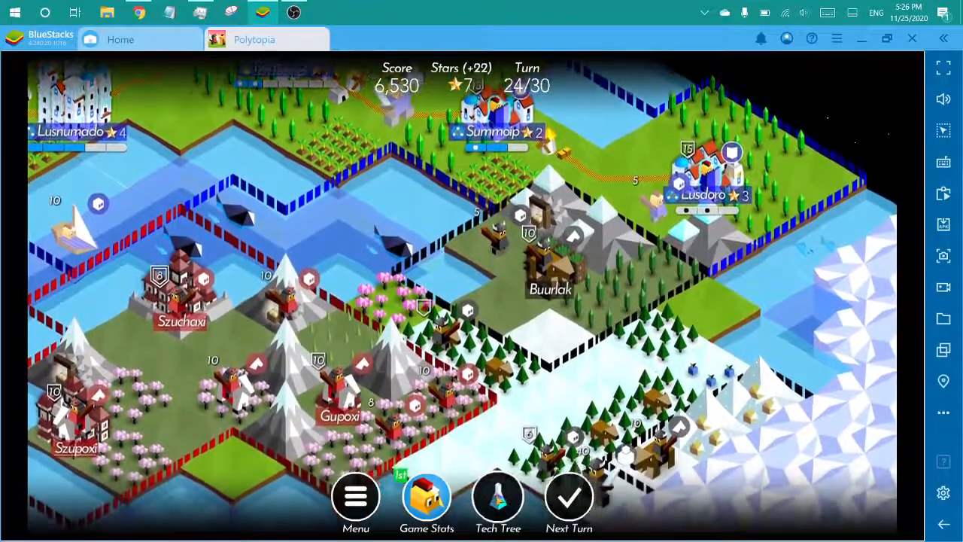
{"action": "left_click", "coordinate": [497, 497]}
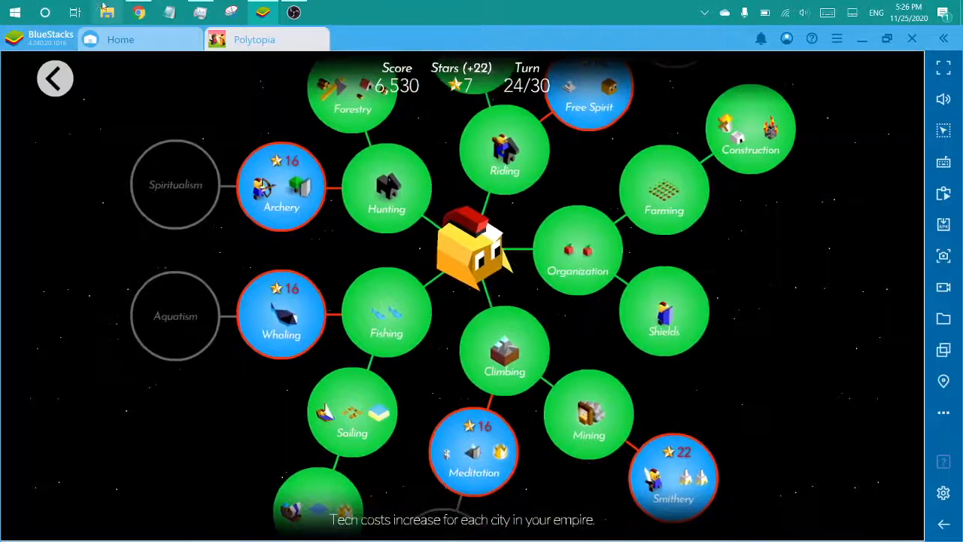
{"action": "left_click", "coordinate": [55, 78]}
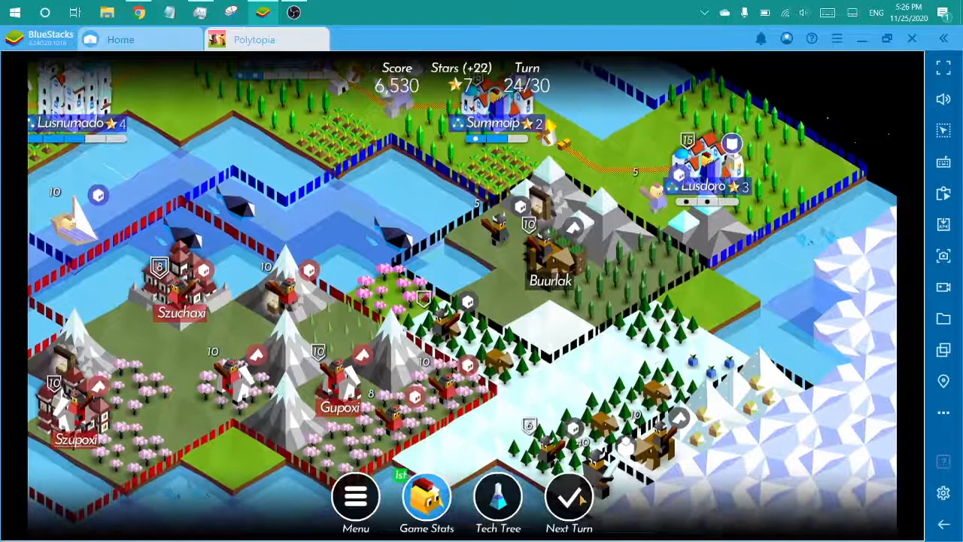
{"action": "left_click", "coordinate": [569, 495]}
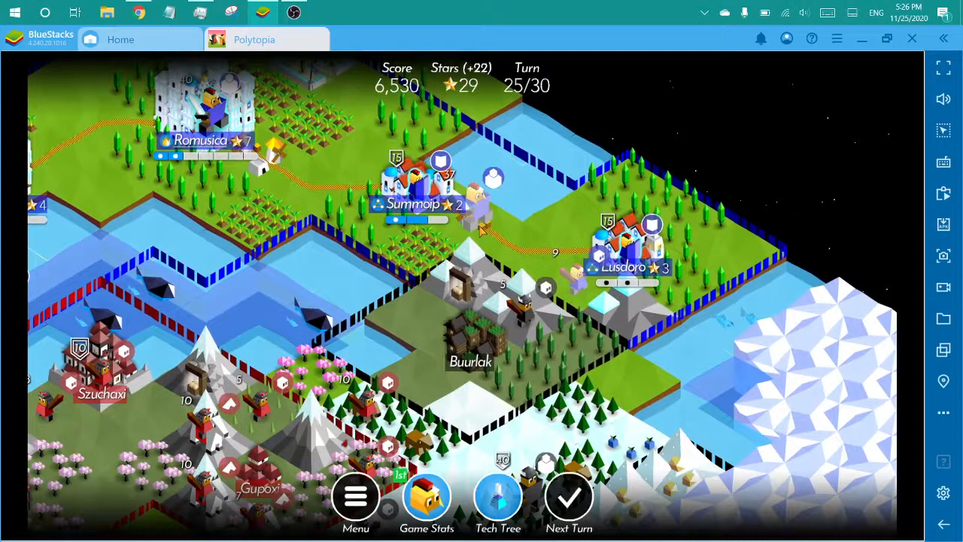
{"action": "mouse_move", "coordinate": [383, 351]}
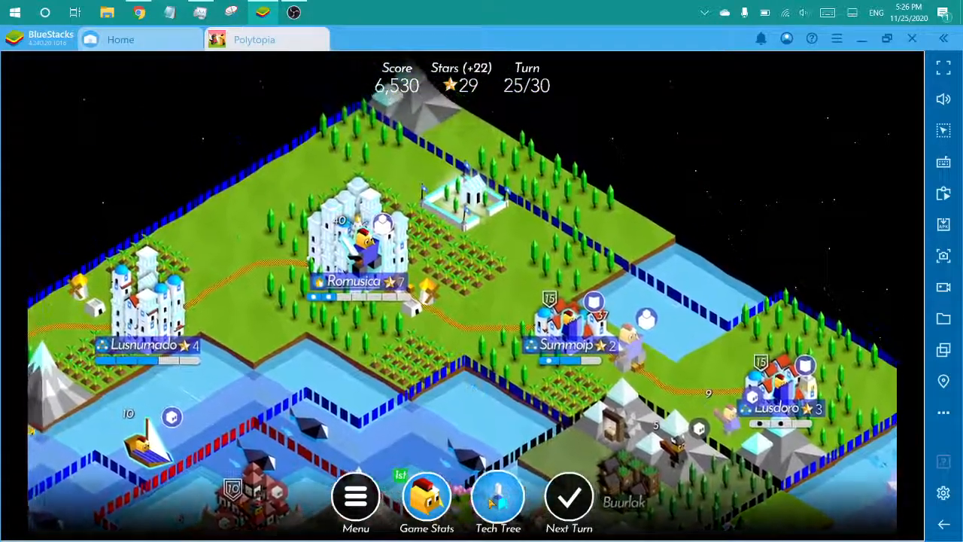
- Open the tech tree on turn 25, showing Mathematics for 22 stars
{"action": "left_click", "coordinate": [498, 497]}
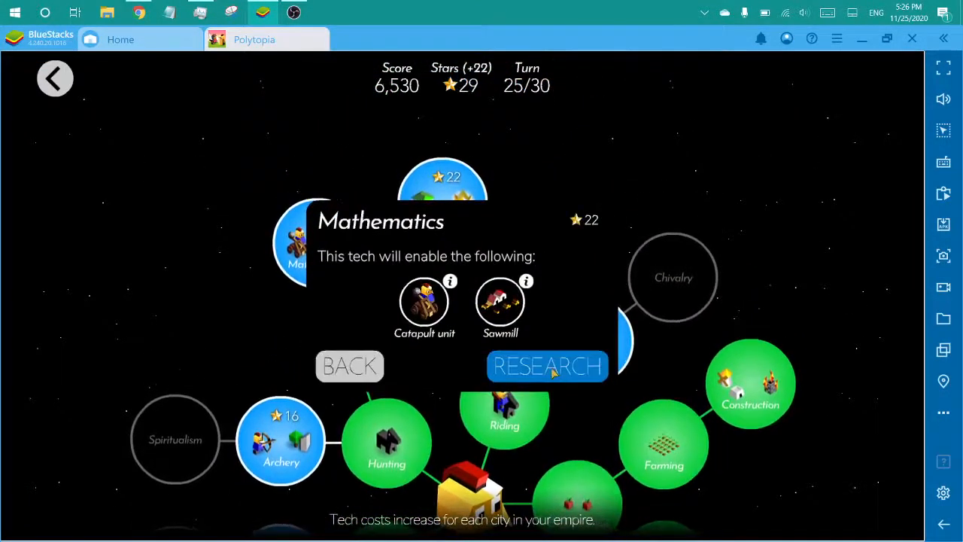
- Research Mathematics and advance to turn 26 with 29 stars banked
{"action": "left_click", "coordinate": [547, 366]}
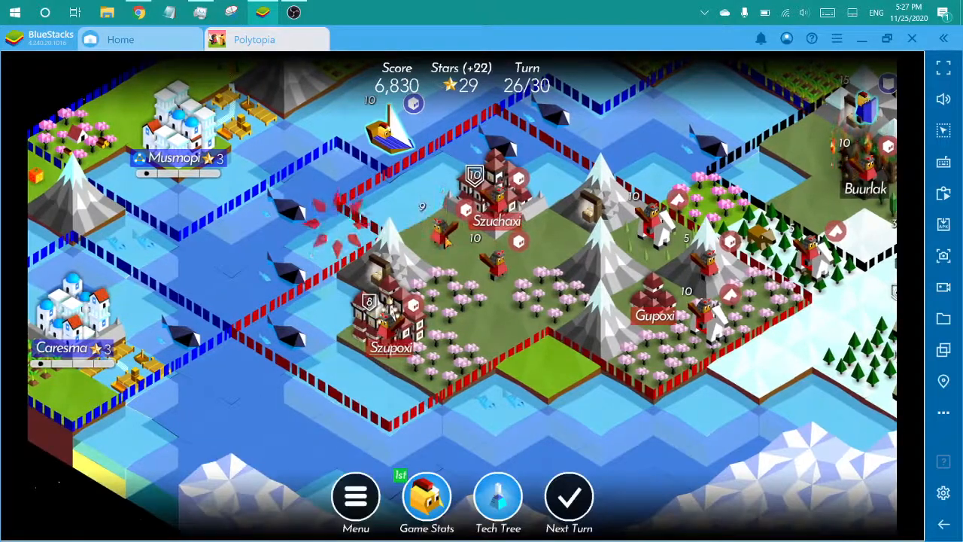
- Upgrade the Imperius Ship to a Battleship and end turn 26
{"action": "left_click", "coordinate": [390, 132]}
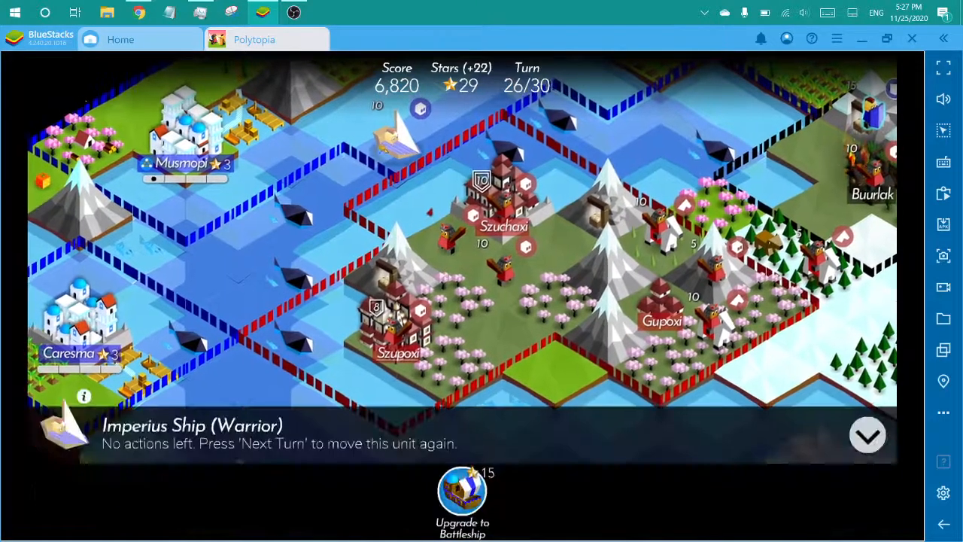
{"action": "left_click", "coordinate": [462, 489]}
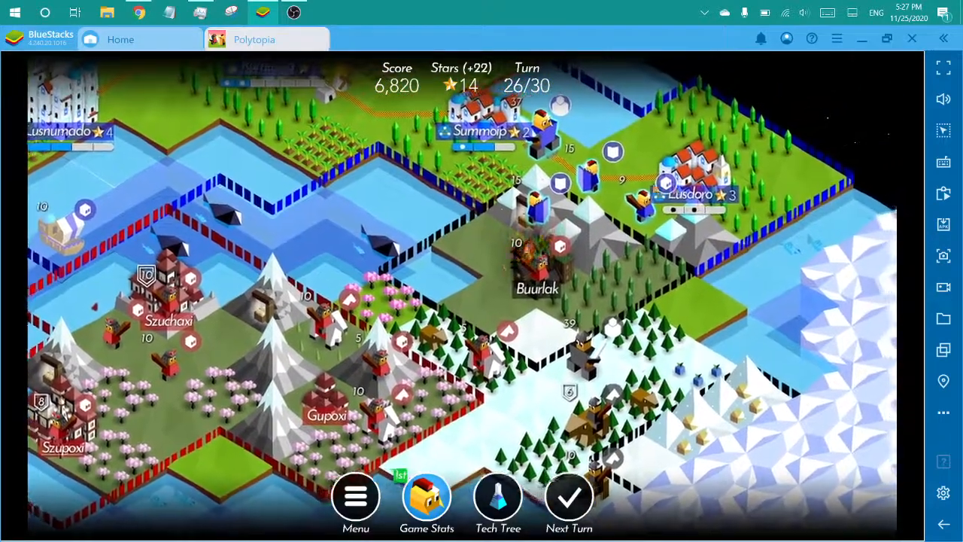
{"action": "left_click", "coordinate": [693, 184]}
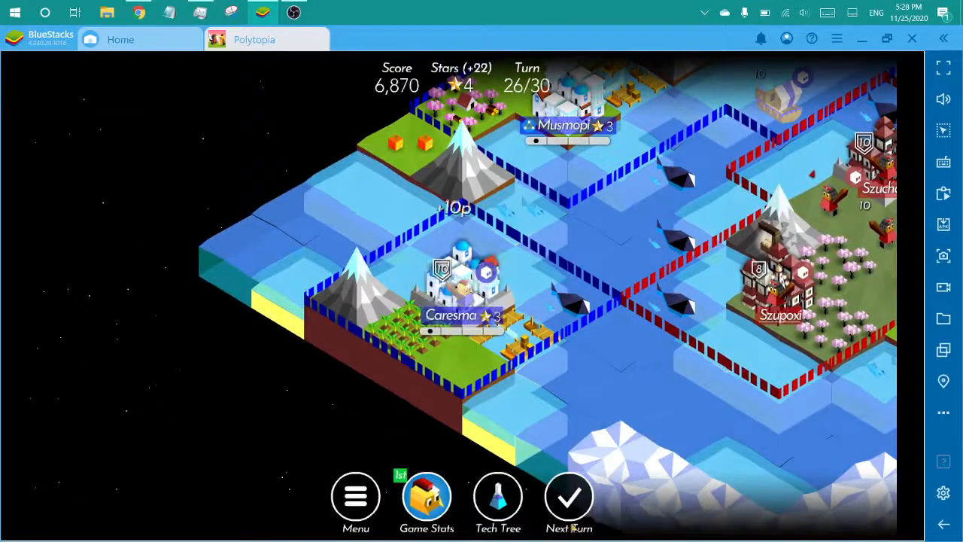
{"action": "left_click", "coordinate": [568, 495]}
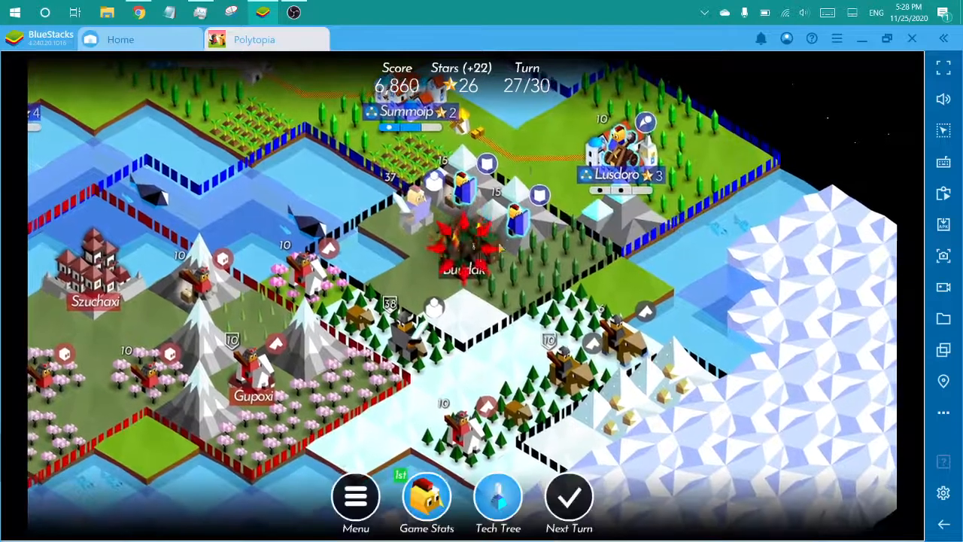
- Move the Imperius Defender into Buurlak and end turn 27
{"action": "left_click", "coordinate": [465, 226]}
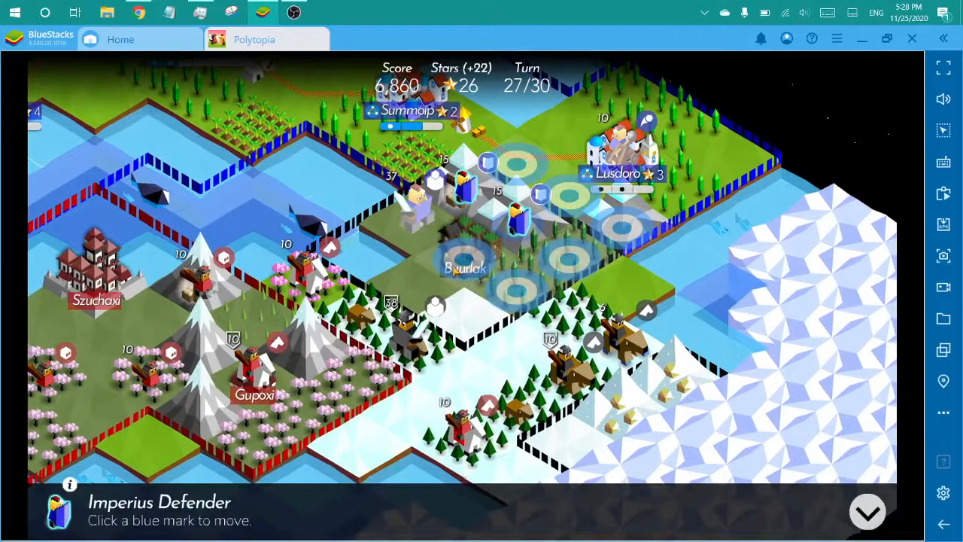
{"action": "left_click", "coordinate": [466, 256]}
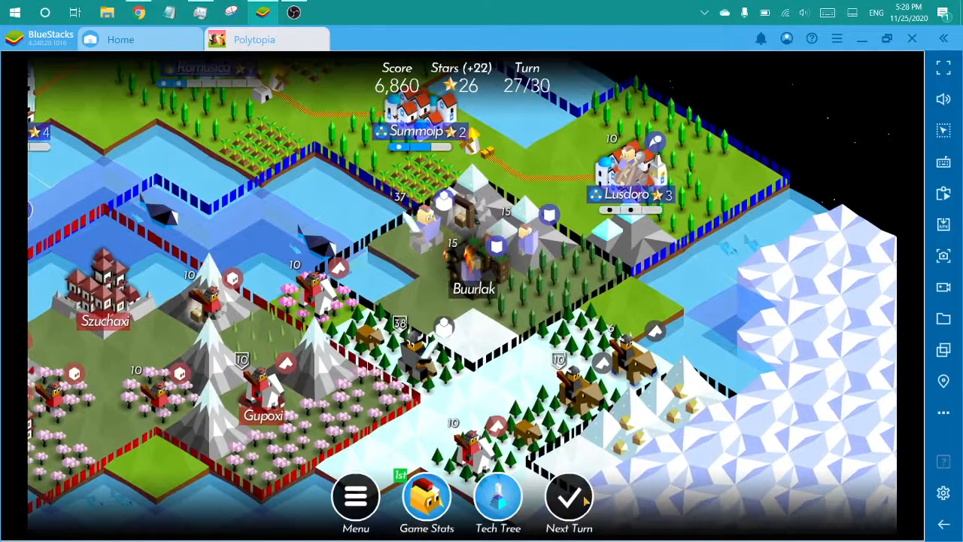
{"action": "left_click", "coordinate": [569, 497]}
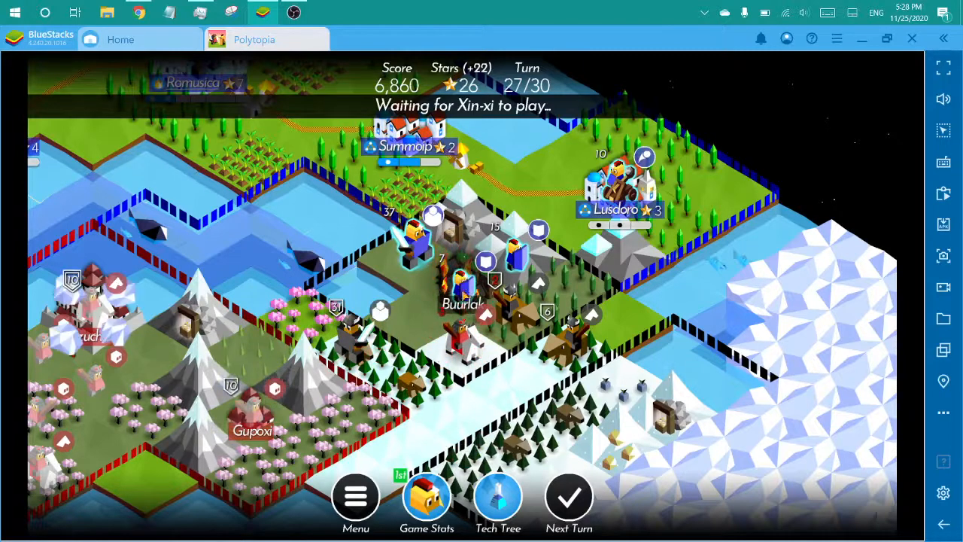
{"action": "left_click", "coordinate": [569, 496]}
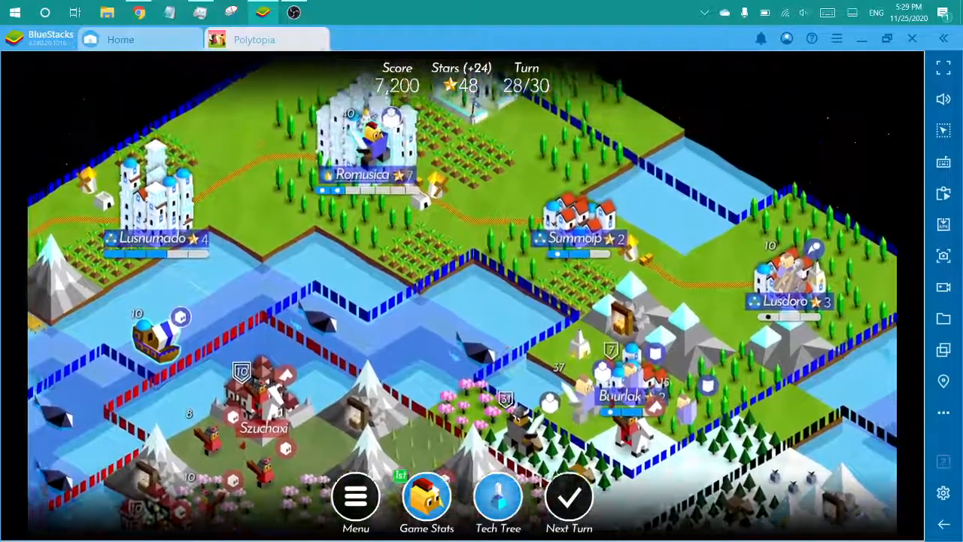
- Train a Rider in Romusica and a Catapult in Summoip, then view Smithery's 25-star details
{"action": "left_click", "coordinate": [369, 188]}
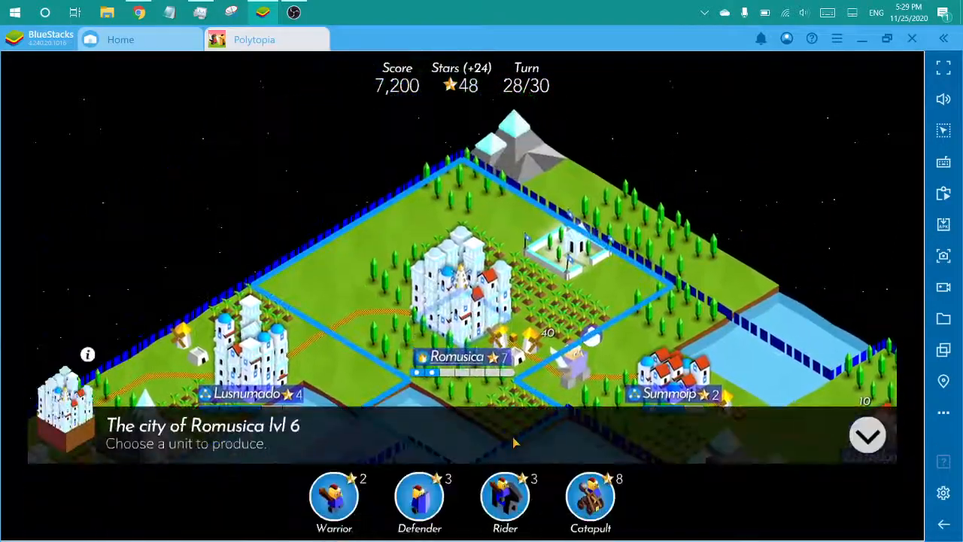
{"action": "left_click", "coordinate": [505, 499]}
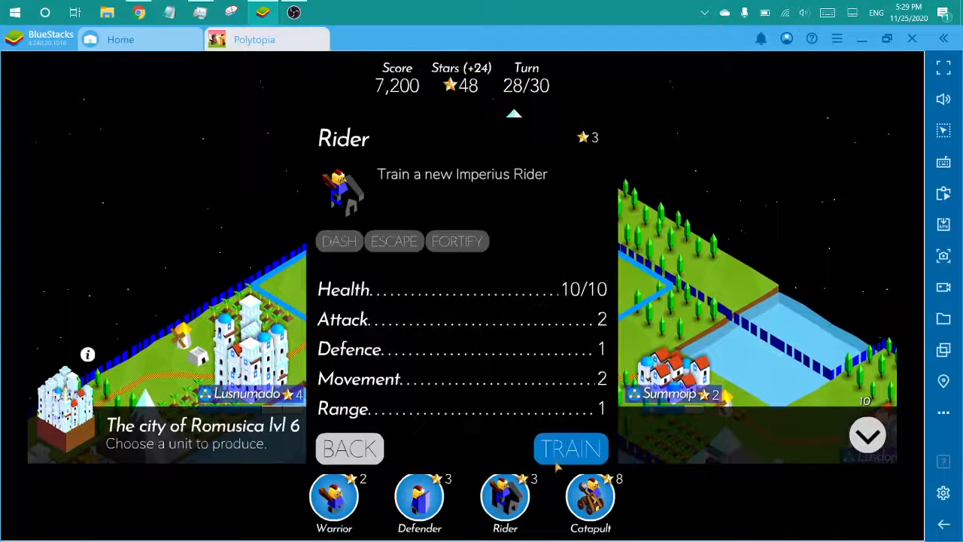
{"action": "left_click", "coordinate": [570, 448]}
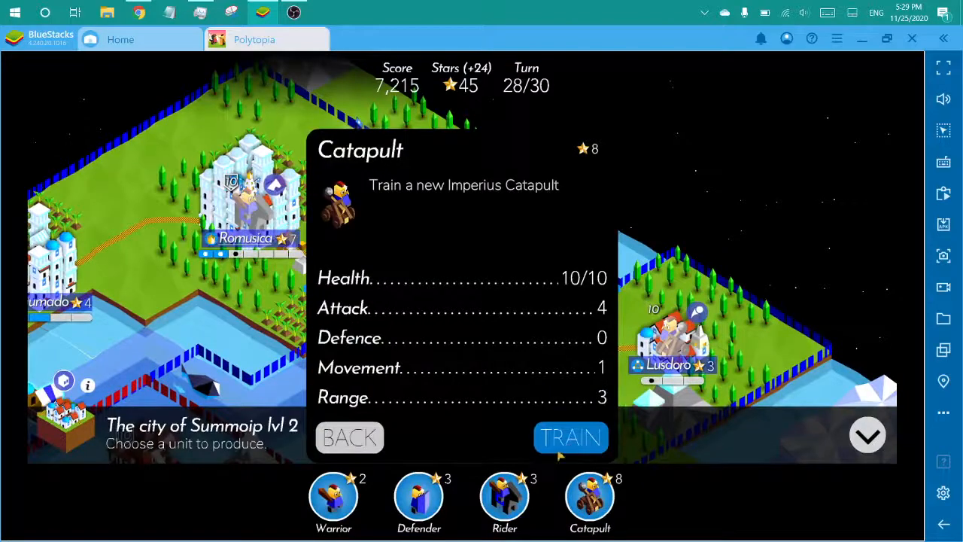
{"action": "left_click", "coordinate": [570, 437]}
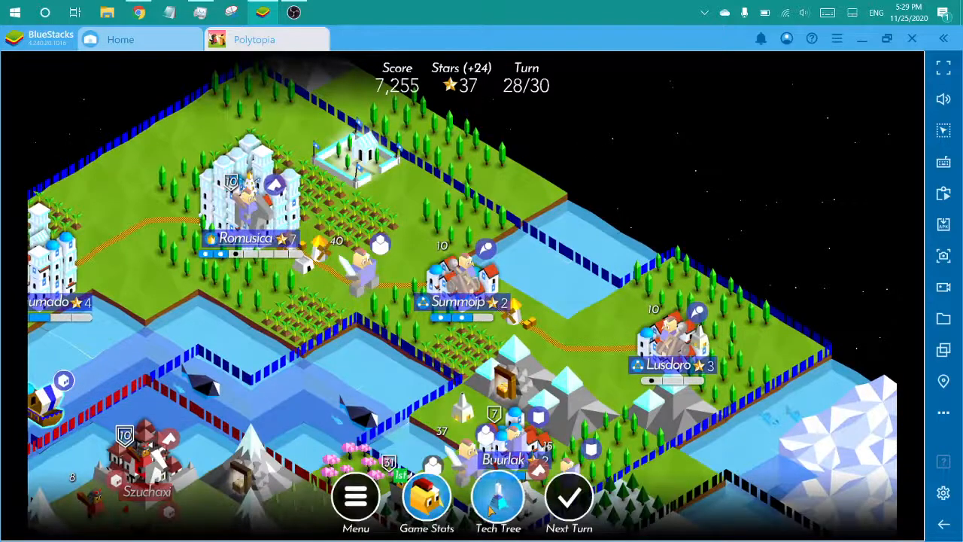
{"action": "left_click", "coordinate": [498, 497]}
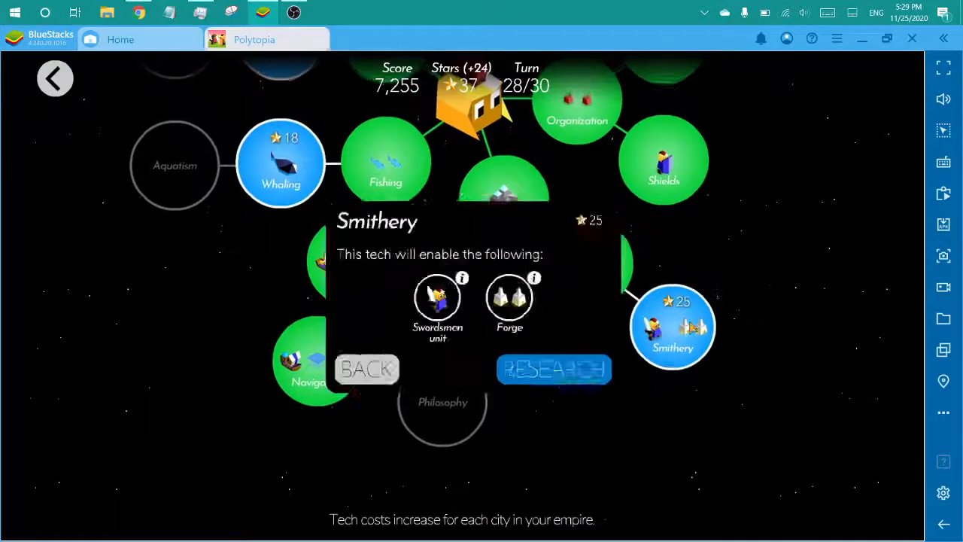
- Research Smithery for 25 stars and return from the Tech Tree to the map
{"action": "left_click", "coordinate": [554, 369]}
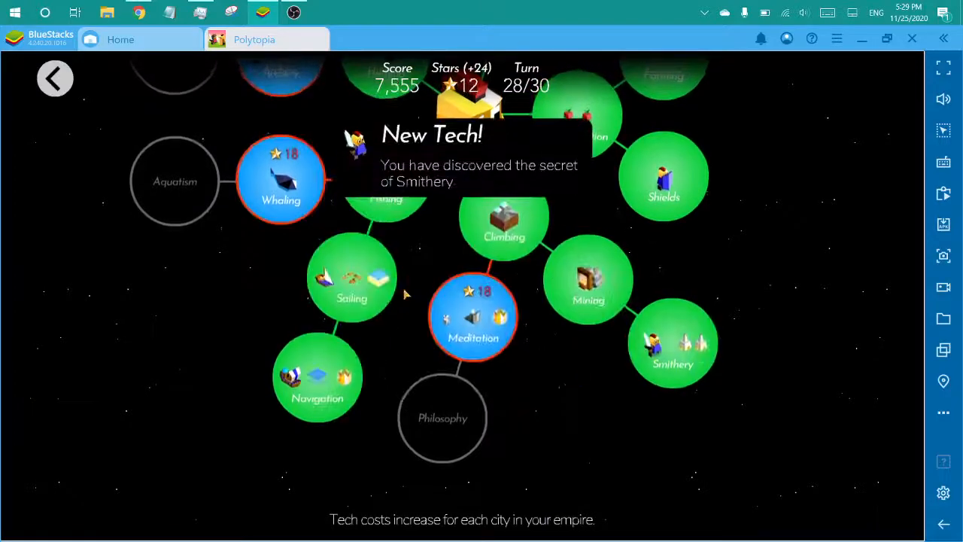
{"action": "left_click", "coordinate": [55, 77]}
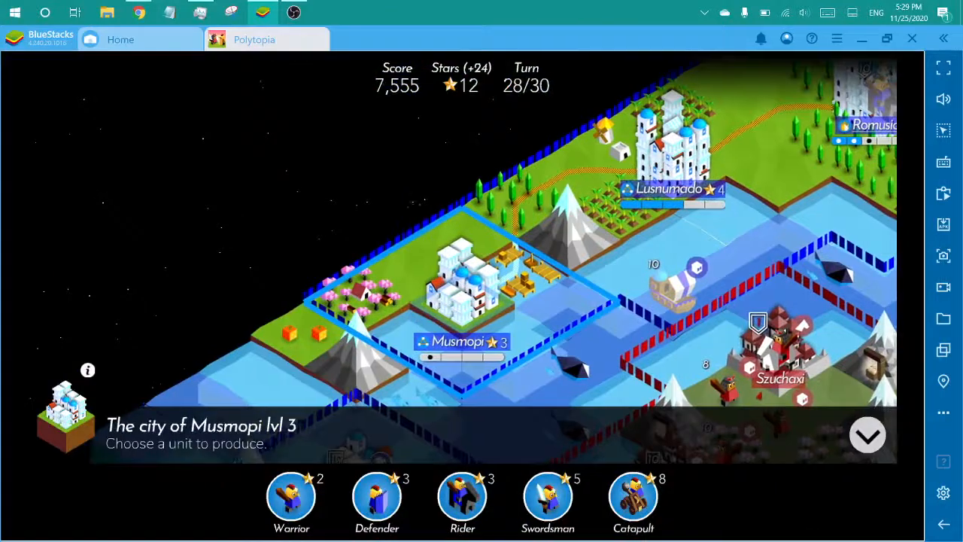
- Train a Swordsman in Musmopi and end turn 28
{"action": "left_click", "coordinate": [547, 497]}
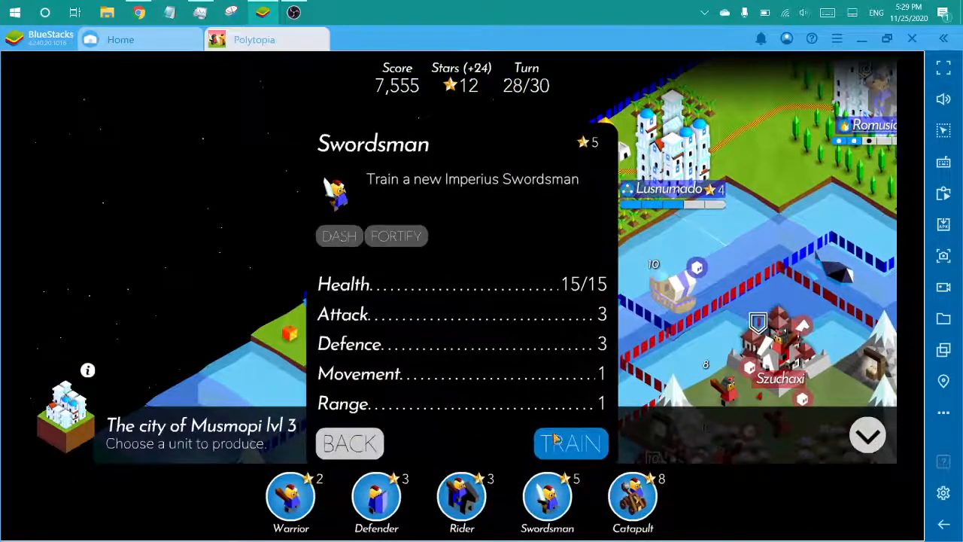
{"action": "left_click", "coordinate": [570, 443]}
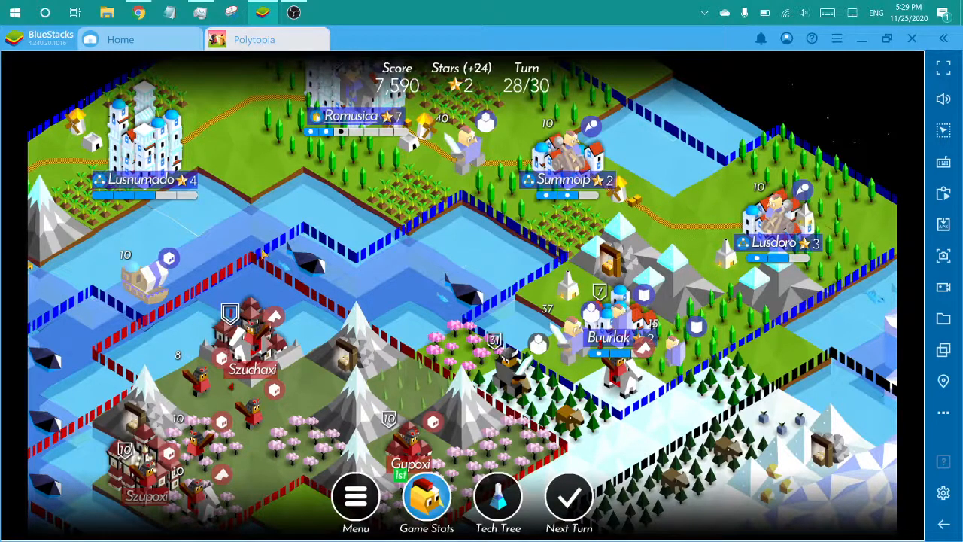
{"action": "mouse_move", "coordinate": [459, 434]}
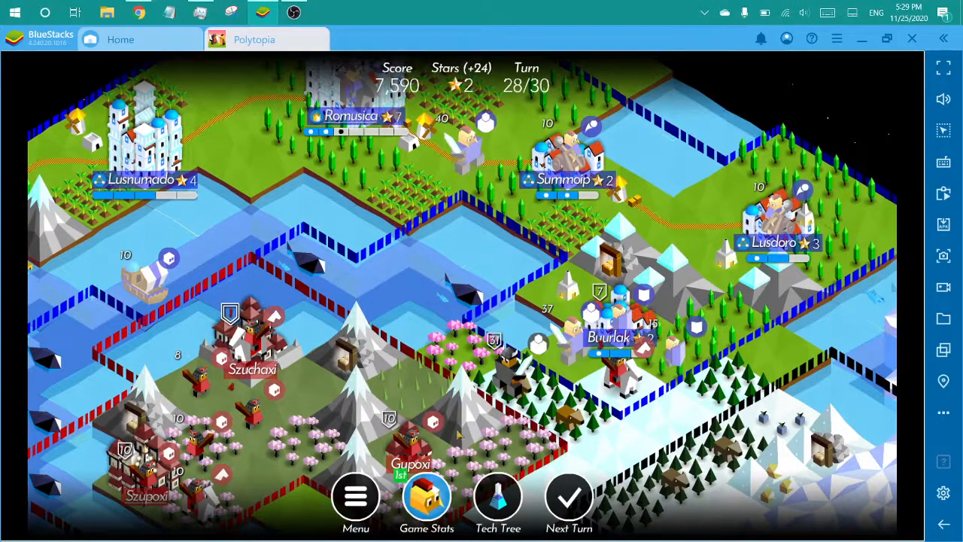
{"action": "left_click", "coordinate": [569, 495]}
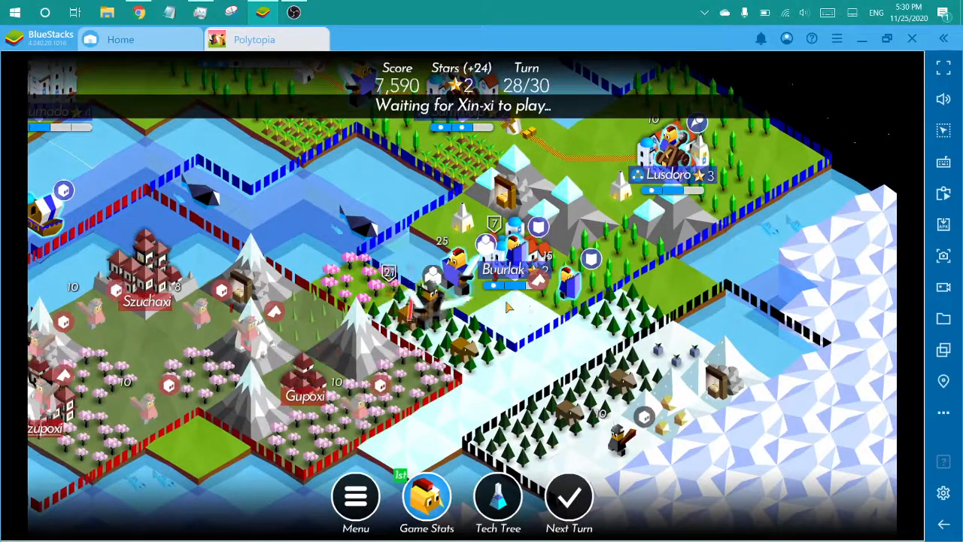
{"action": "left_click", "coordinate": [569, 495]}
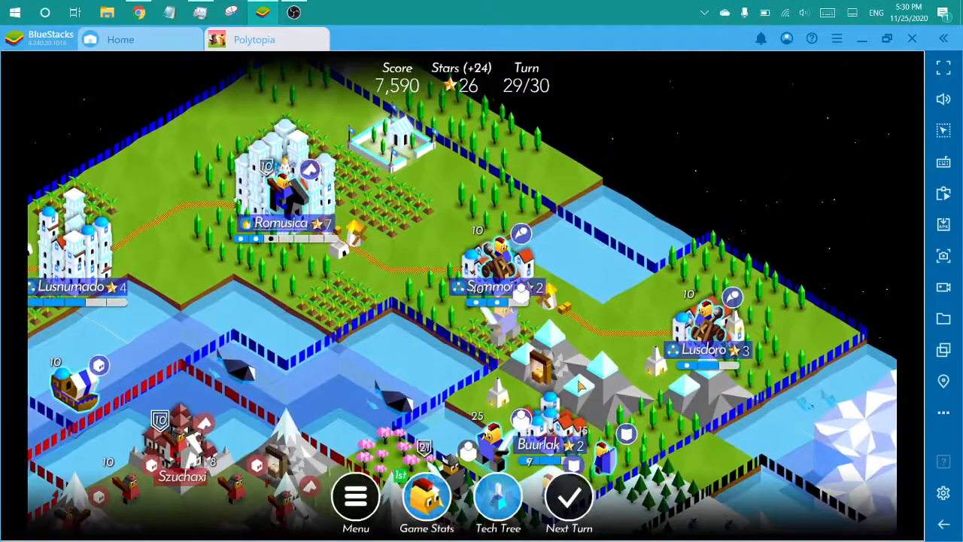
- Build roads on the forest and forge tiles, then take Lusdoro's Resources reward
{"action": "left_click", "coordinate": [583, 385]}
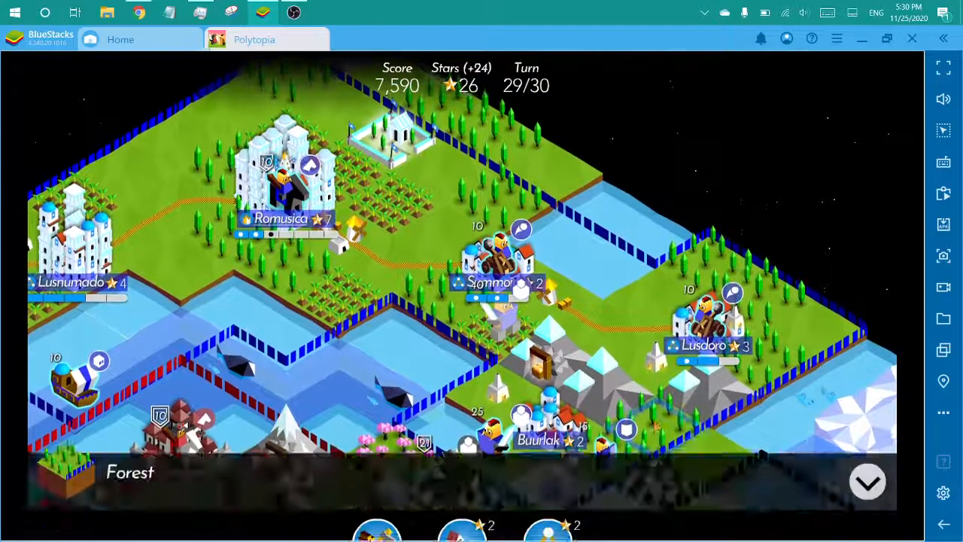
{"action": "left_click", "coordinate": [548, 500]}
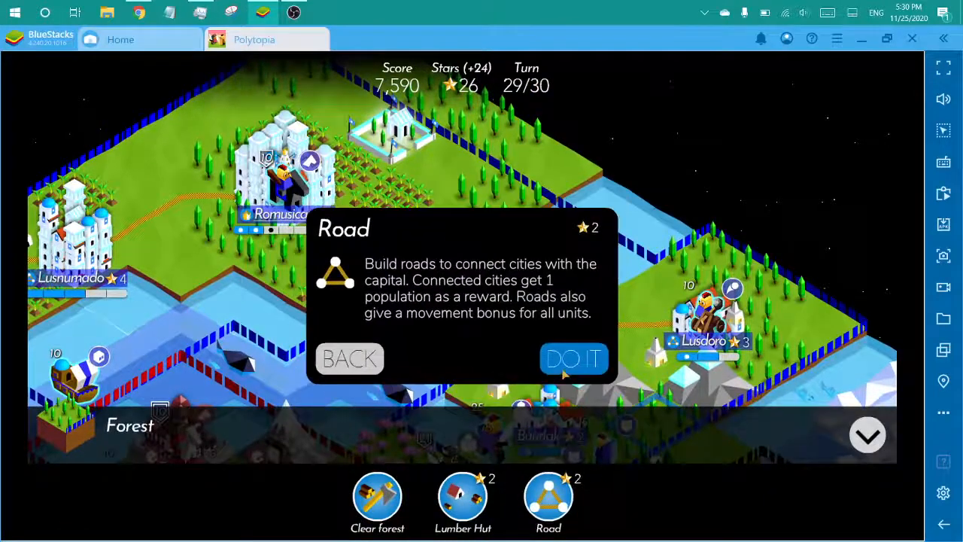
{"action": "left_click", "coordinate": [573, 358]}
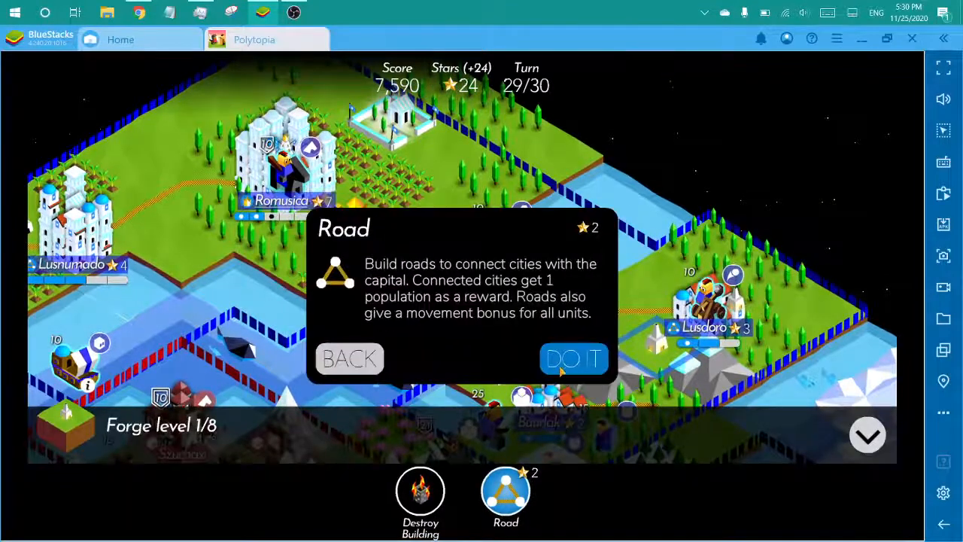
{"action": "left_click", "coordinate": [573, 359]}
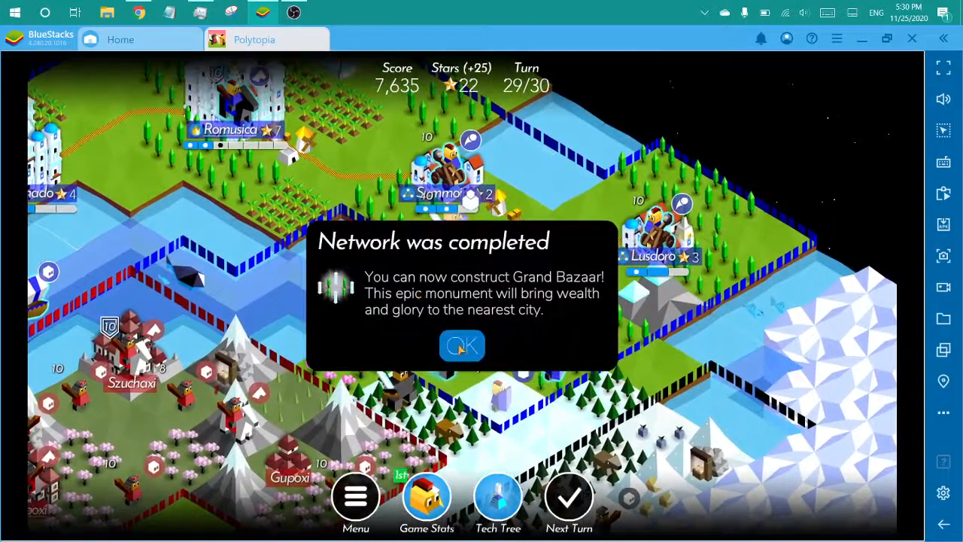
{"action": "left_click", "coordinate": [462, 345]}
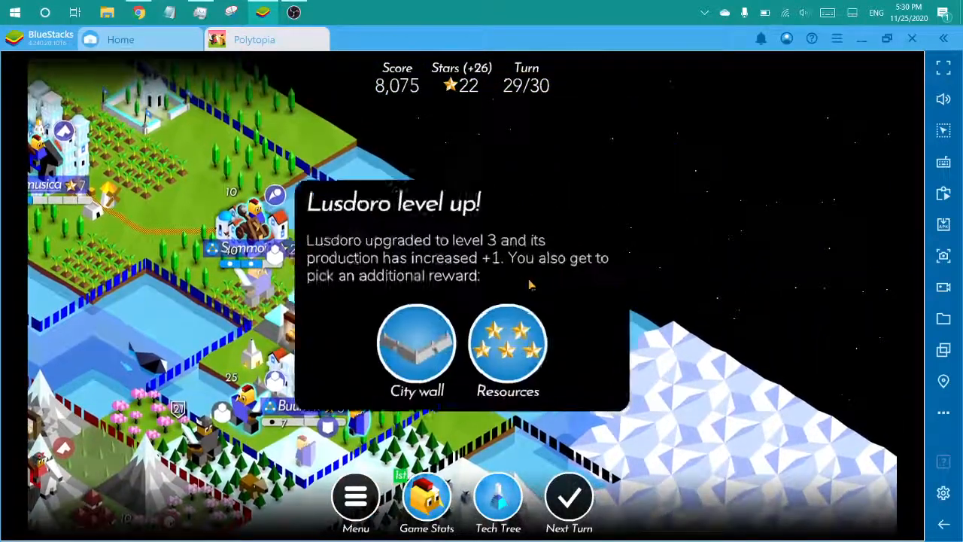
{"action": "left_click", "coordinate": [507, 342]}
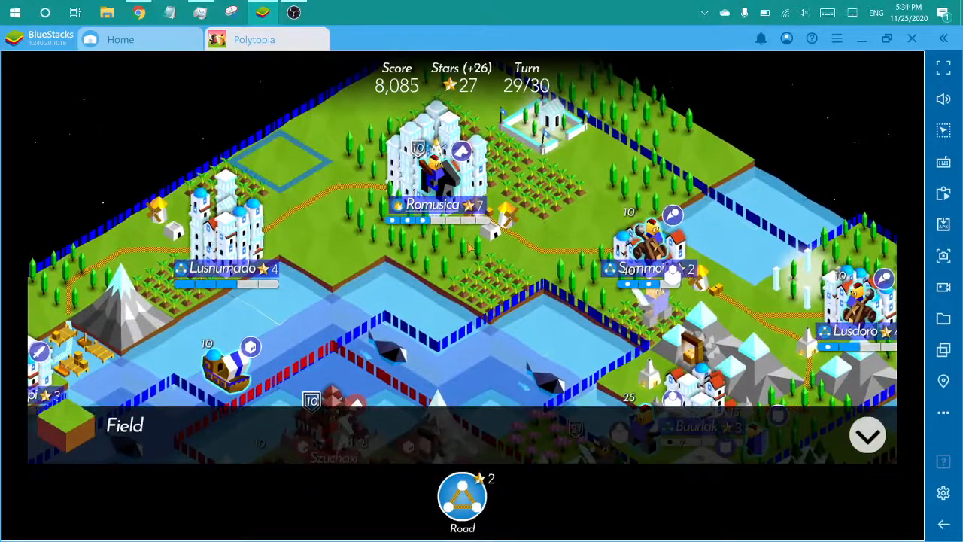
{"action": "mouse_move", "coordinate": [219, 308]}
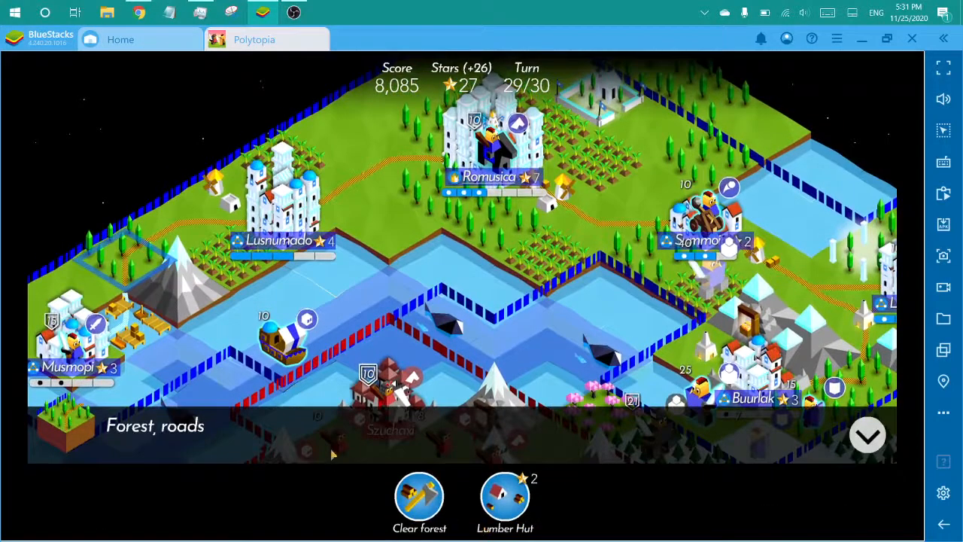
{"action": "mouse_move", "coordinate": [379, 288]}
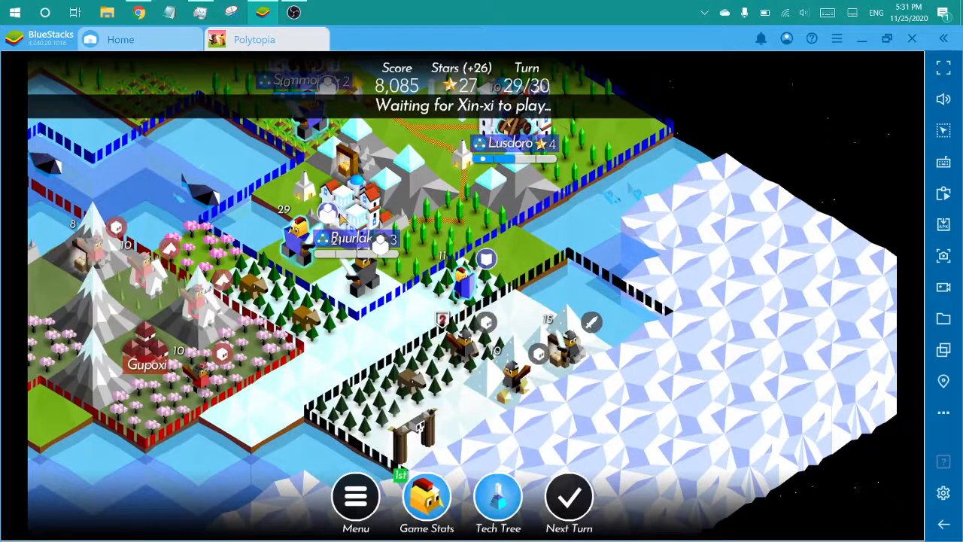
- End turn 29 and open Buurlak's unit production choices on turn 30
{"action": "left_click", "coordinate": [569, 497]}
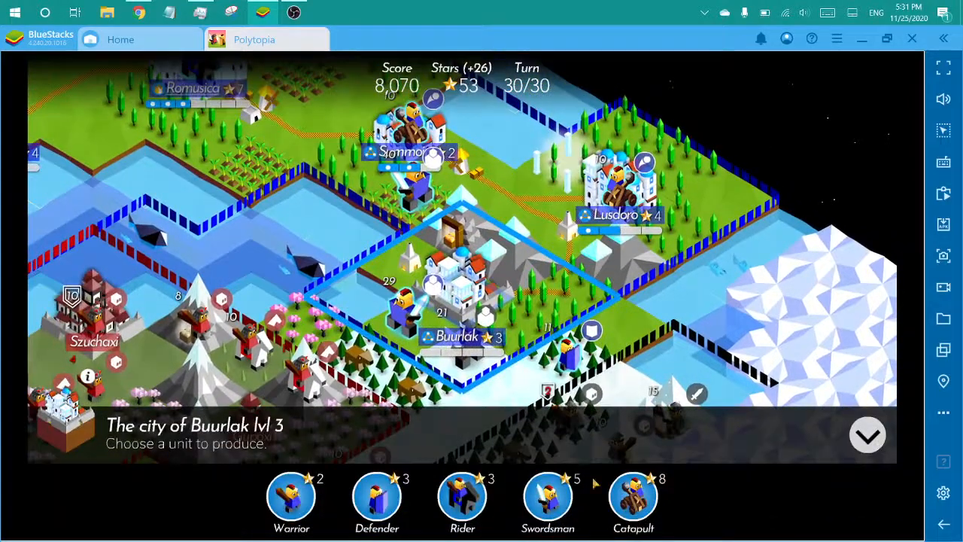
- Train a Defender in Buurlak, leaving 50 stars, and deselect the new unit
{"action": "left_click", "coordinate": [377, 496]}
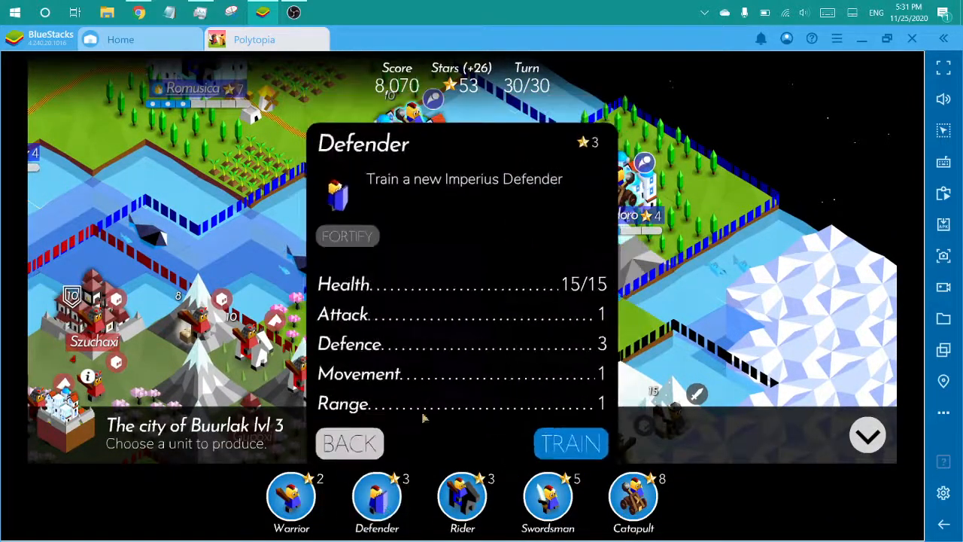
{"action": "left_click", "coordinate": [570, 442]}
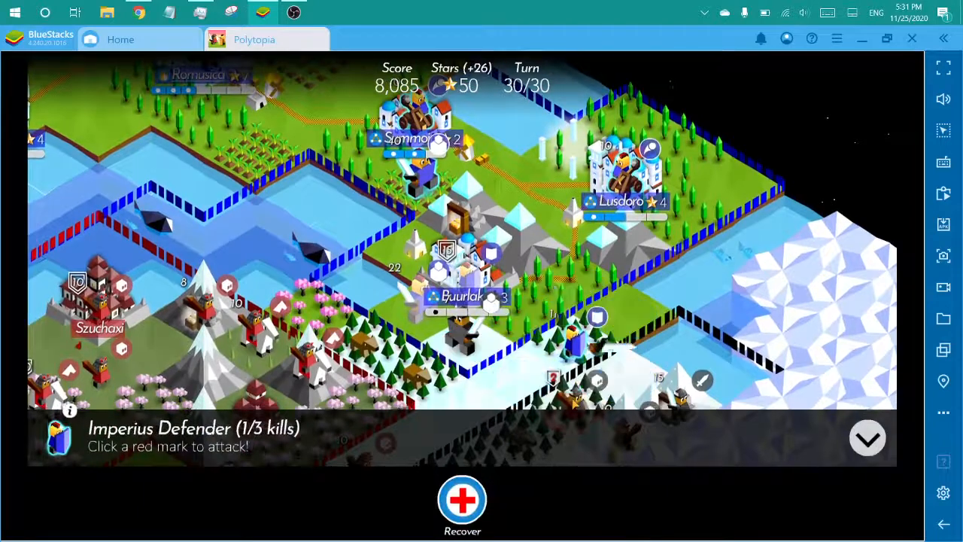
{"action": "left_click", "coordinate": [868, 438]}
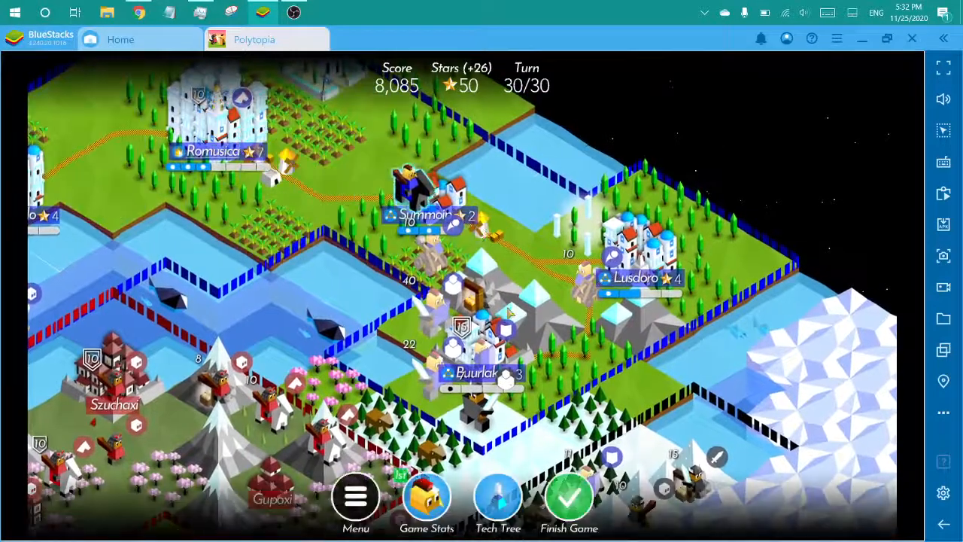
- Finish the game for an 11,319-point Victory and view the Imperius high scores
{"action": "left_click", "coordinate": [569, 497]}
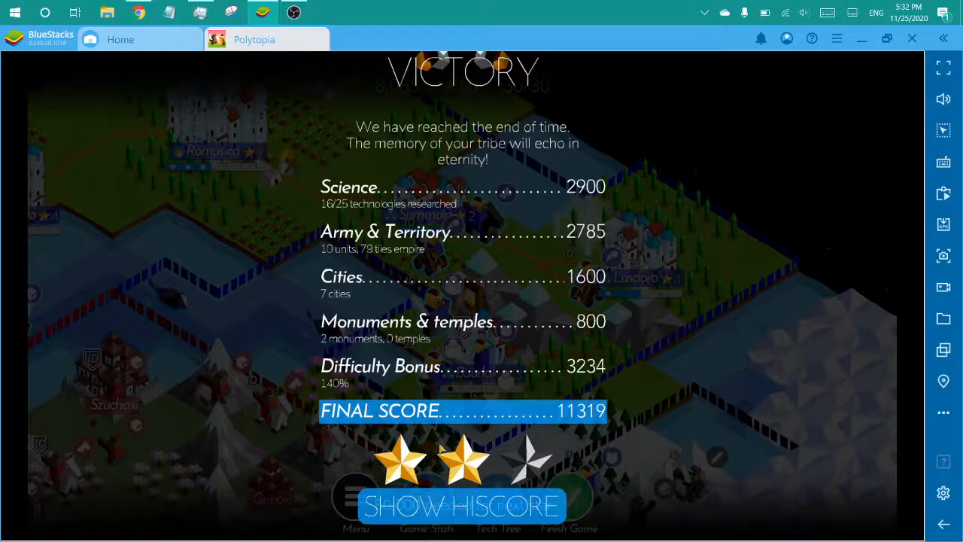
{"action": "mouse_move", "coordinate": [488, 361]}
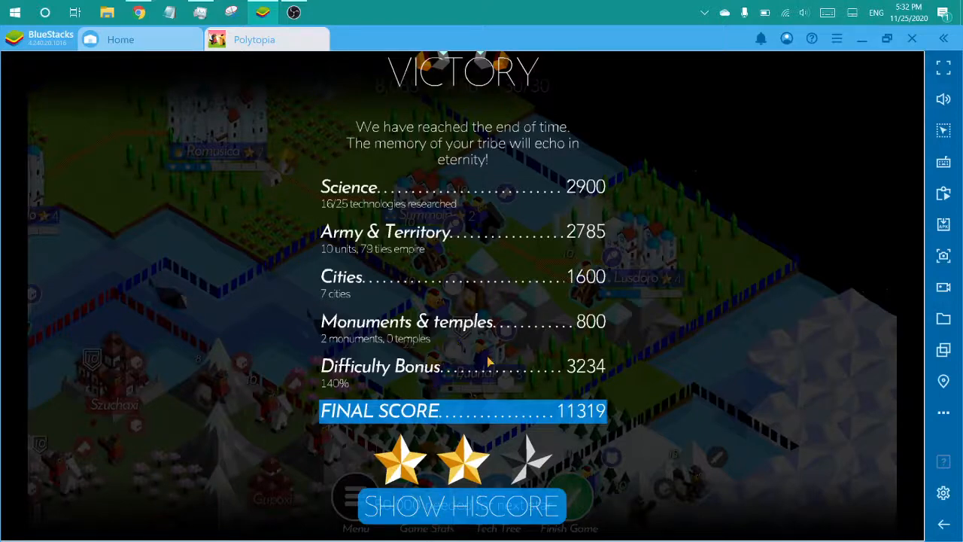
{"action": "mouse_move", "coordinate": [553, 239]}
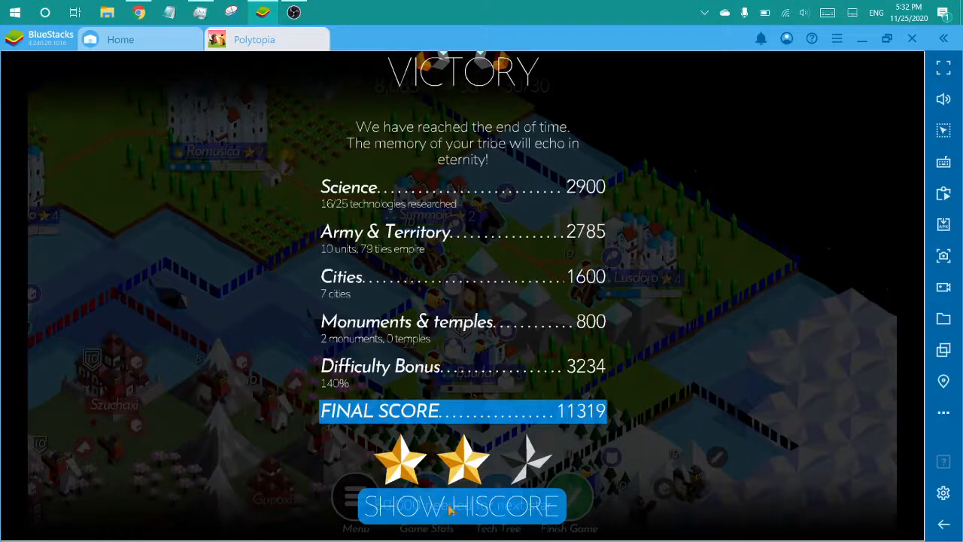
{"action": "left_click", "coordinate": [462, 505]}
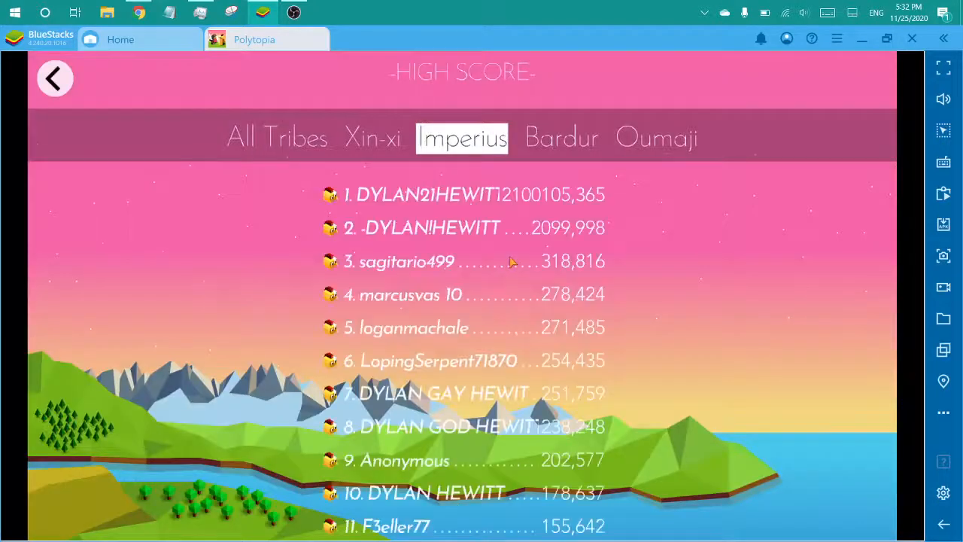
{"action": "mouse_move", "coordinate": [644, 259]}
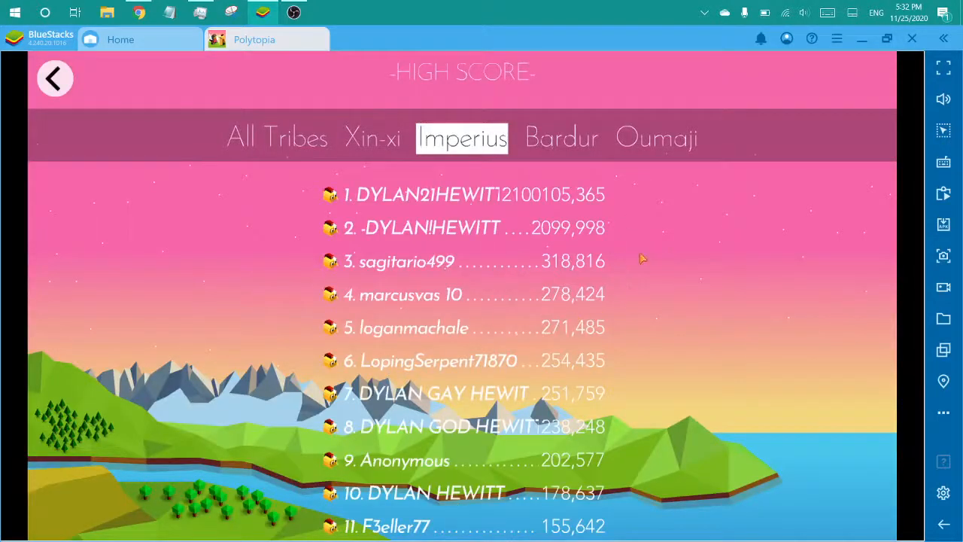